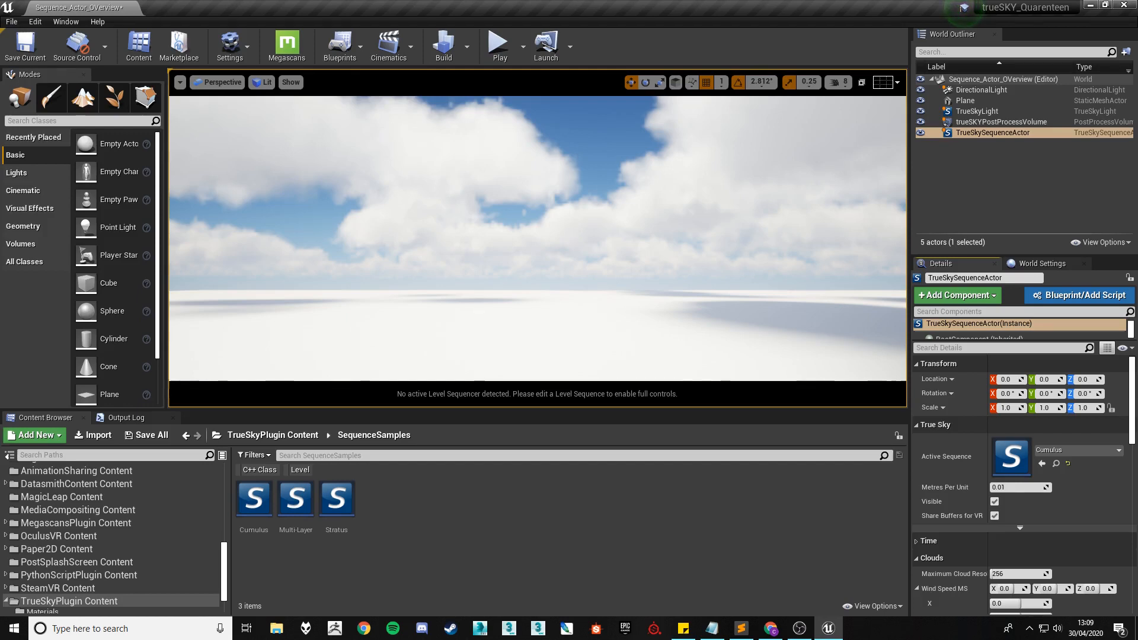
mouse_move(925, 256)
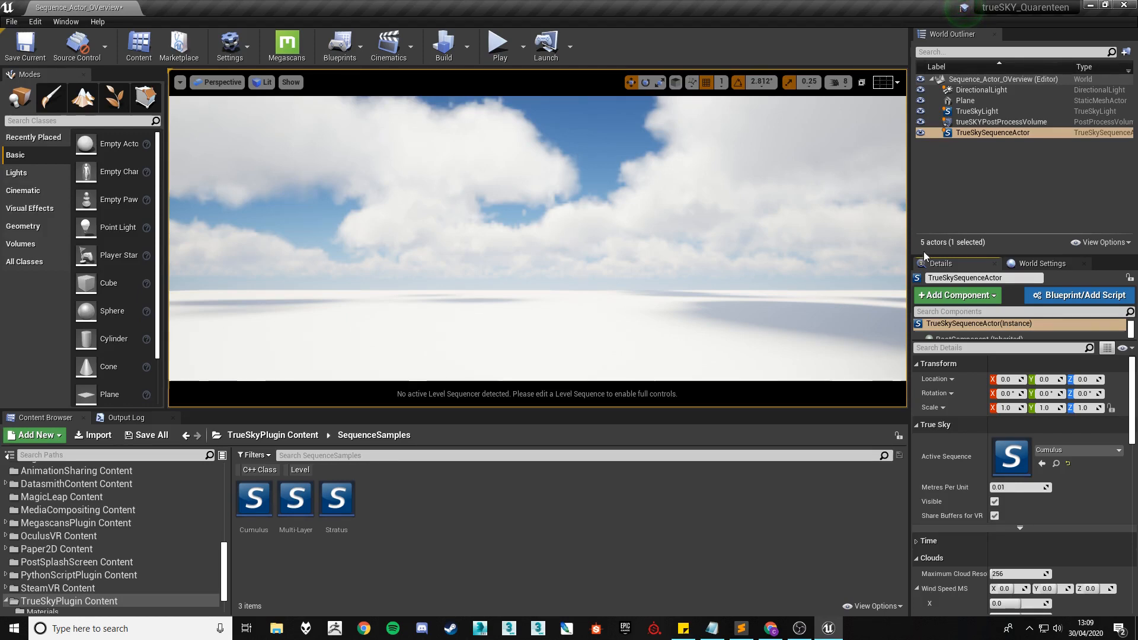
mouse_move(680, 496)
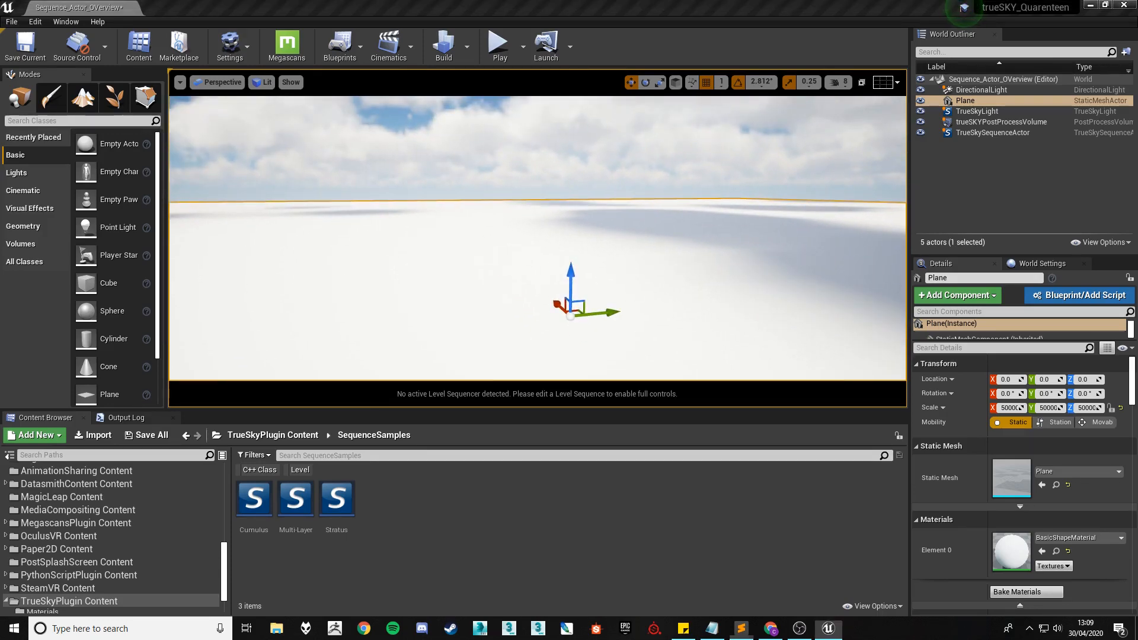
Reselect TrueSkySequenceActor and scroll its Details panel to the Clouds resolution settings
click(996, 133)
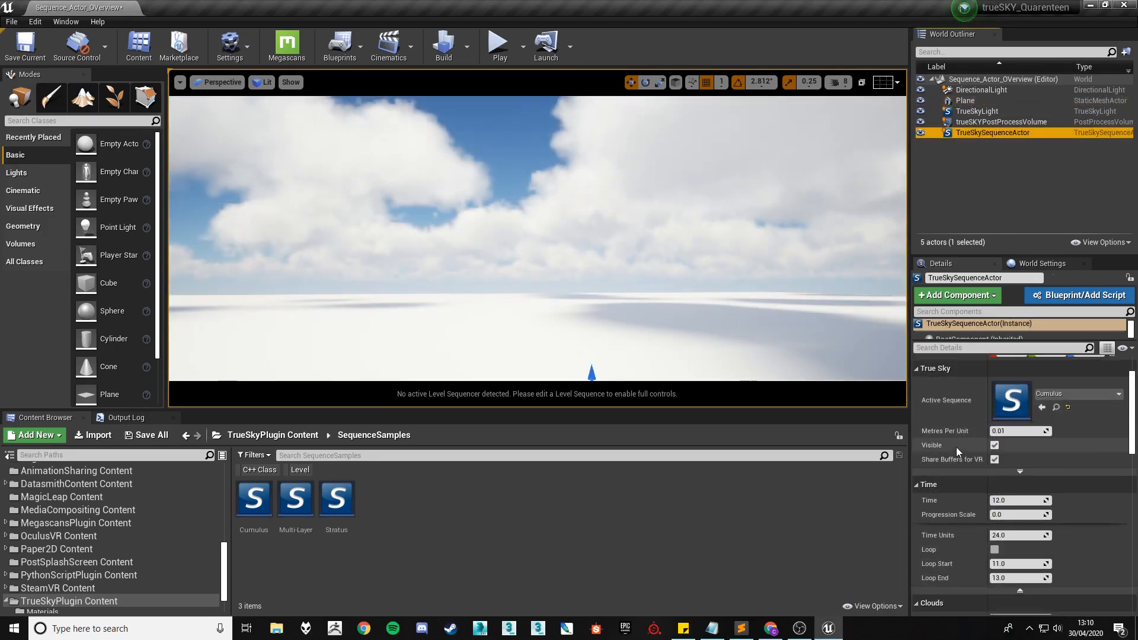
scroll(up, 3)
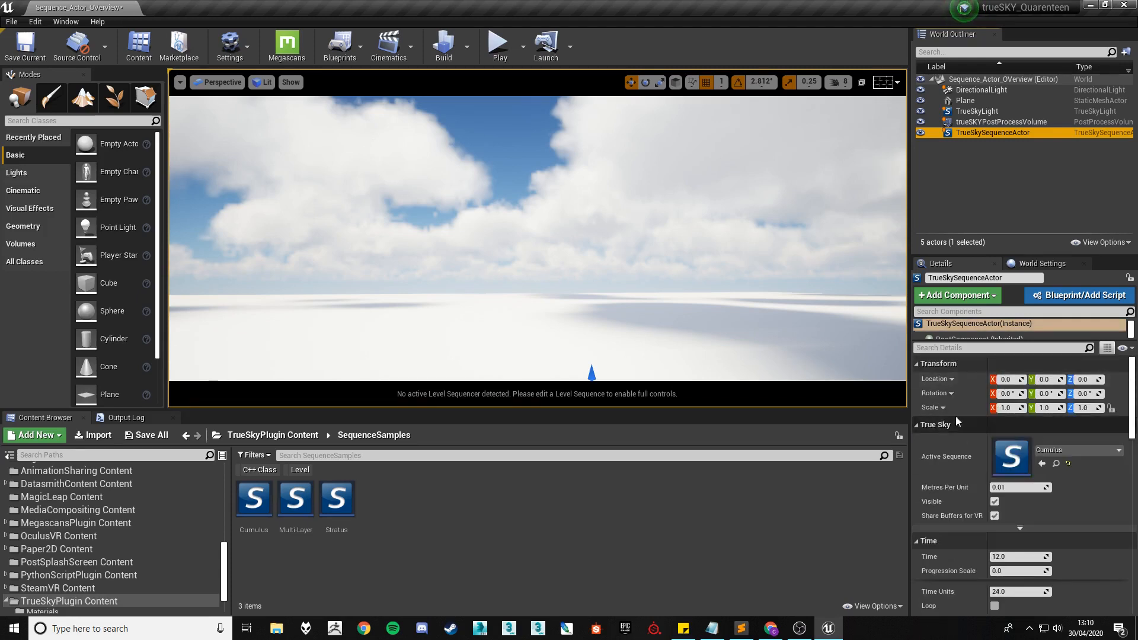
mouse_move(944, 456)
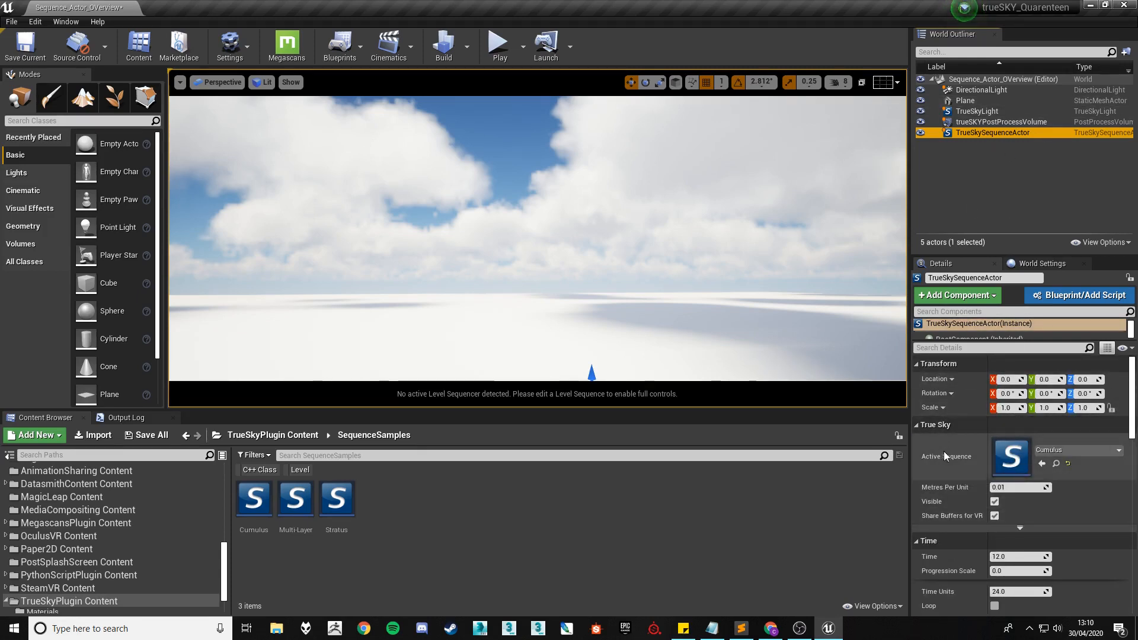
scroll(down, 3)
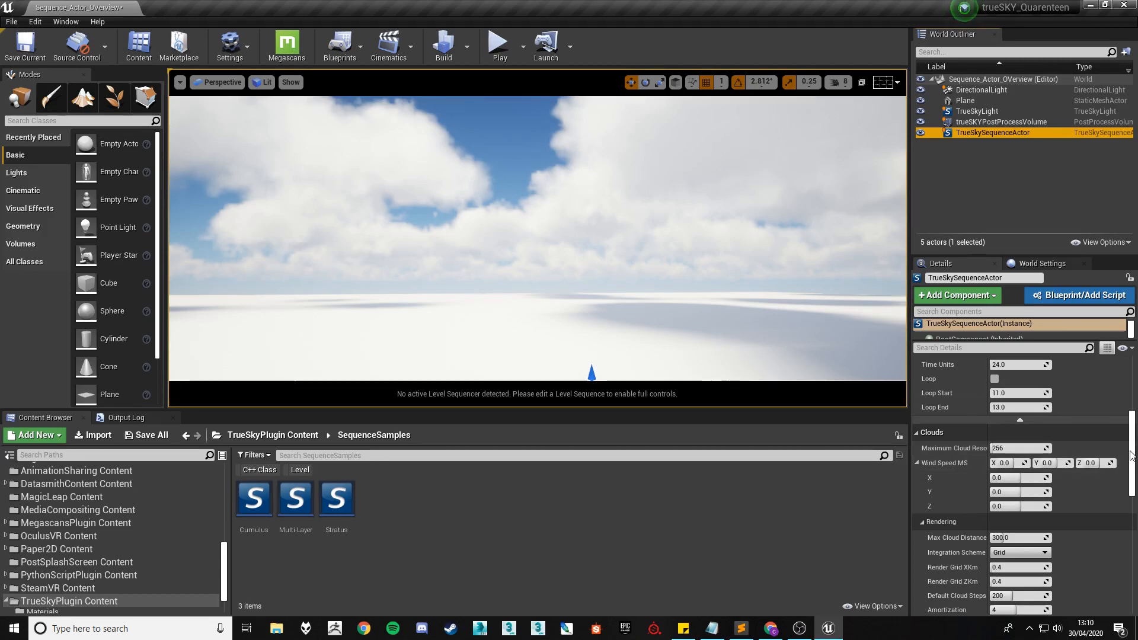
mouse_move(1019, 448)
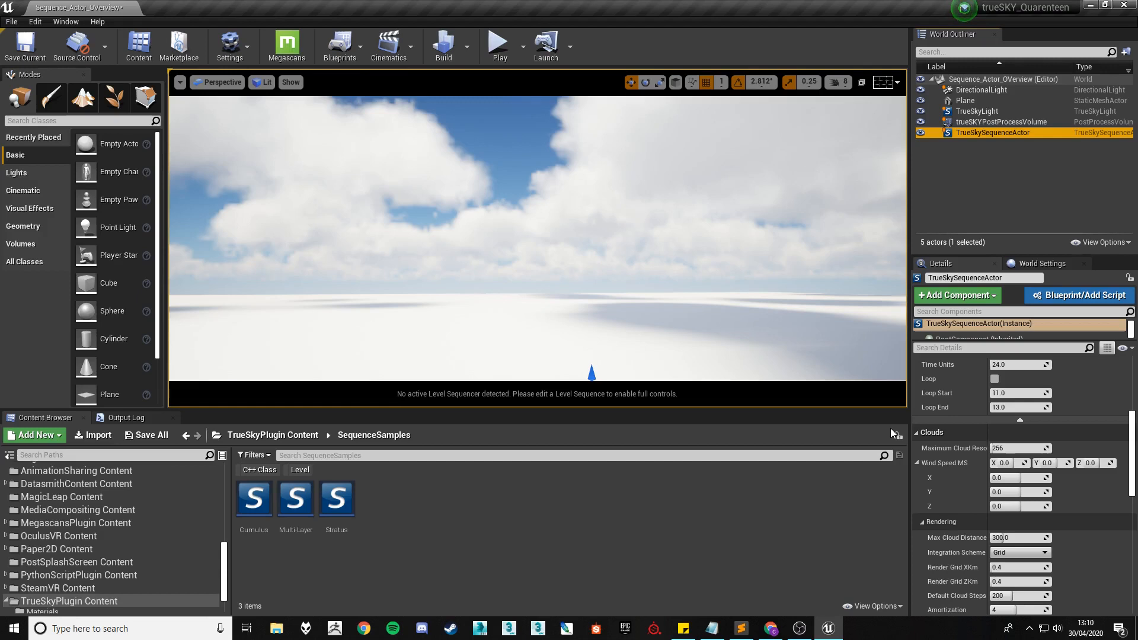
mouse_move(650, 265)
text(64)
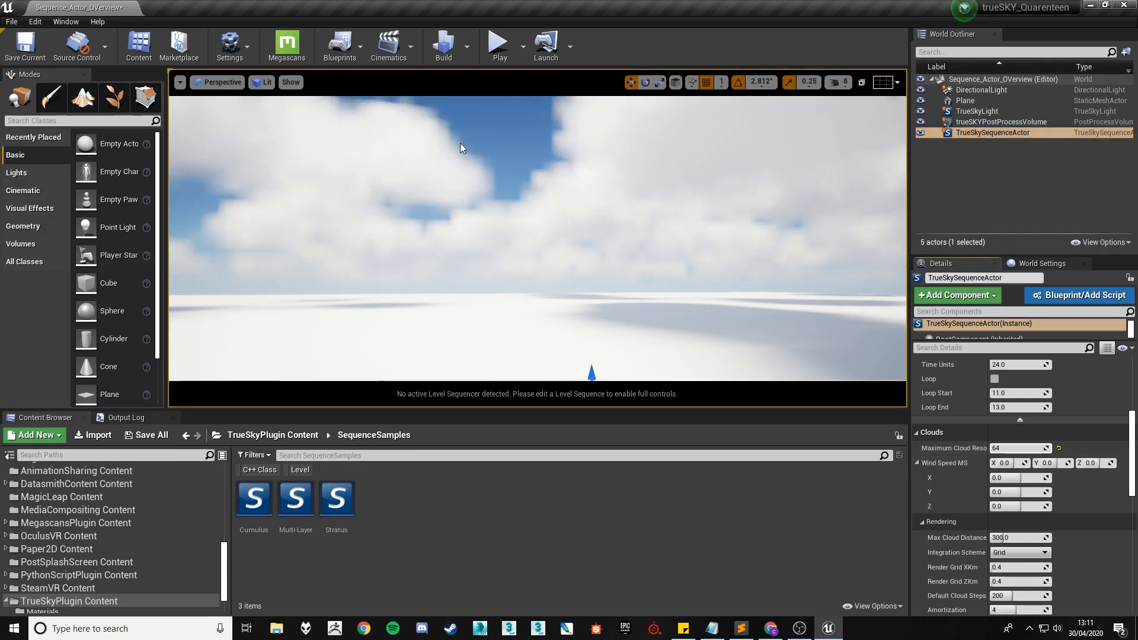
mouse_move(1010, 448)
text(512)
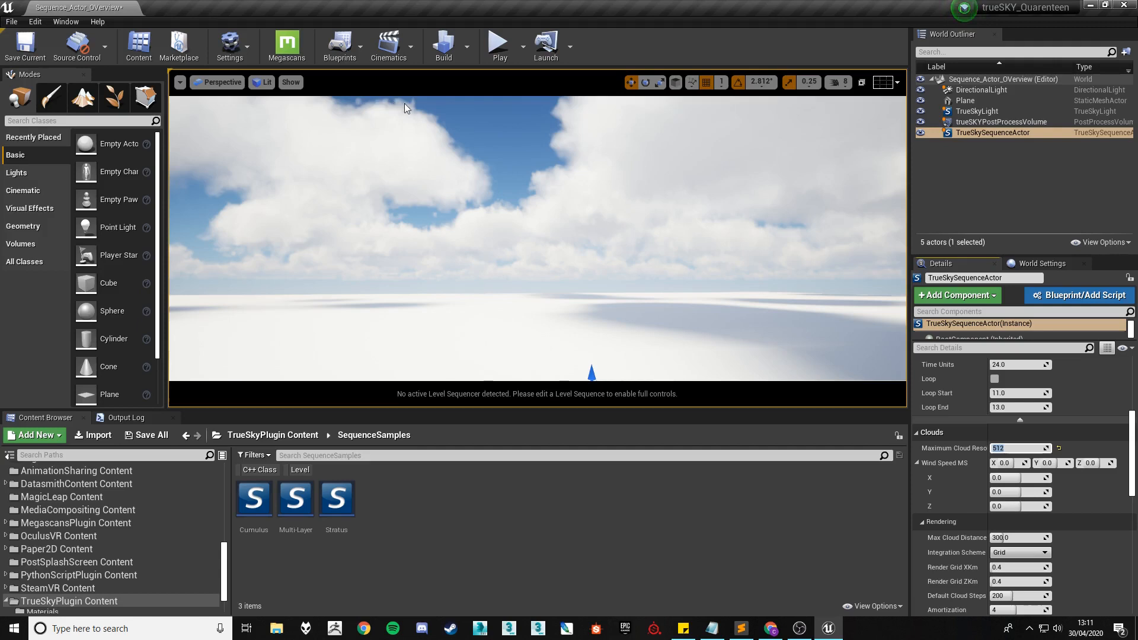
mouse_move(403, 249)
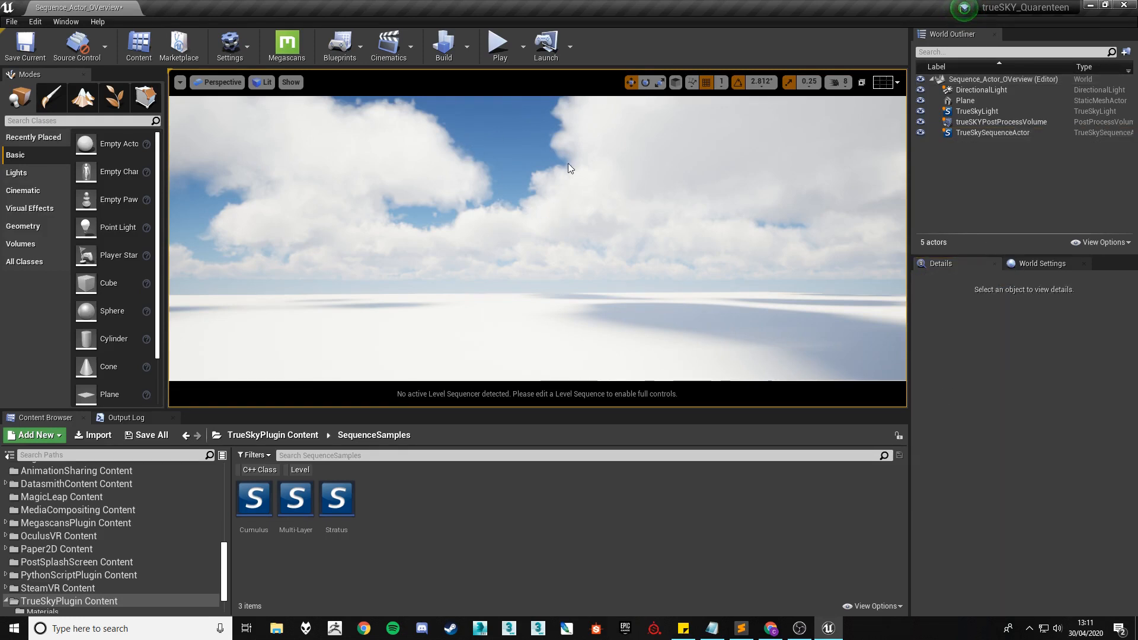
Reselect TrueSkySequenceActor in the World Outliner to edit cloud resolution and amortization
click(992, 132)
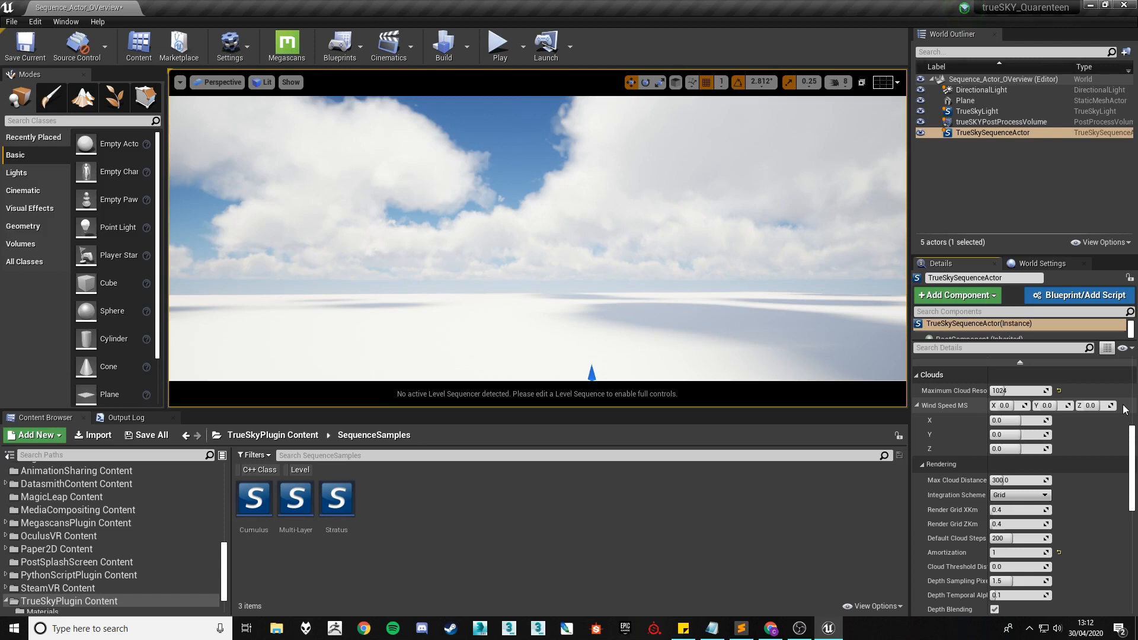
Scroll to Clouds > Rendering and edit the Max Cloud Distance value
scroll(down, 3)
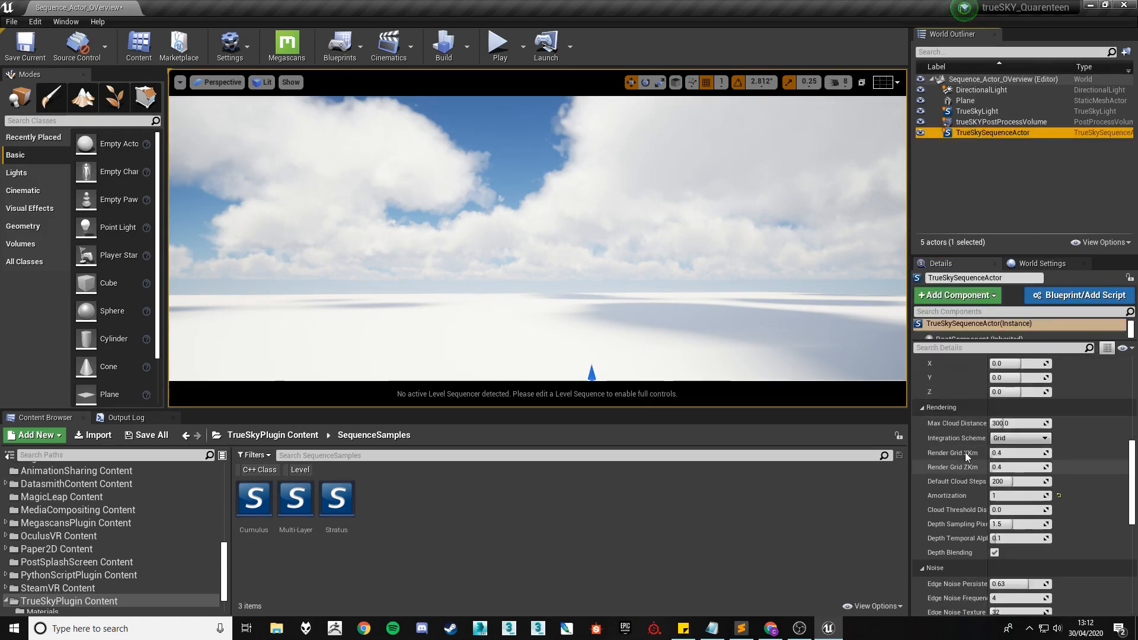
mouse_move(970, 428)
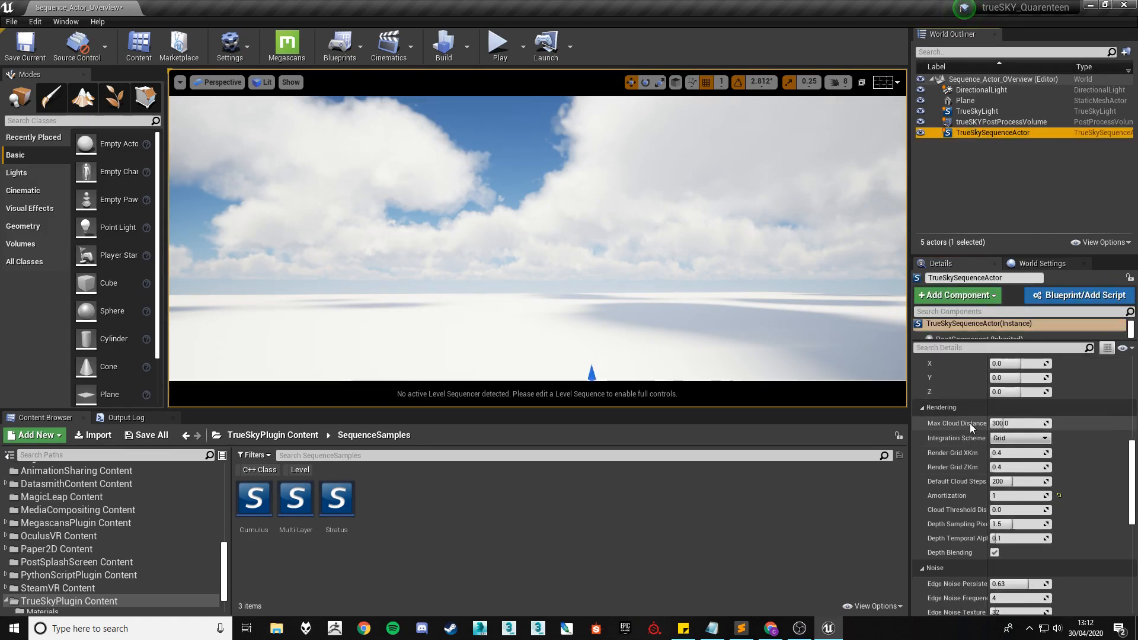
mouse_move(971, 429)
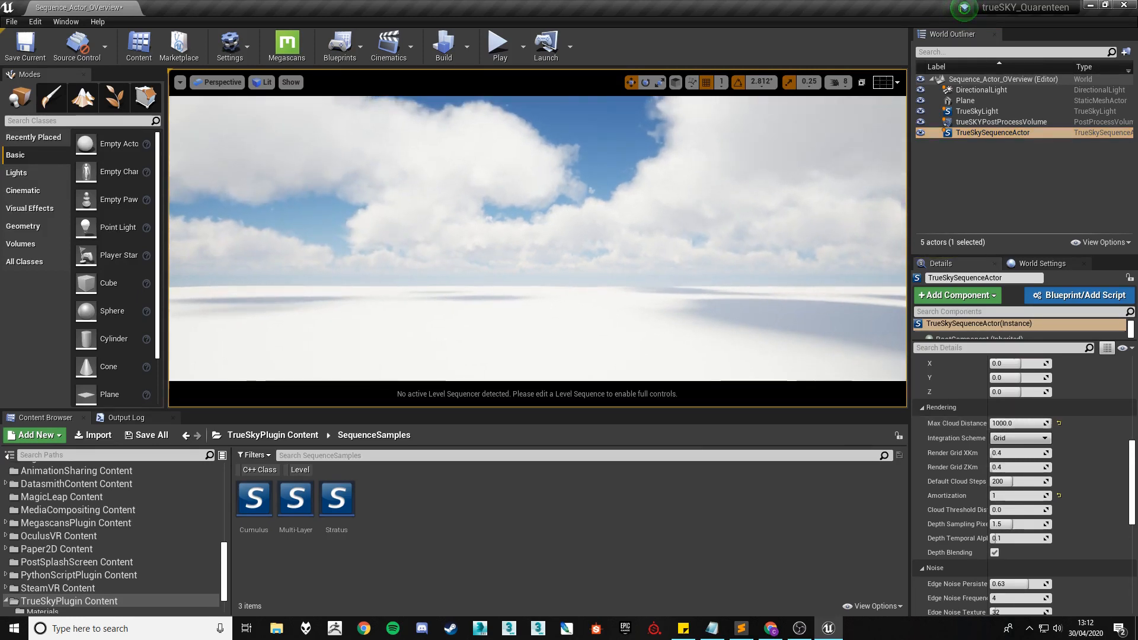
click(837, 82)
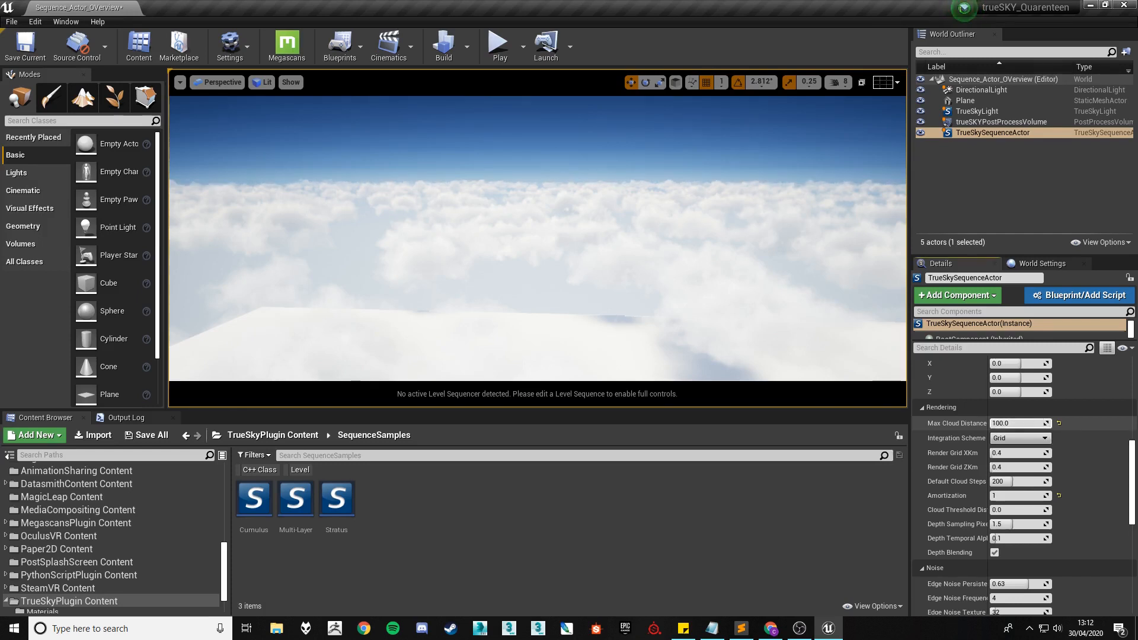
mouse_move(349, 201)
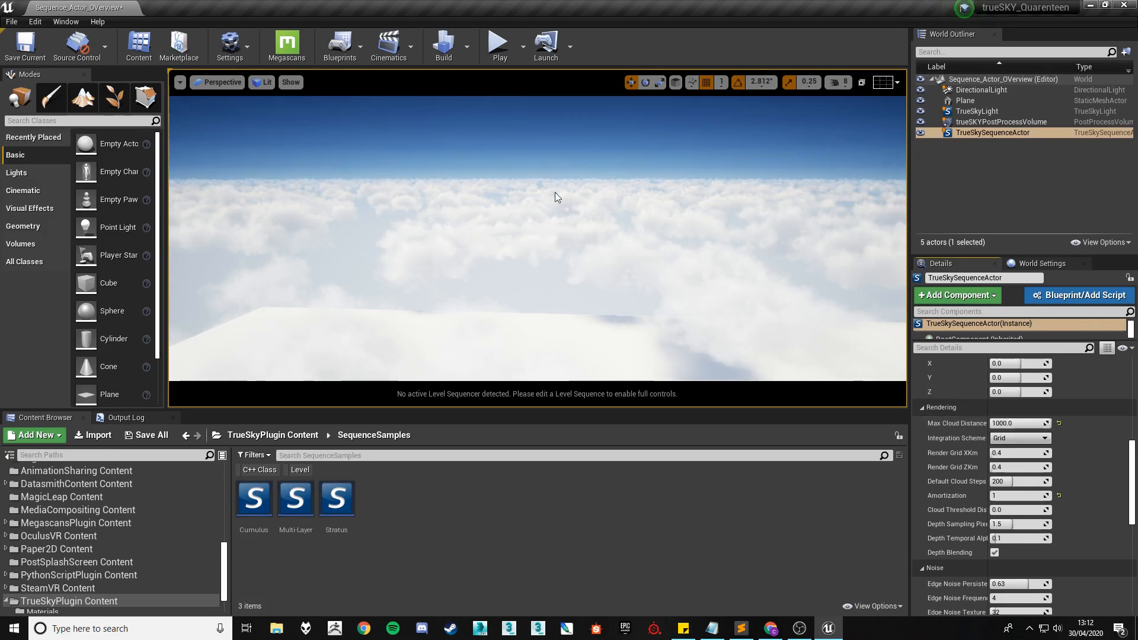
mouse_move(708, 185)
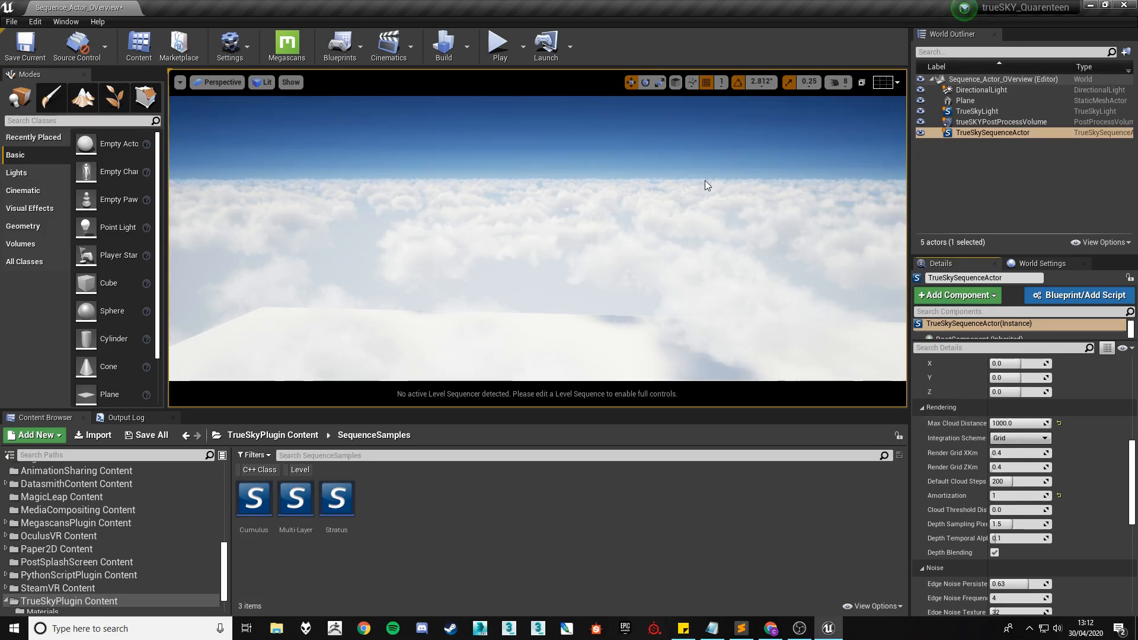
mouse_move(573, 204)
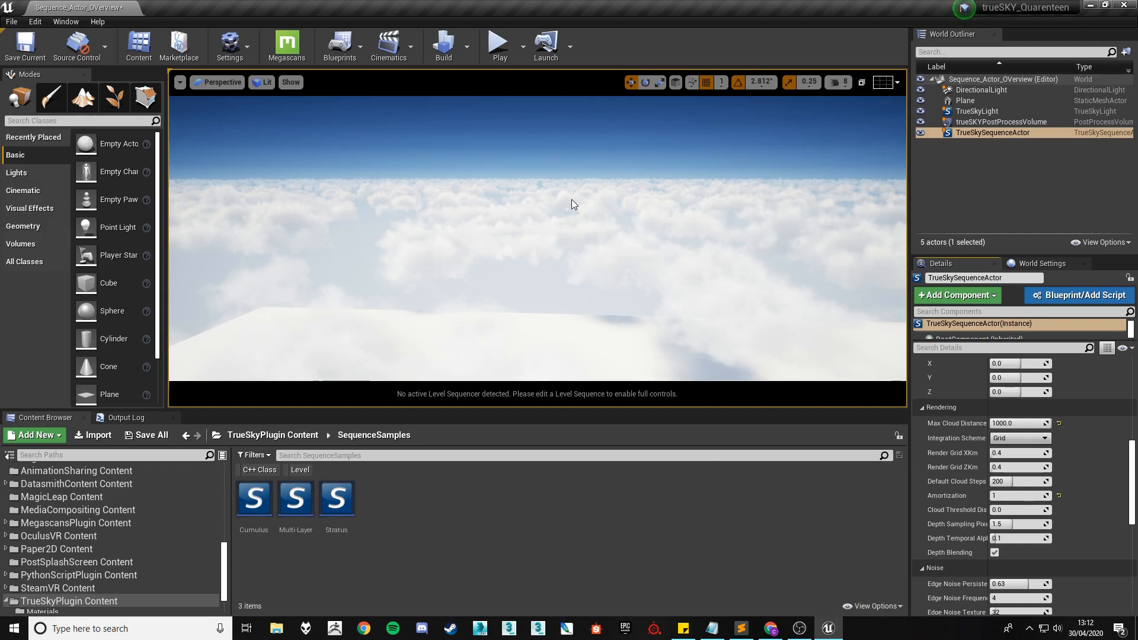
mouse_move(539, 202)
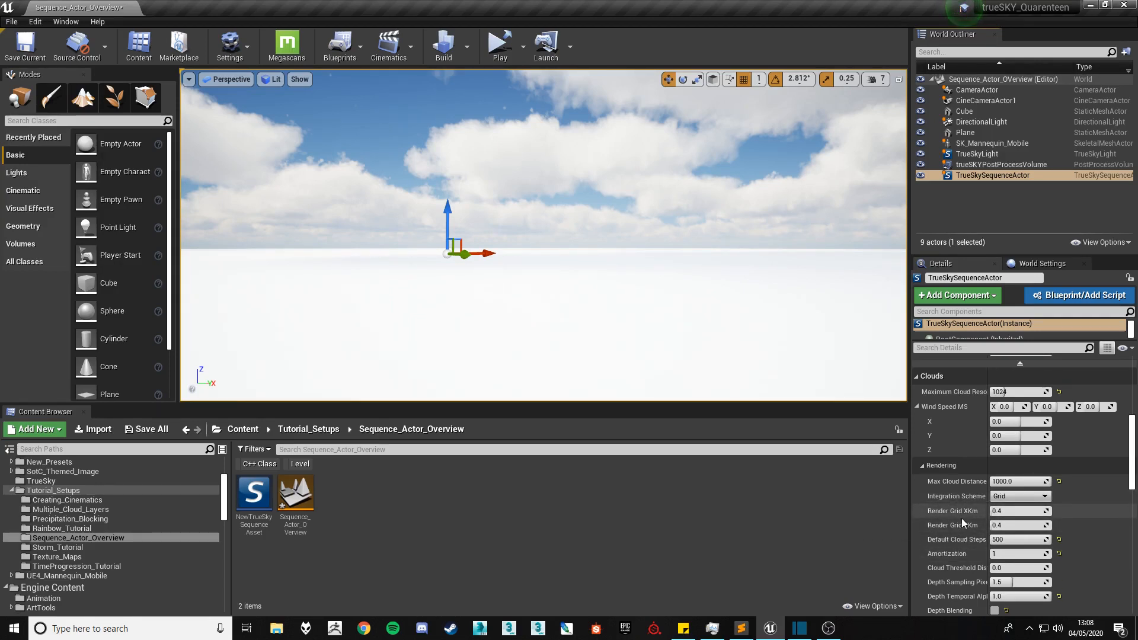
Change the Integration Scheme away from Grid, then reopen the list to compare schemes
click(1019, 496)
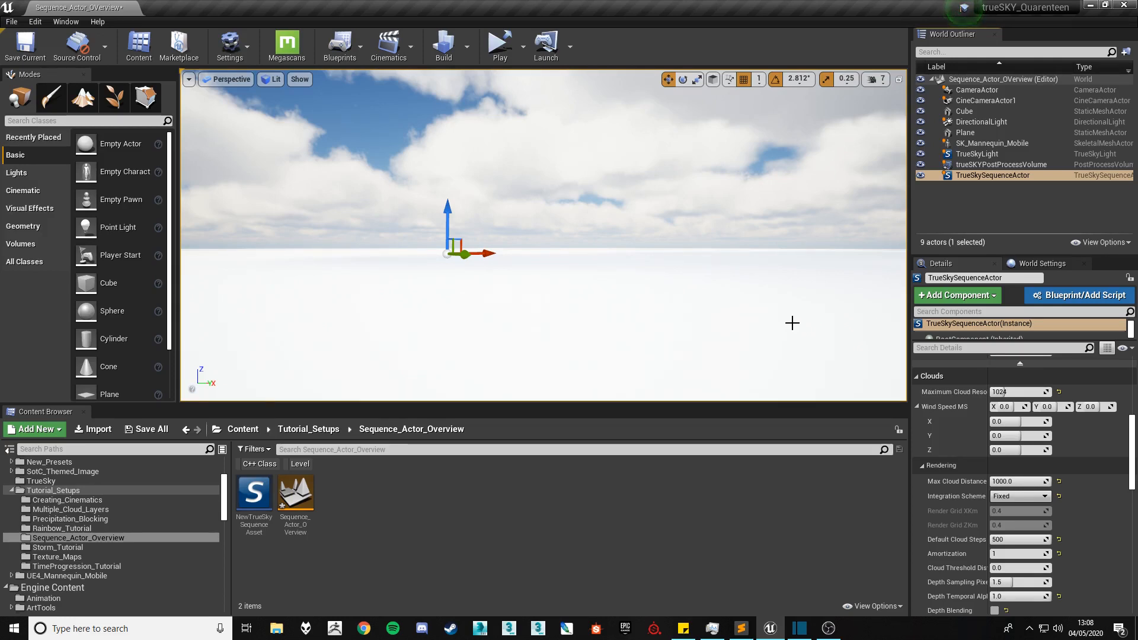
mouse_move(749, 286)
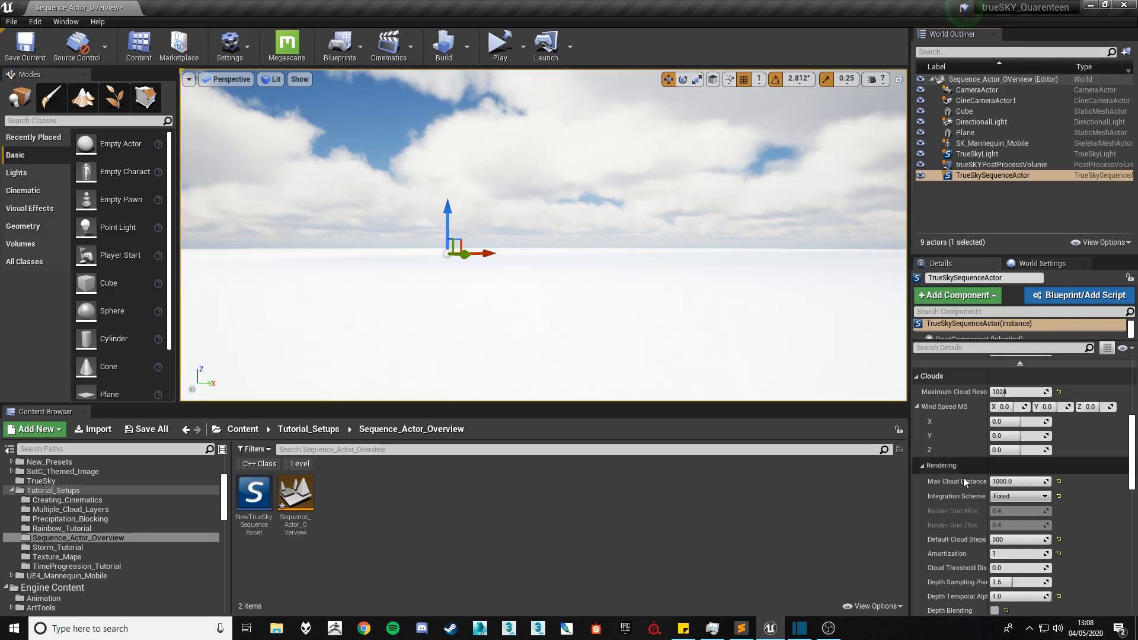
click(1019, 495)
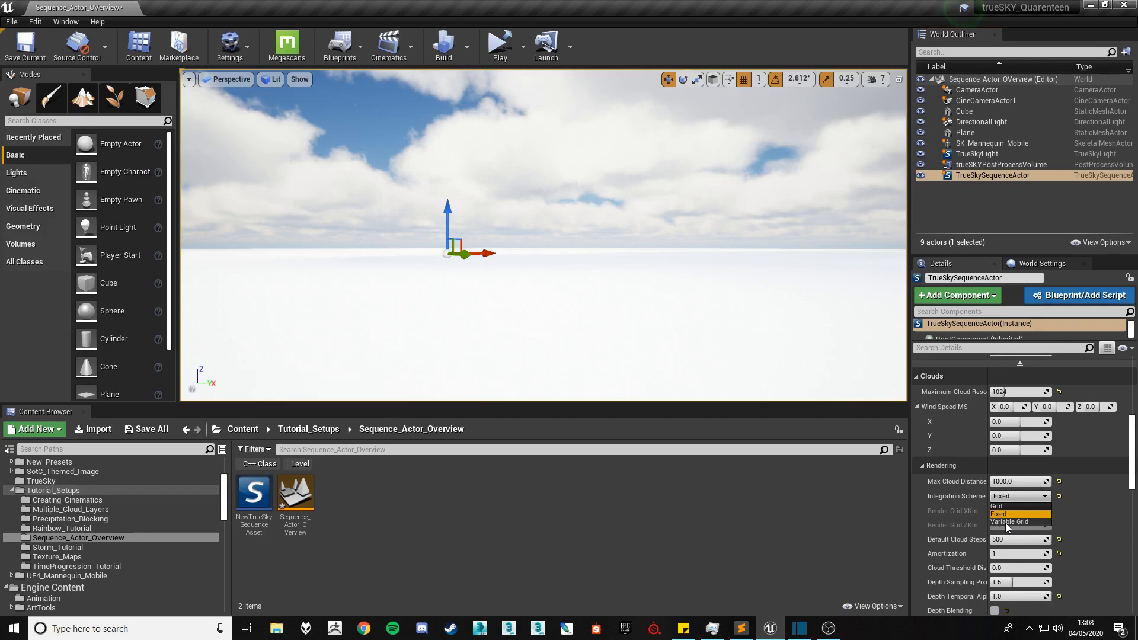
click(1009, 522)
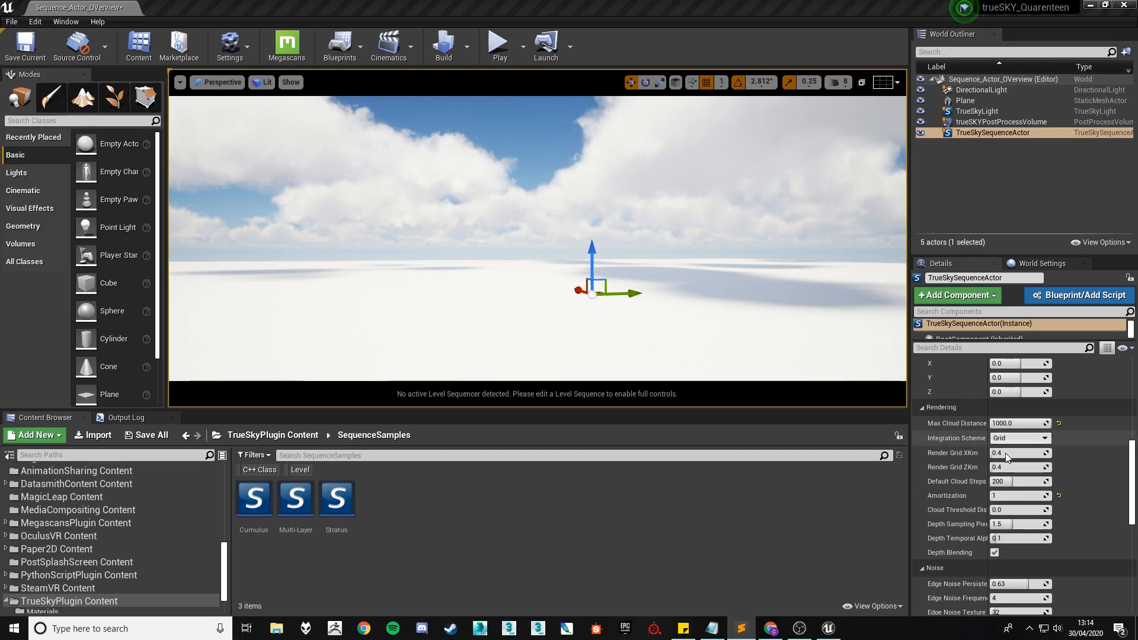
mouse_move(1019, 453)
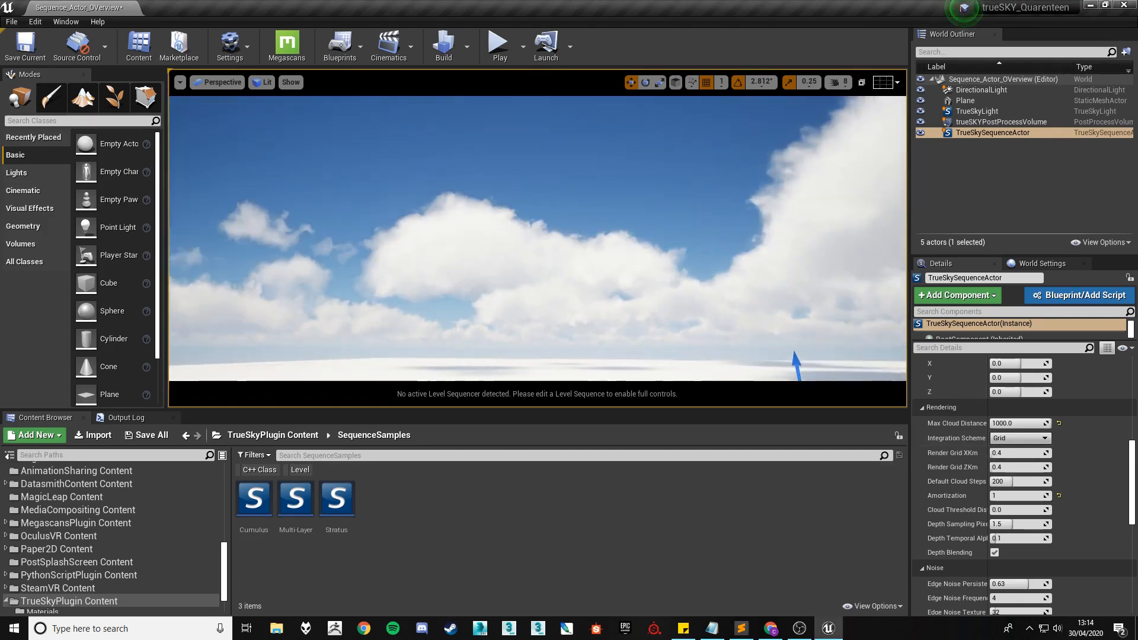
mouse_move(1016, 455)
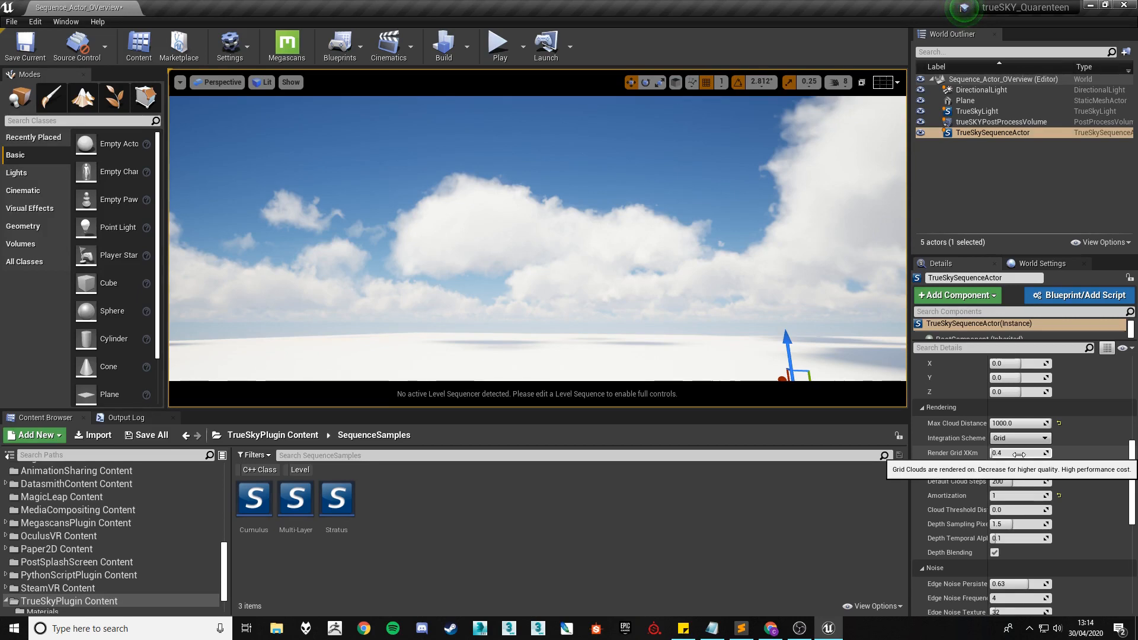
mouse_move(1106, 489)
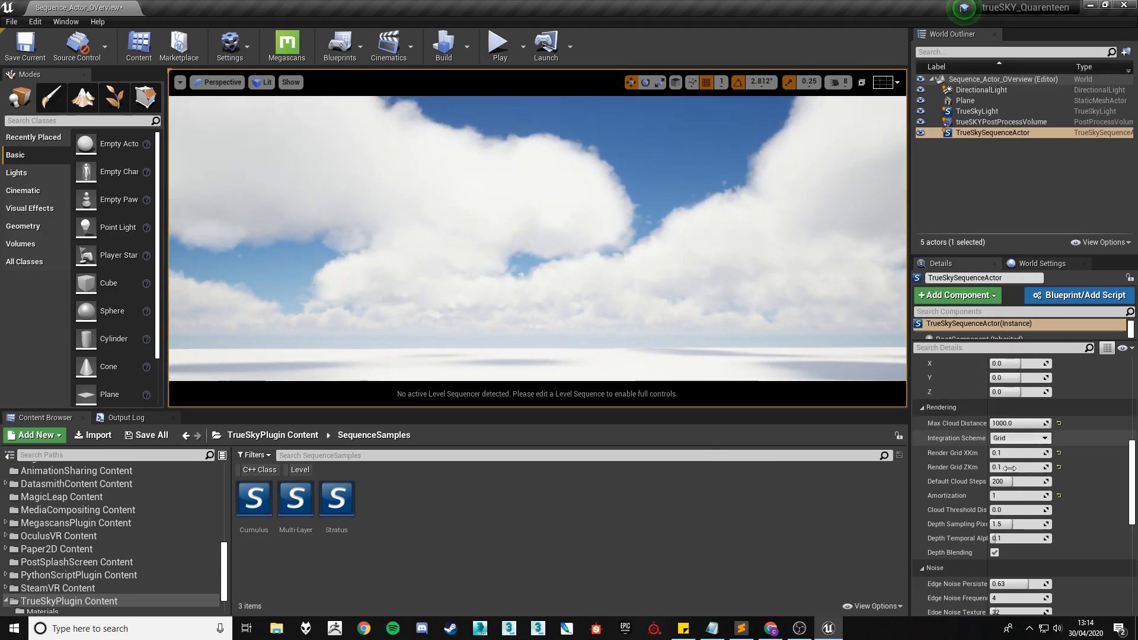
mouse_move(1059, 468)
text(0.05)
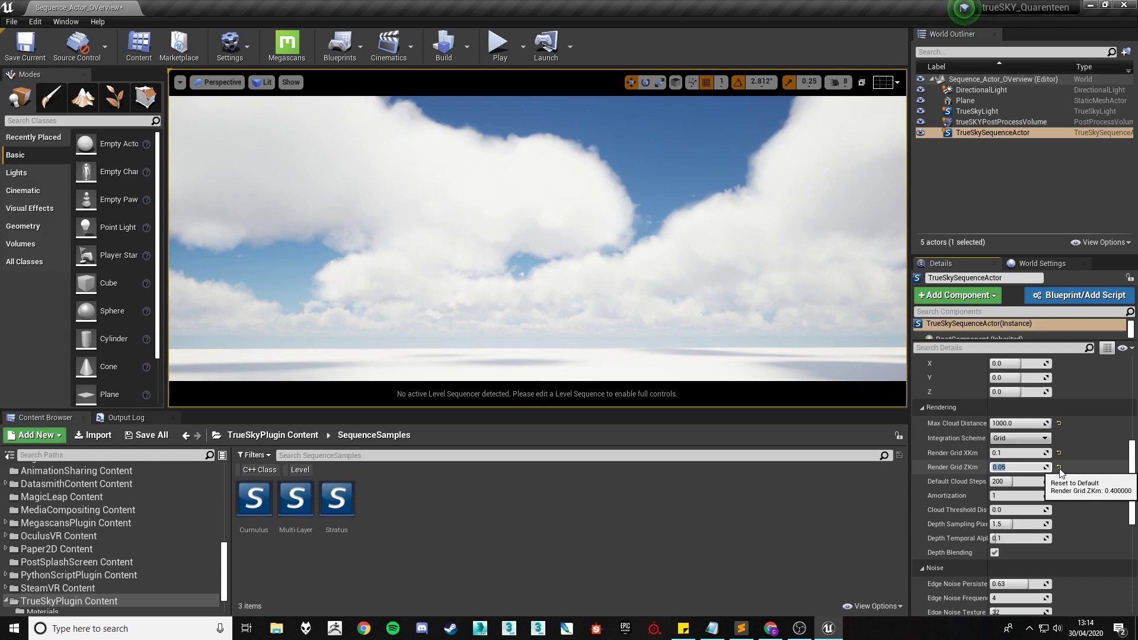
mouse_move(1059, 466)
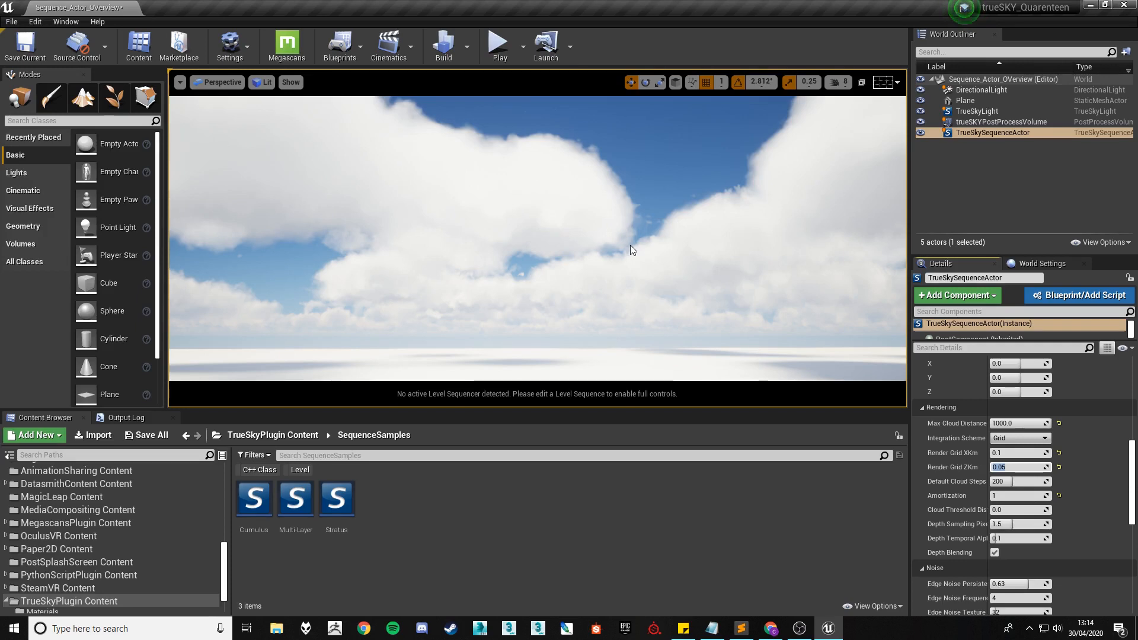
mouse_move(631, 328)
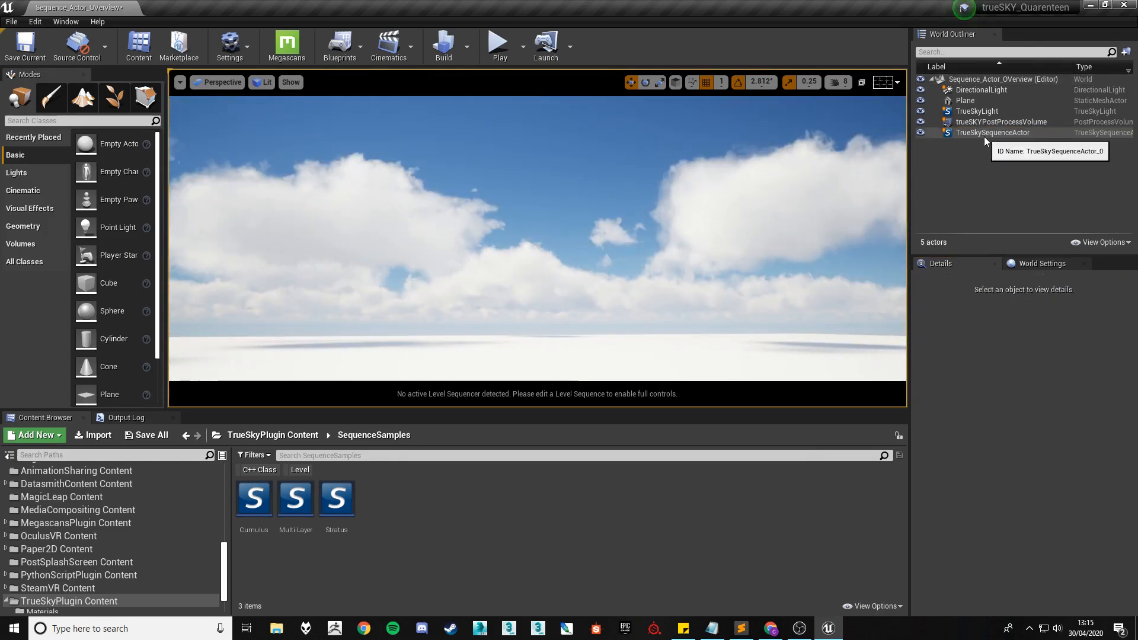
Reselect TrueSkySequenceActor to show Render Grid XKm and ZKm back at 0.4
click(992, 133)
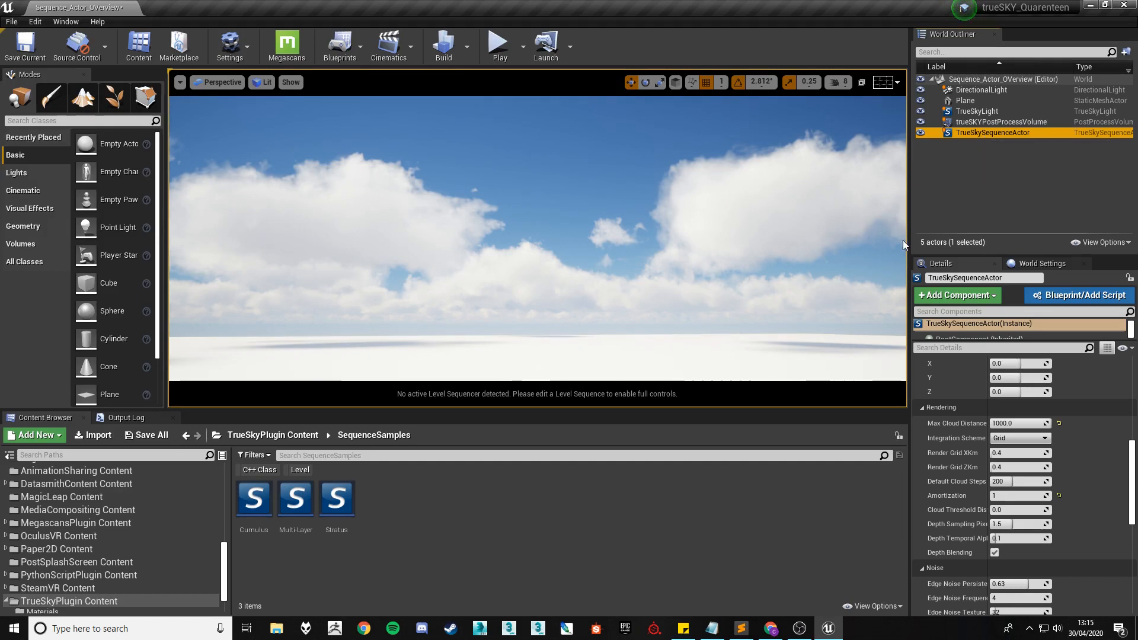
mouse_move(889, 253)
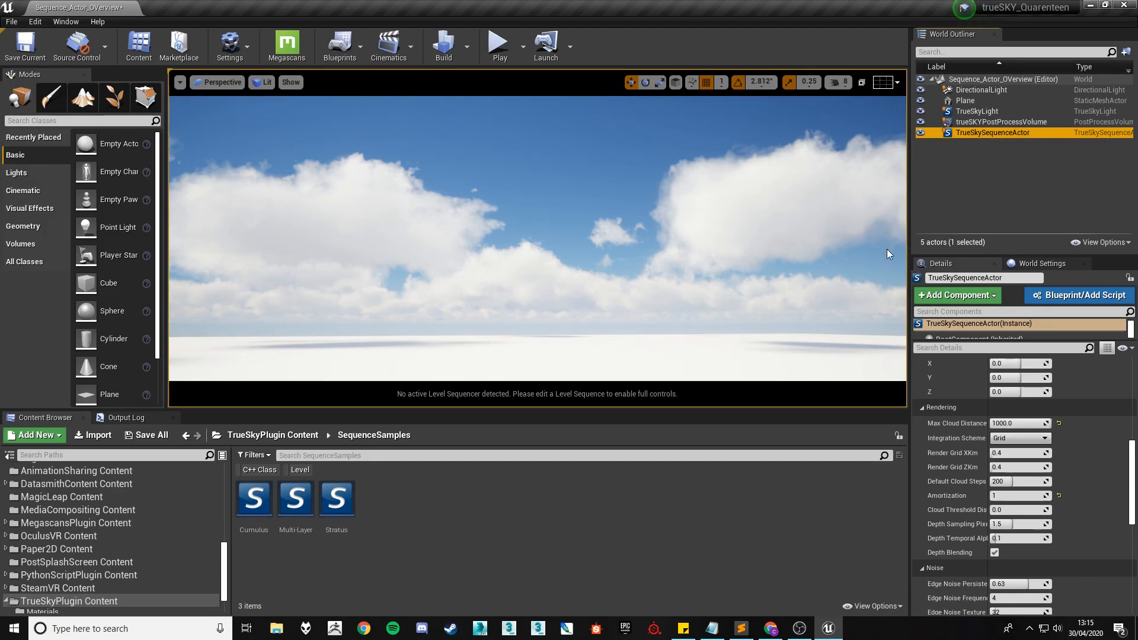
mouse_move(769, 266)
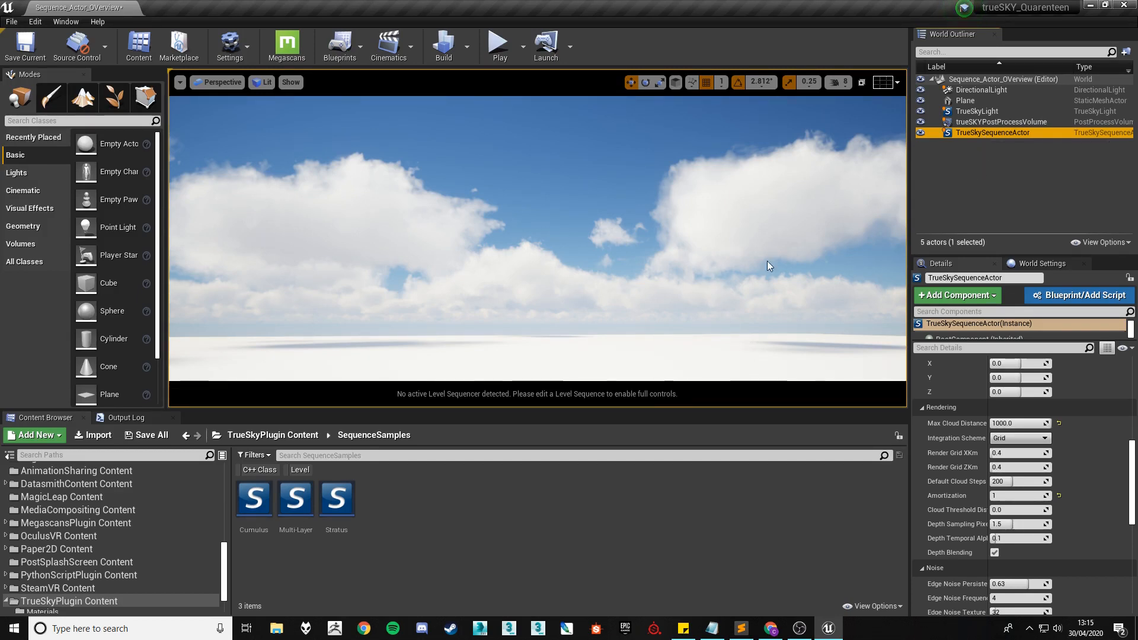
mouse_move(757, 246)
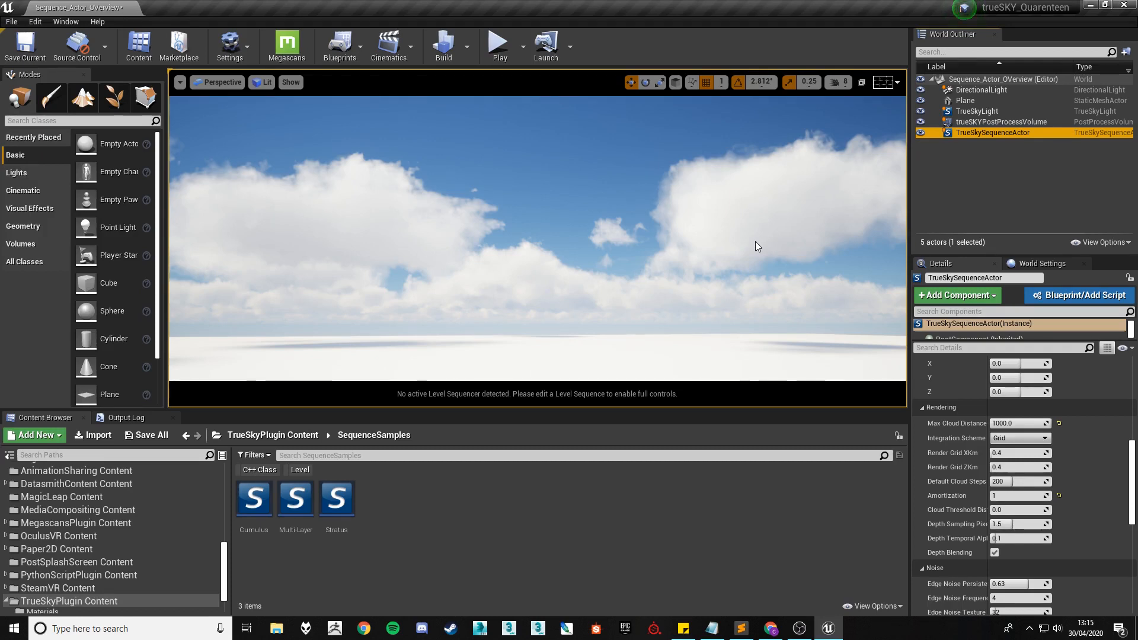
mouse_move(998, 407)
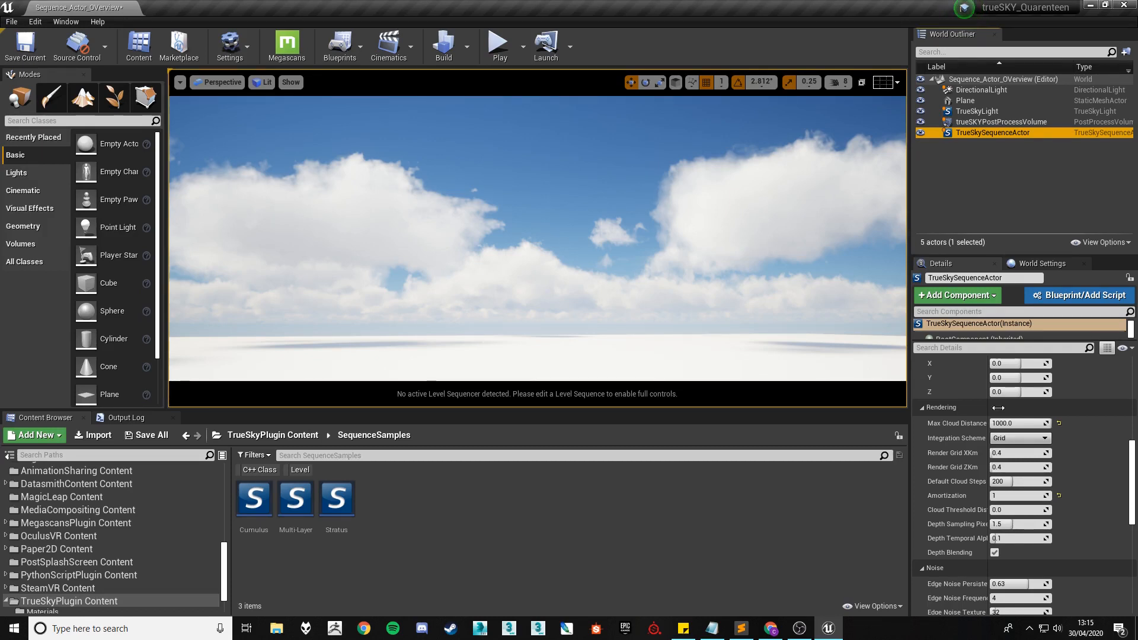
mouse_move(1016, 482)
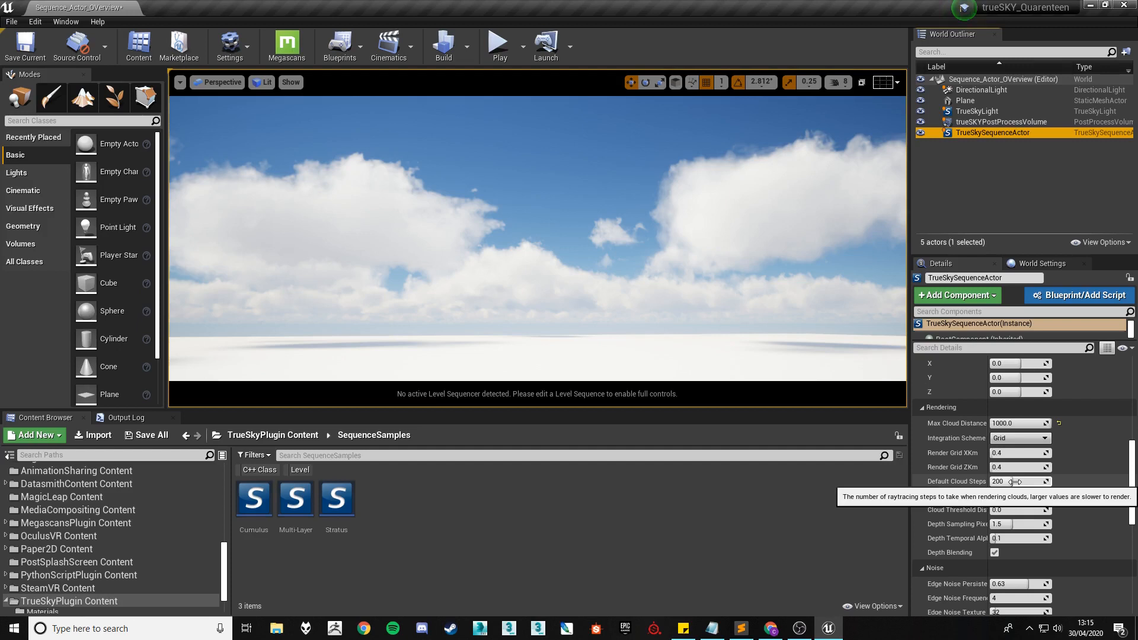
Enter 500 as the Default Cloud Steps value
text(500)
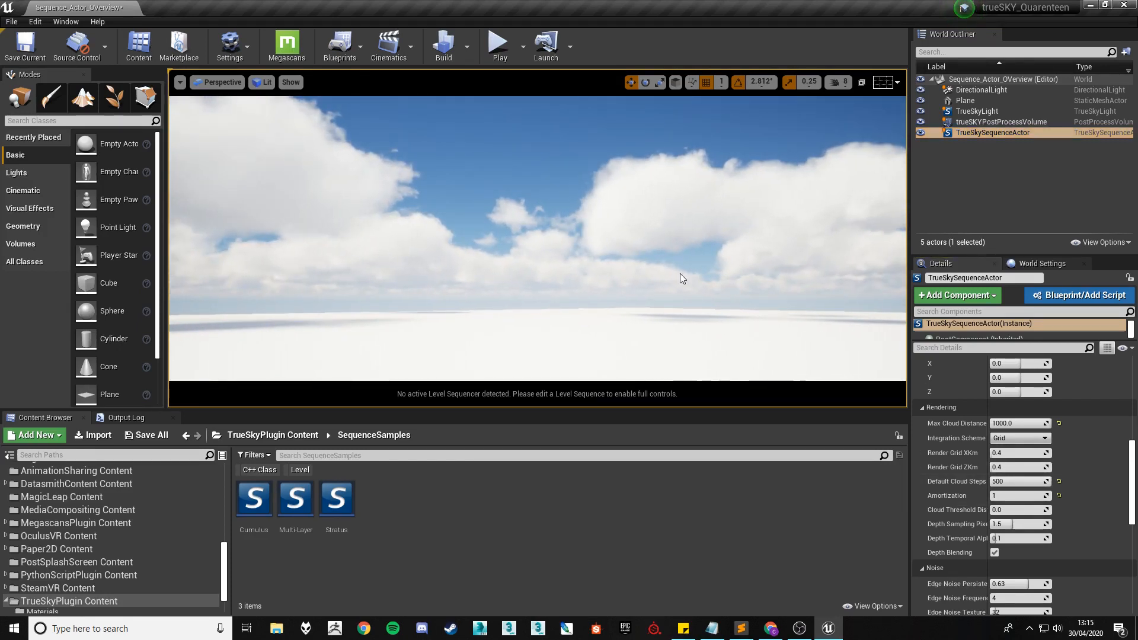
click(1015, 481)
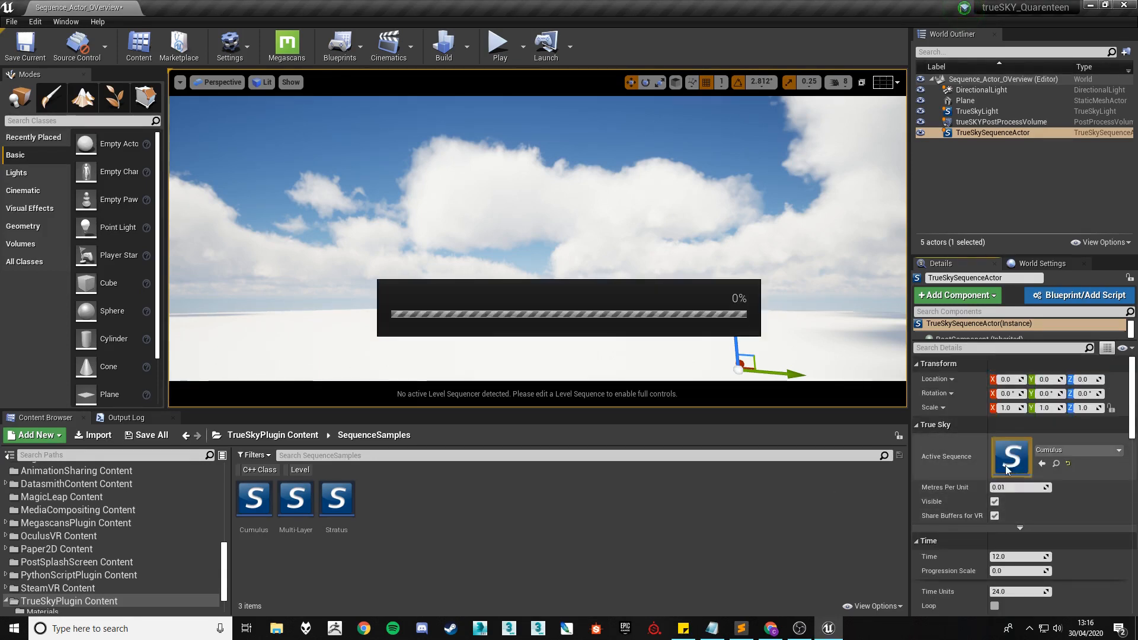
mouse_move(358, 131)
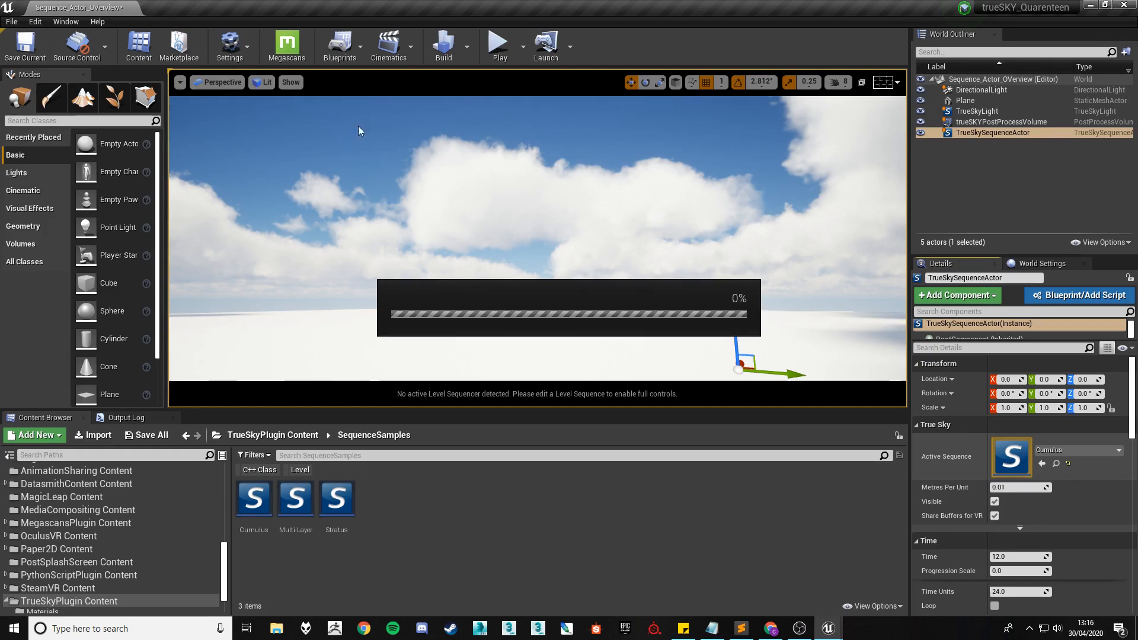
mouse_move(600, 208)
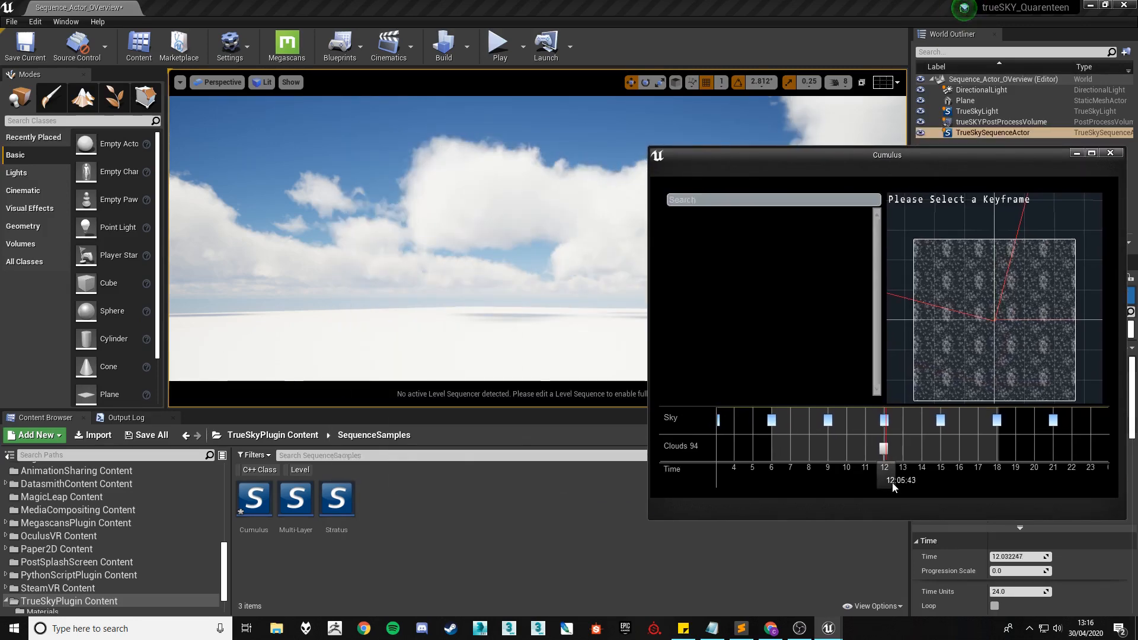
Inspect the hour-12 clouds keyframe on the cloud map, then close the Cumulus editor
click(884, 449)
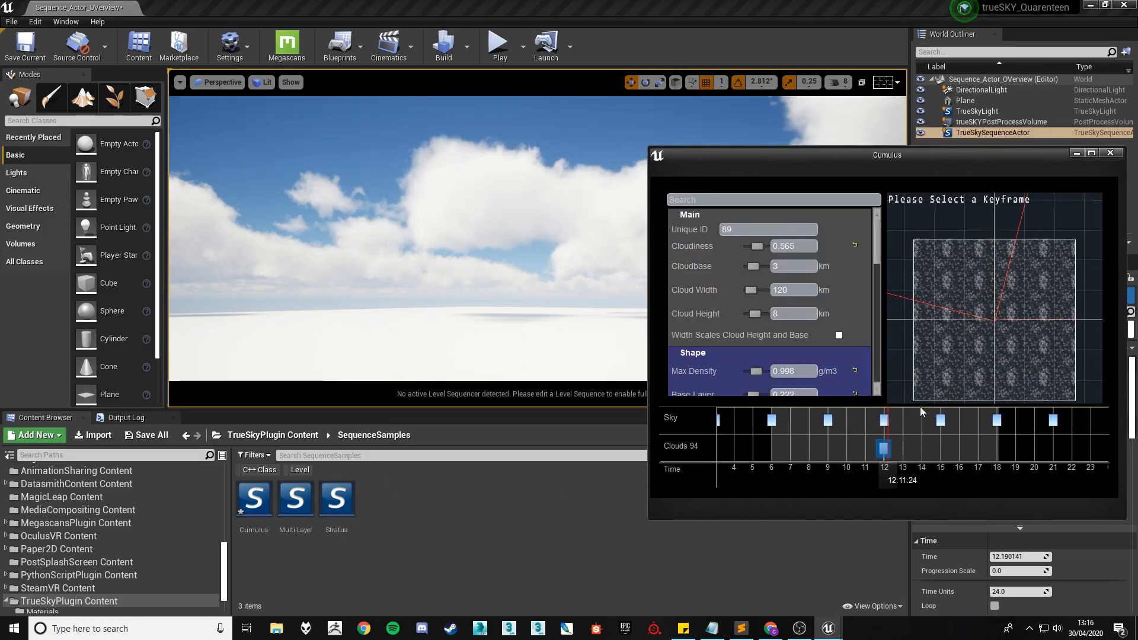
click(991, 325)
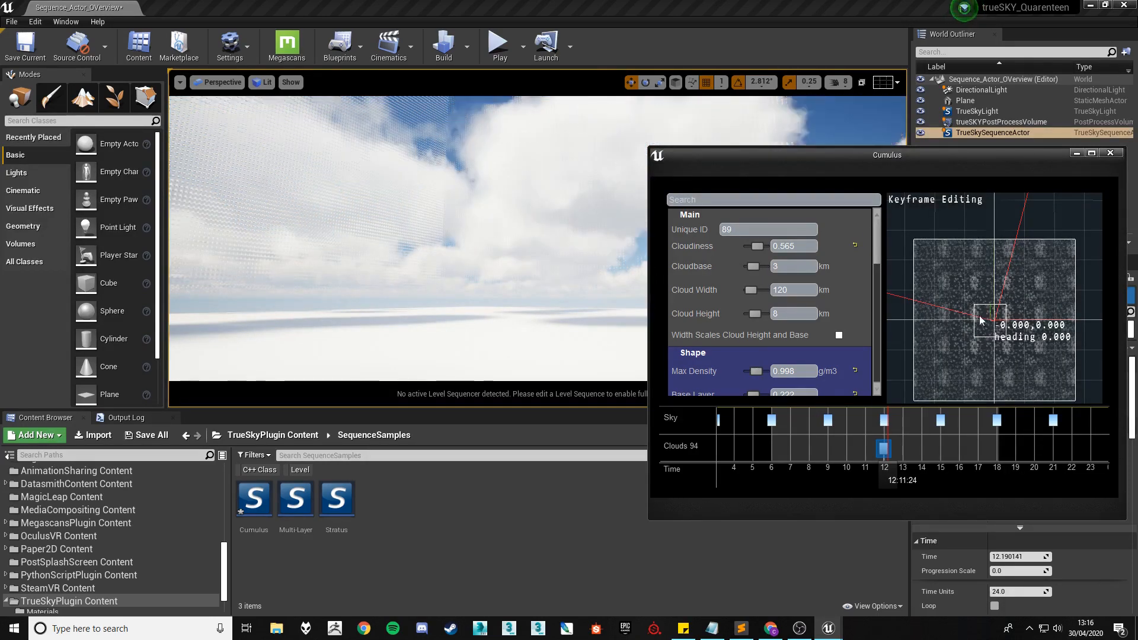
click(1109, 153)
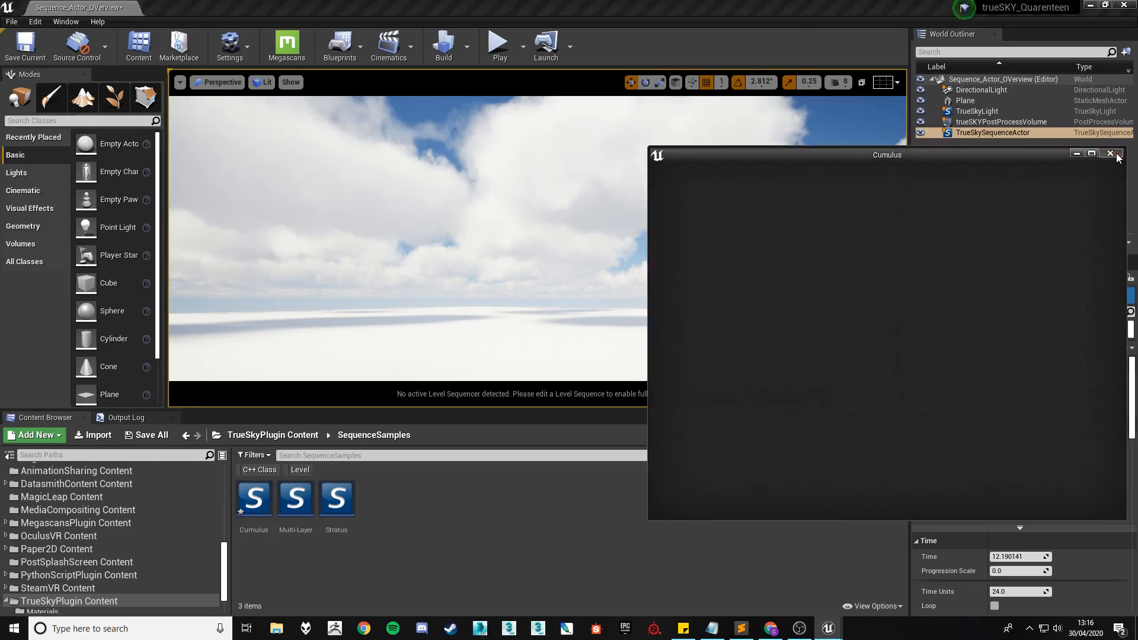
click(1110, 153)
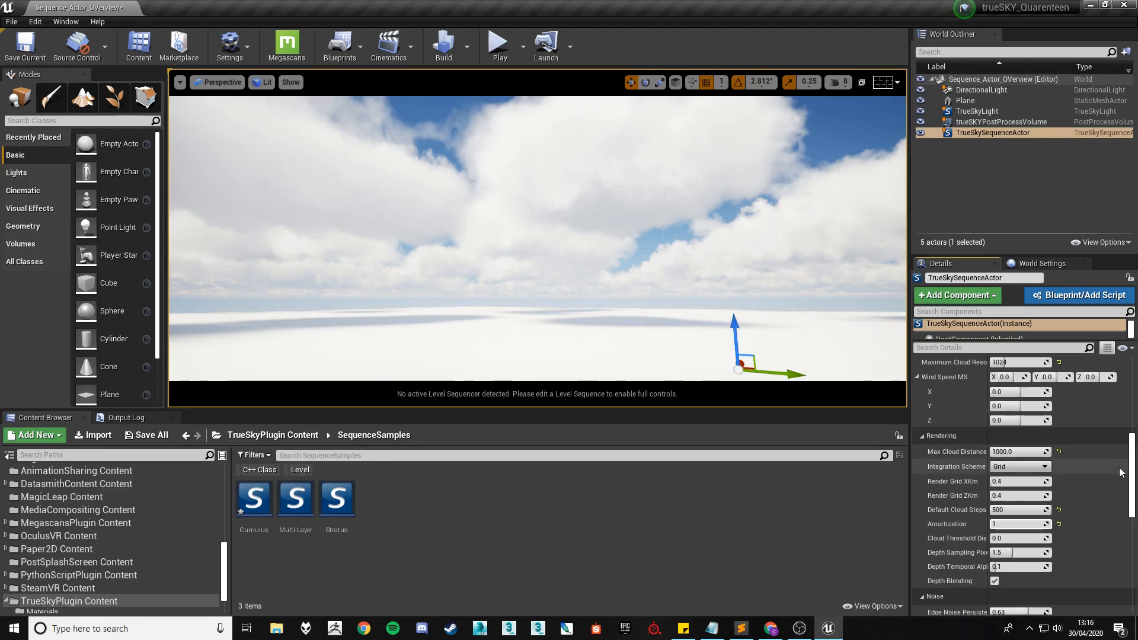
Reopen the Cumulus sequence and select the hour-12 clouds keyframe again
scroll(up, 3)
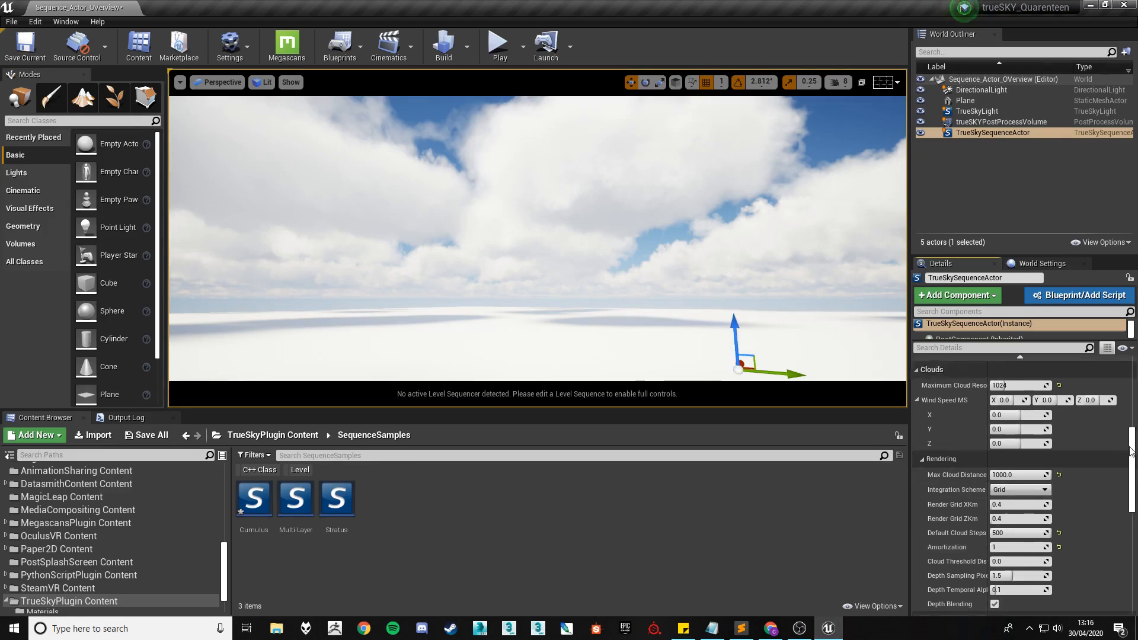
double_click(253, 499)
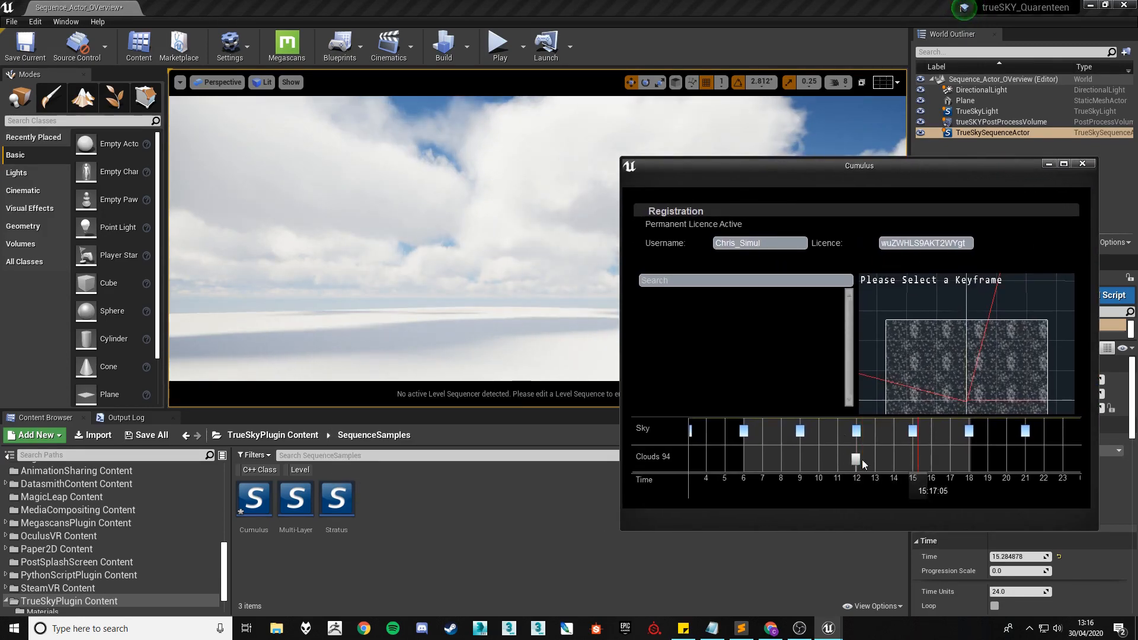
click(856, 460)
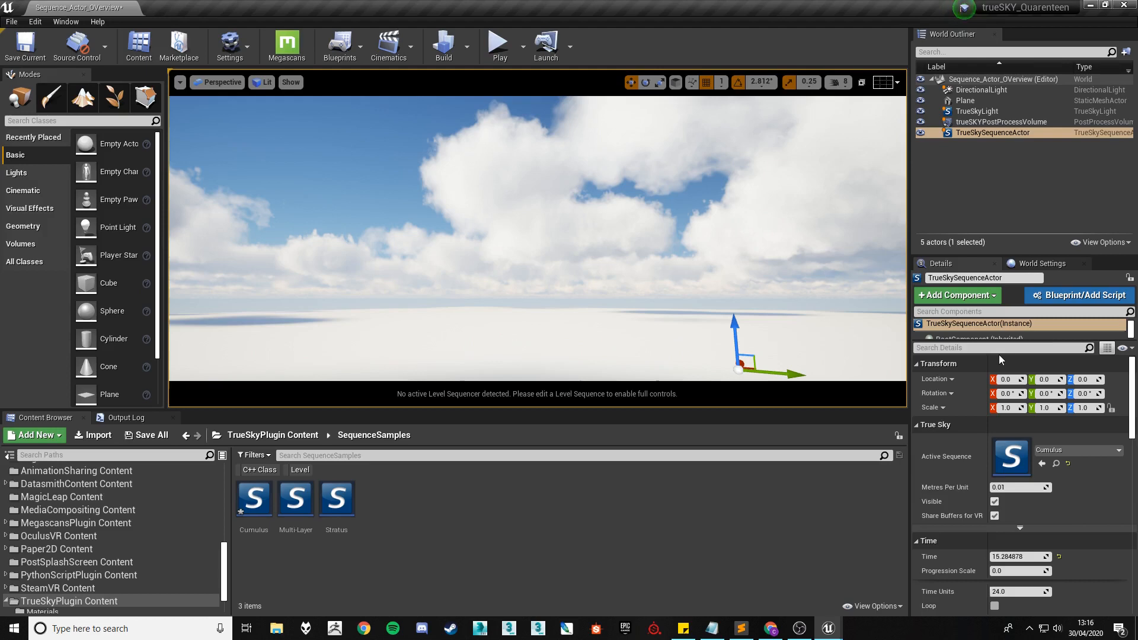
Scroll the Details panel to the cloud Rendering and Noise settings
scroll(down, 3)
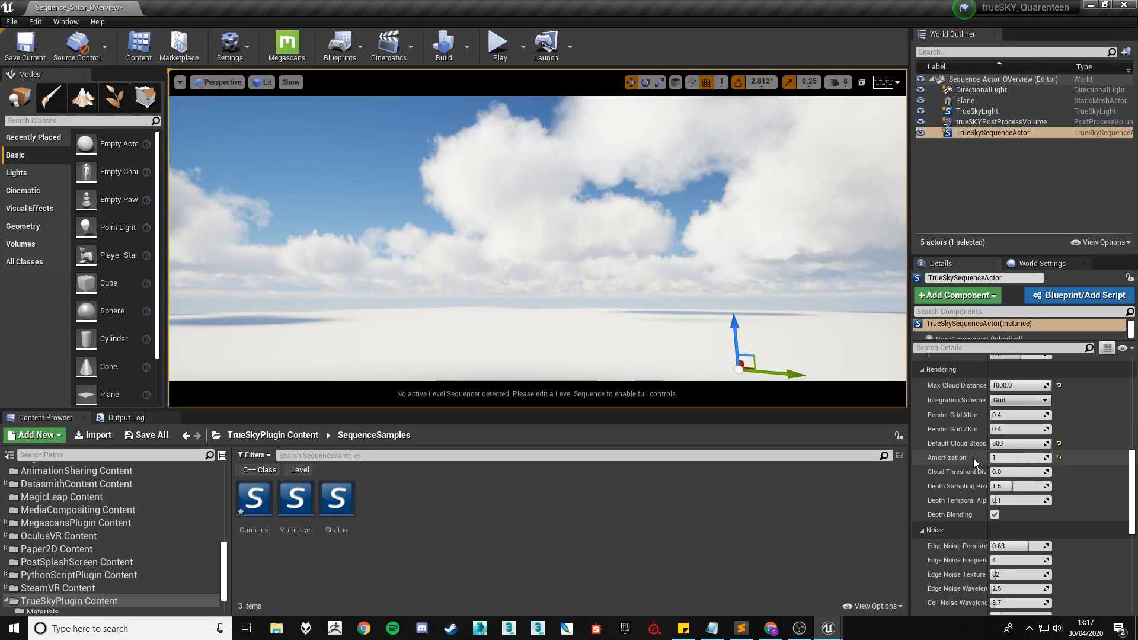
mouse_move(999, 457)
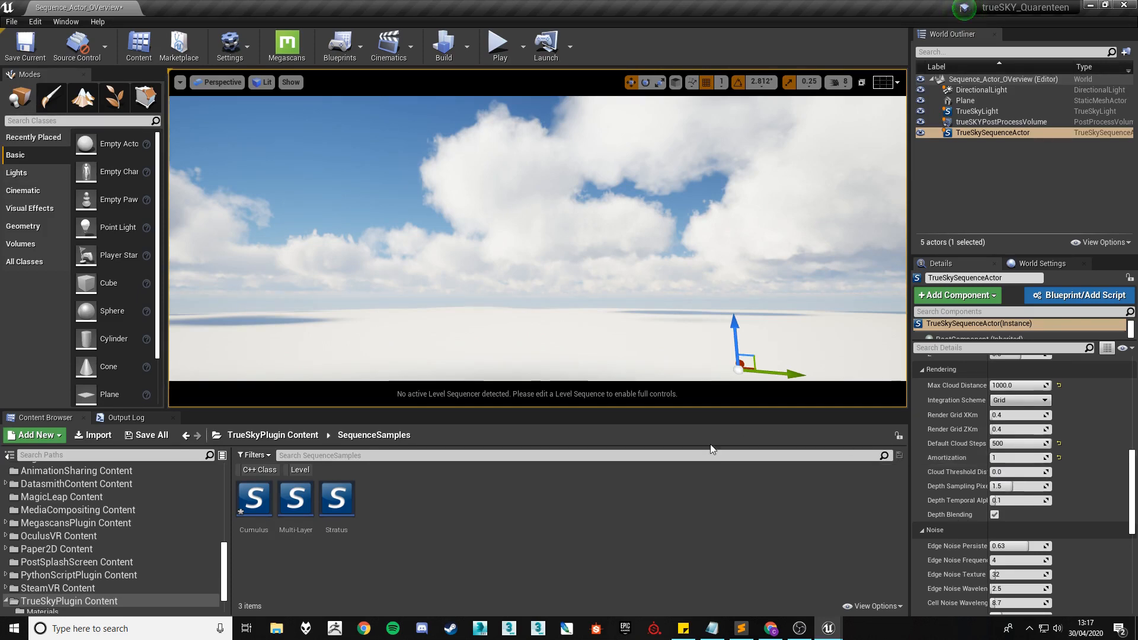
mouse_move(751, 516)
text(man)
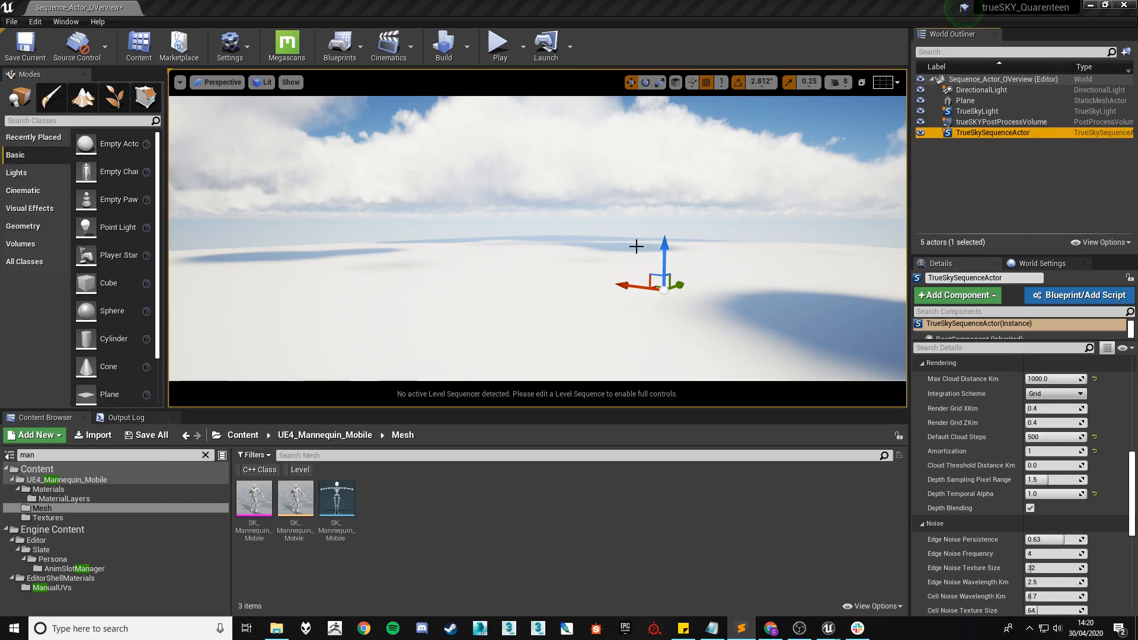
mouse_move(734, 215)
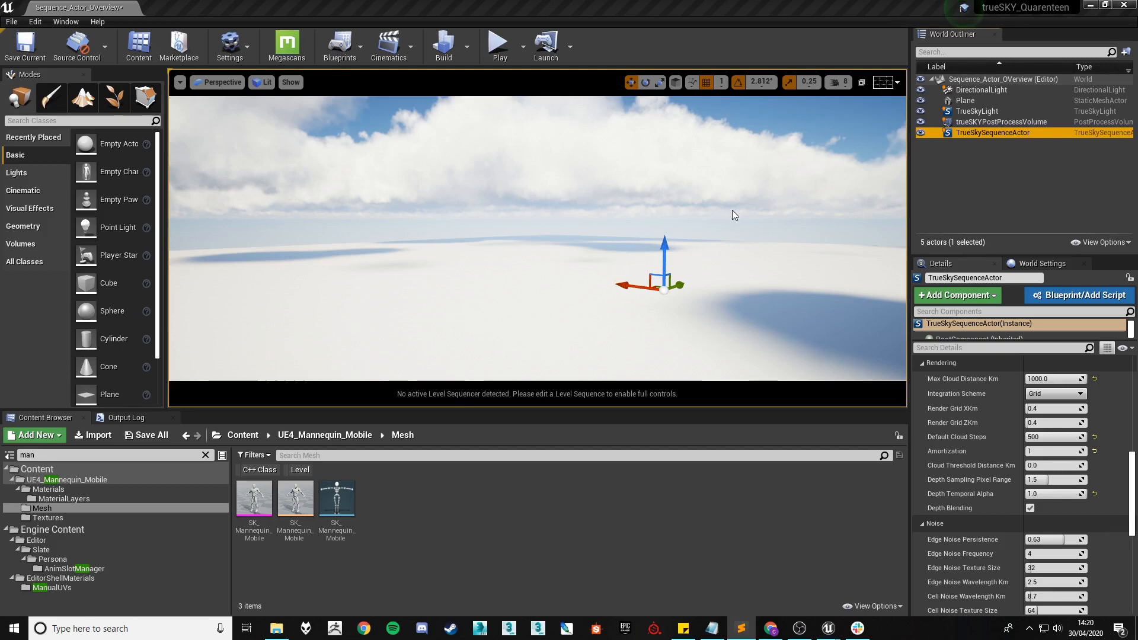
mouse_move(610, 246)
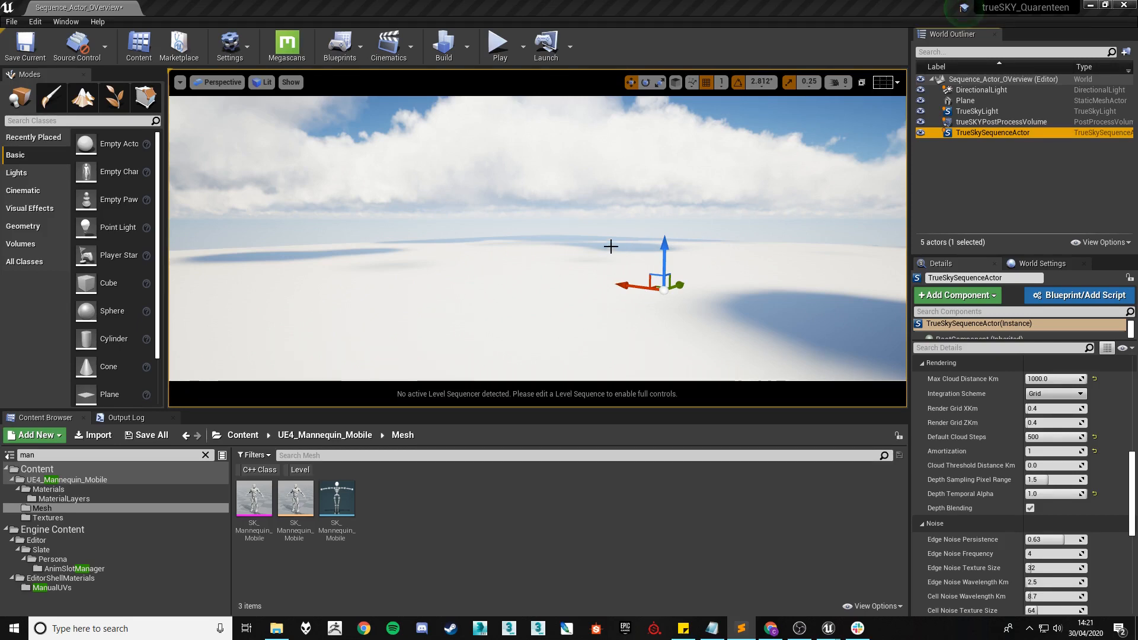
mouse_move(986, 485)
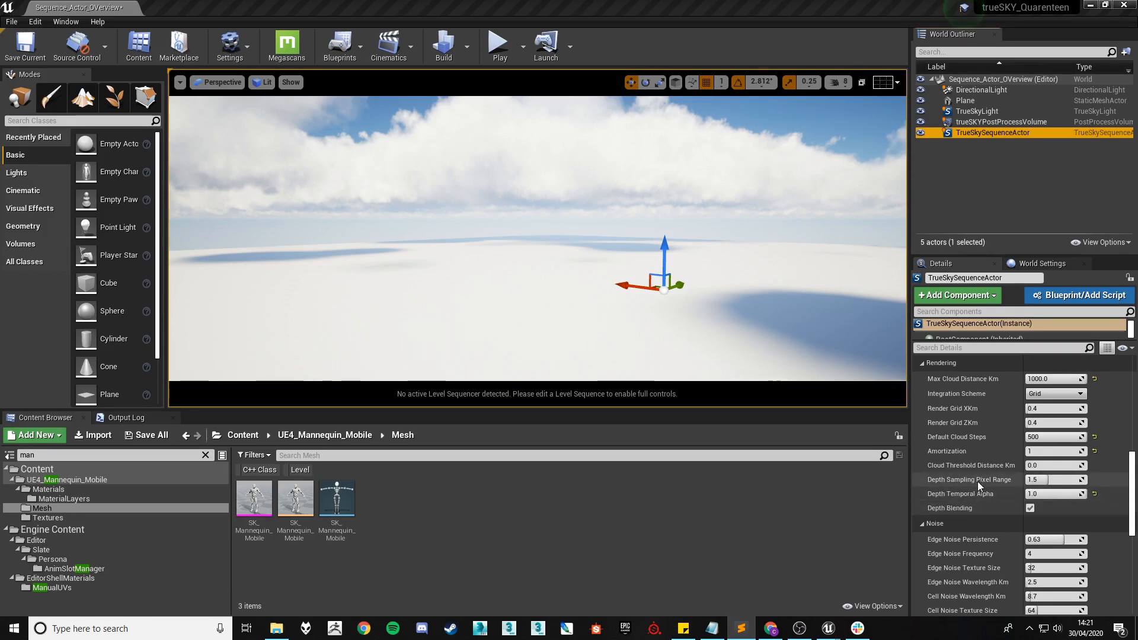
mouse_move(967, 478)
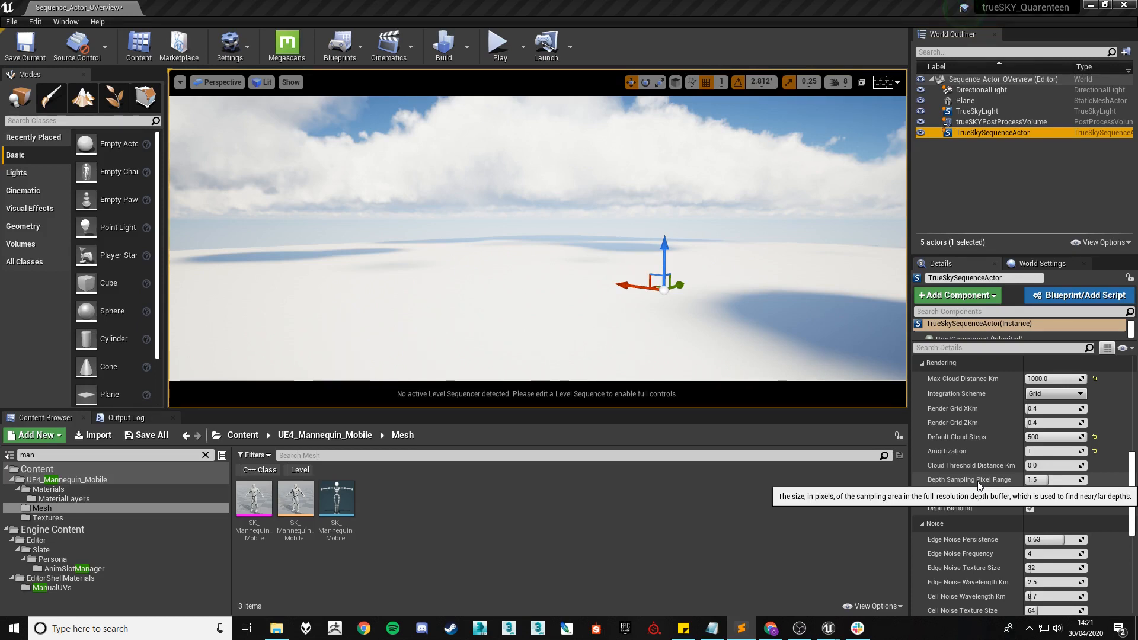
mouse_move(314, 502)
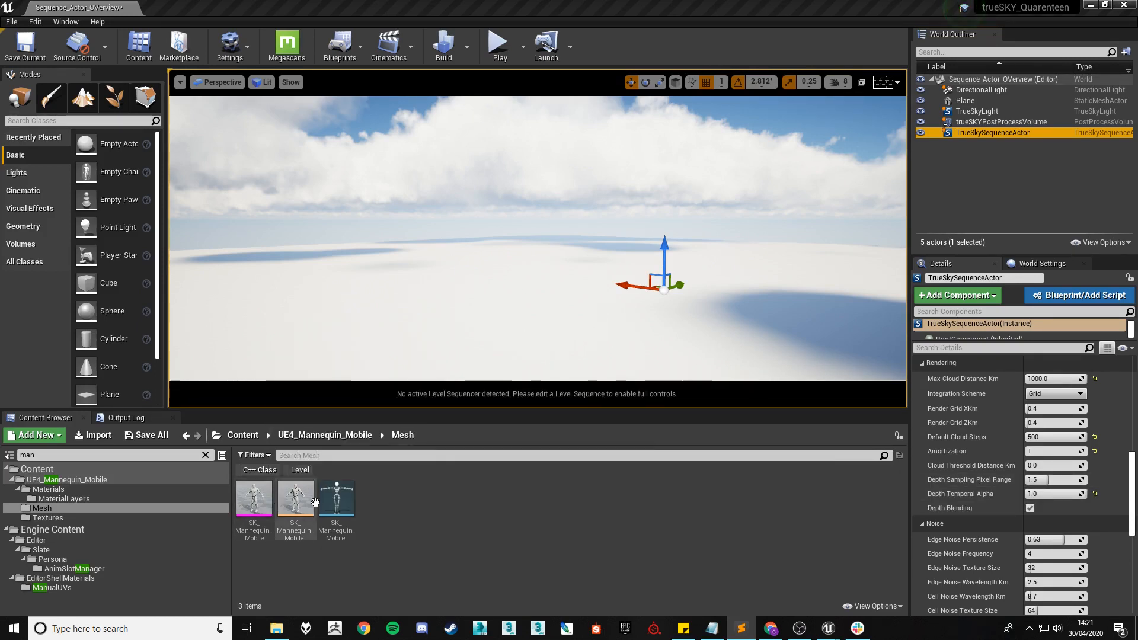
mouse_move(253, 498)
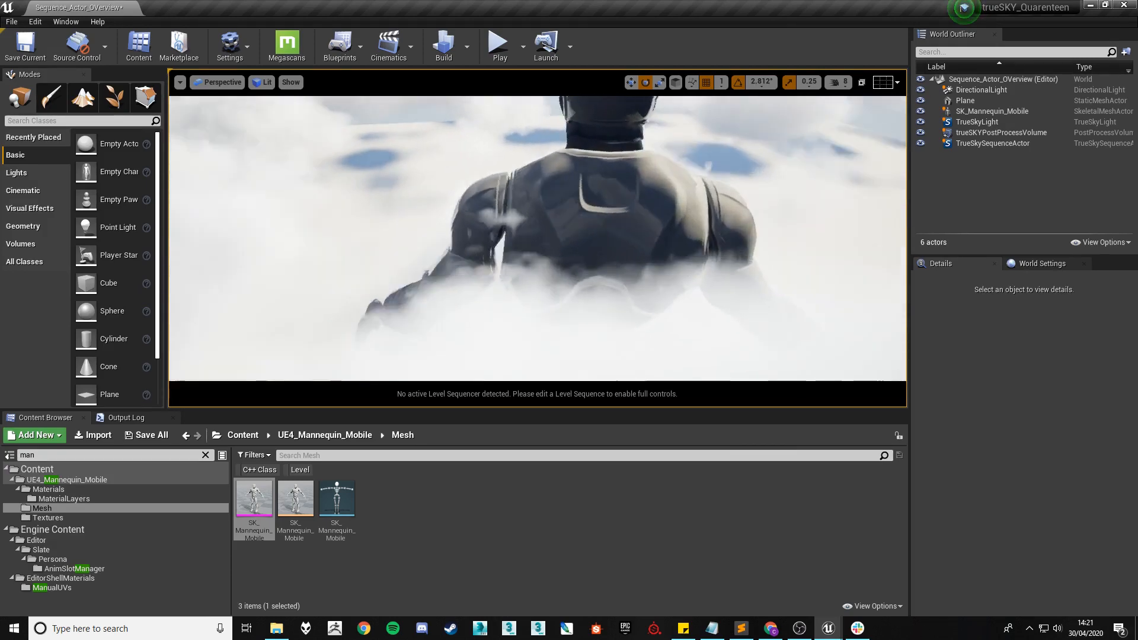
Select TrueSkySequenceActor and scroll Details down to Clouds > Rendering
click(991, 143)
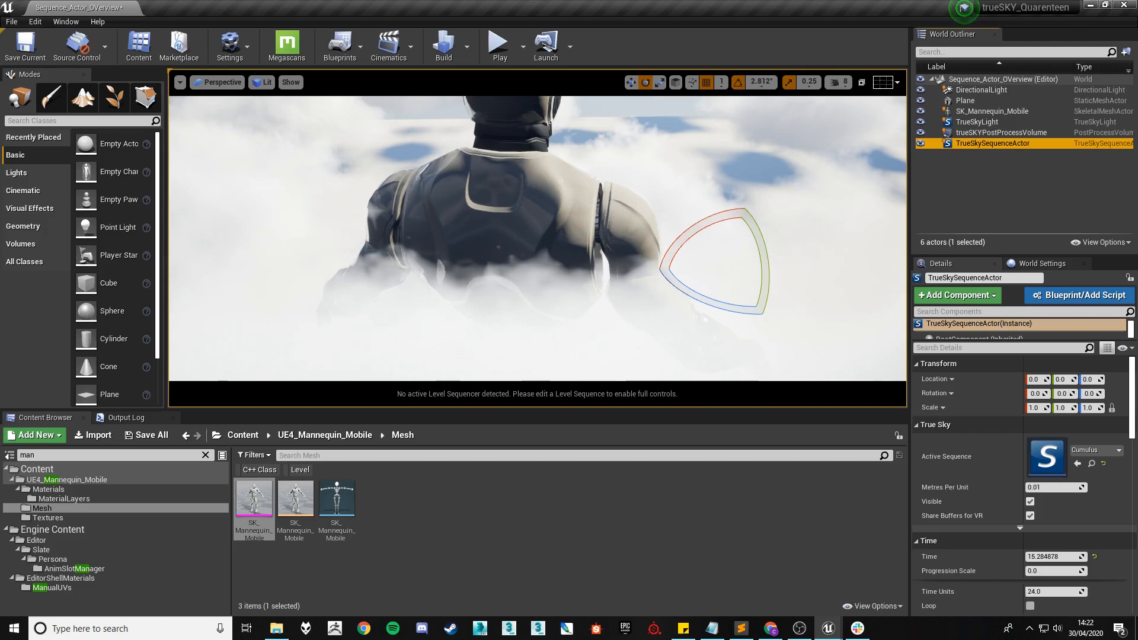
scroll(down, 3)
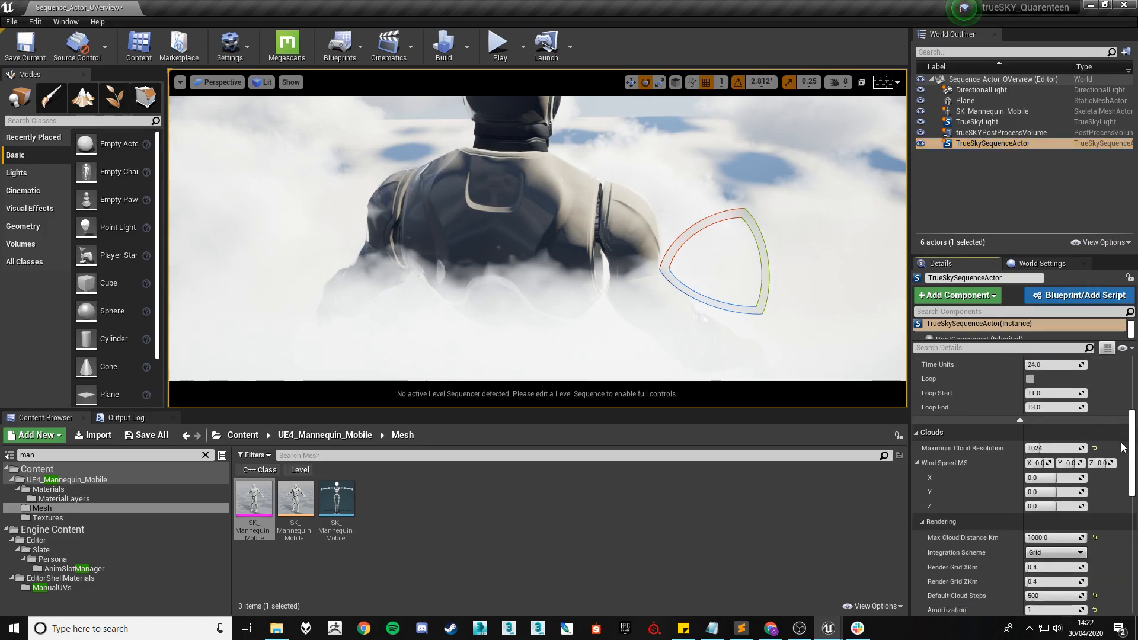
scroll(down, 3)
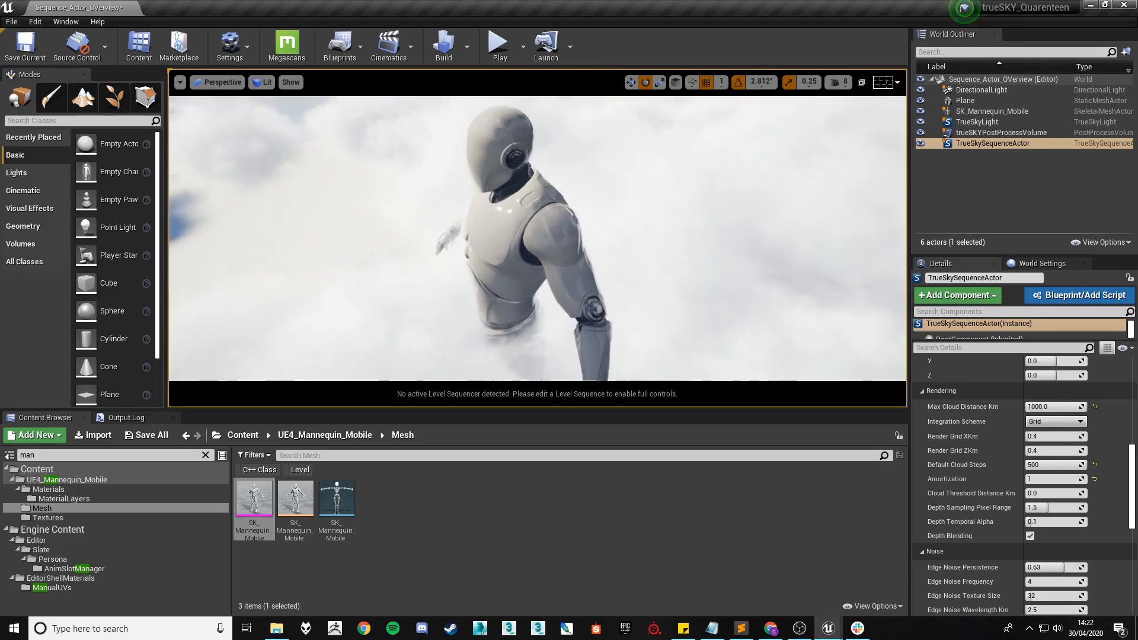
mouse_move(960, 521)
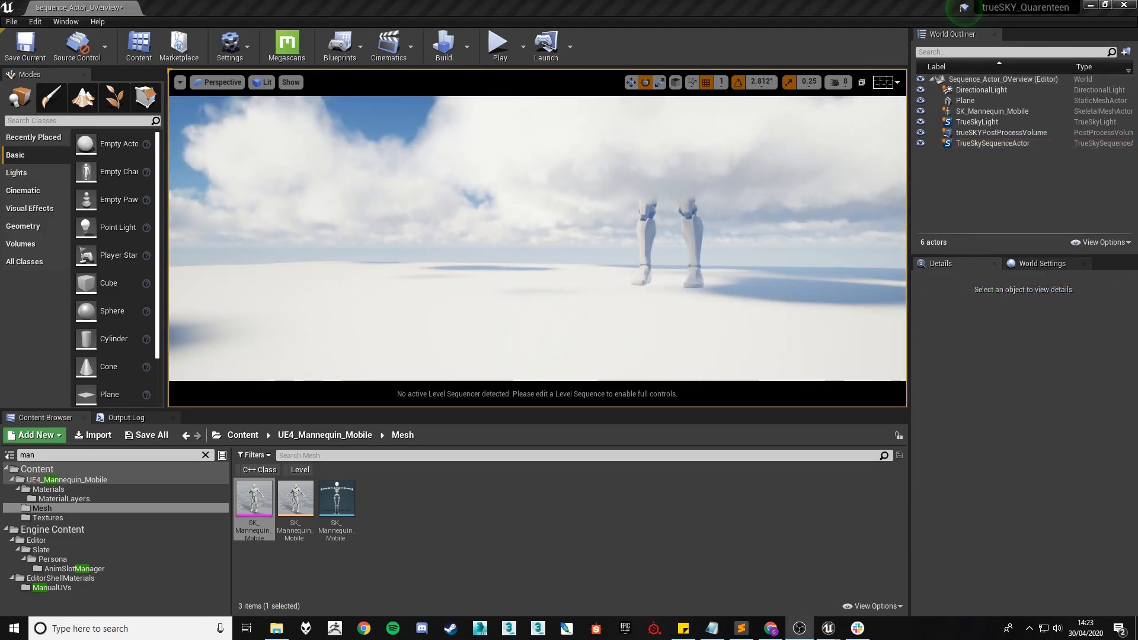
Check the trueSKYPostProcessVolume, reselect TrueSkySequenceActor, and select Edge Noise Texture Size
click(1002, 132)
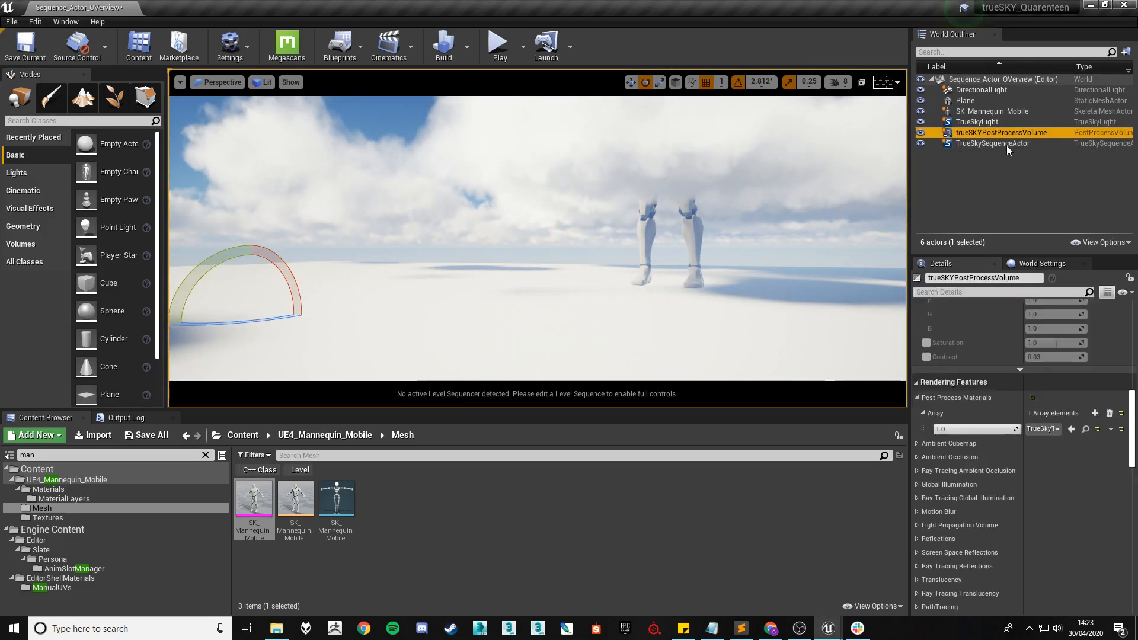
click(992, 143)
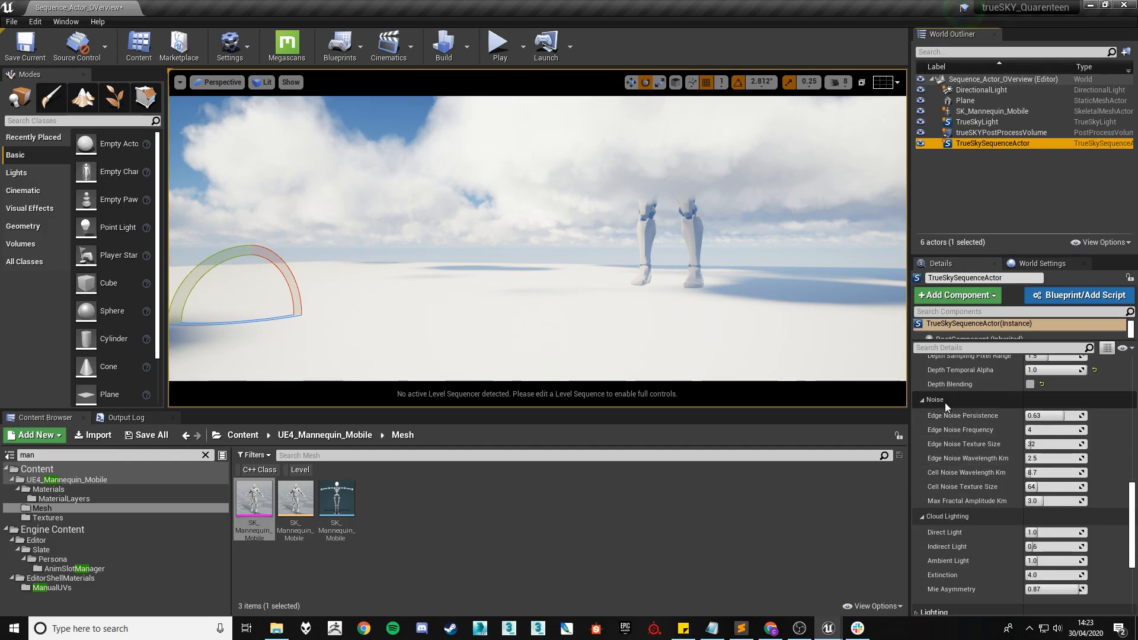
mouse_move(539, 296)
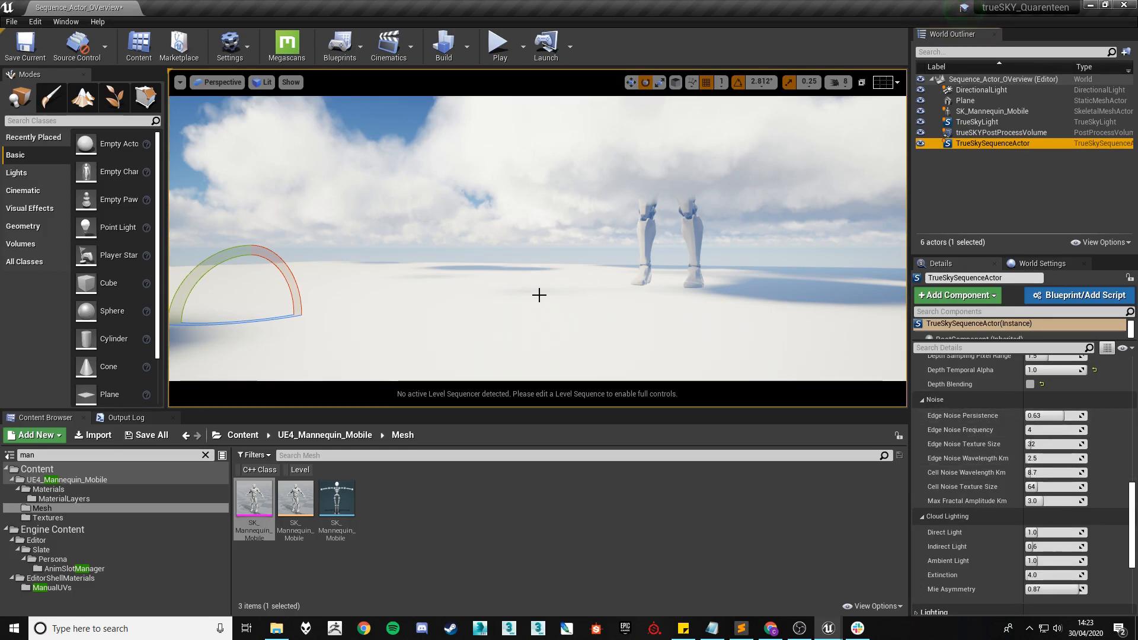
mouse_move(591, 278)
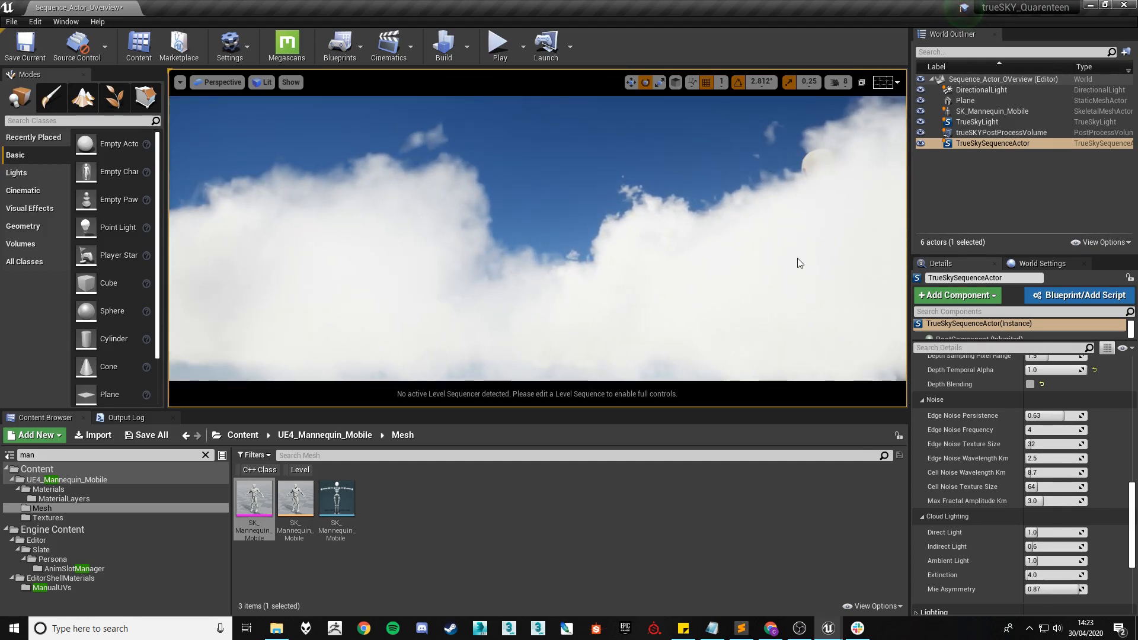
mouse_move(705, 235)
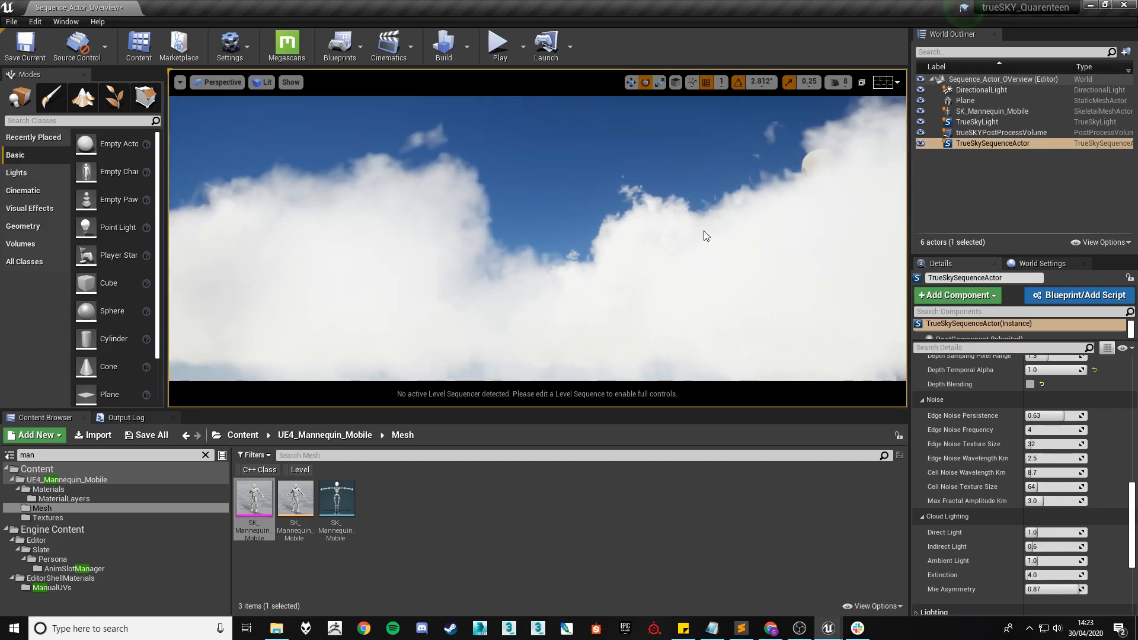
mouse_move(963, 415)
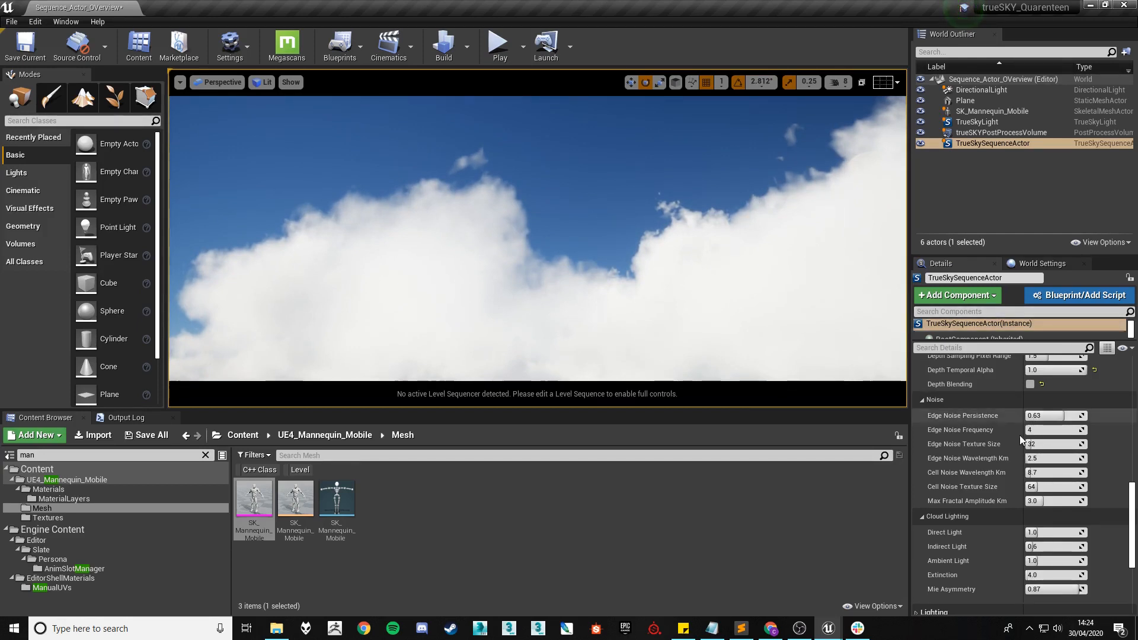
mouse_move(980, 430)
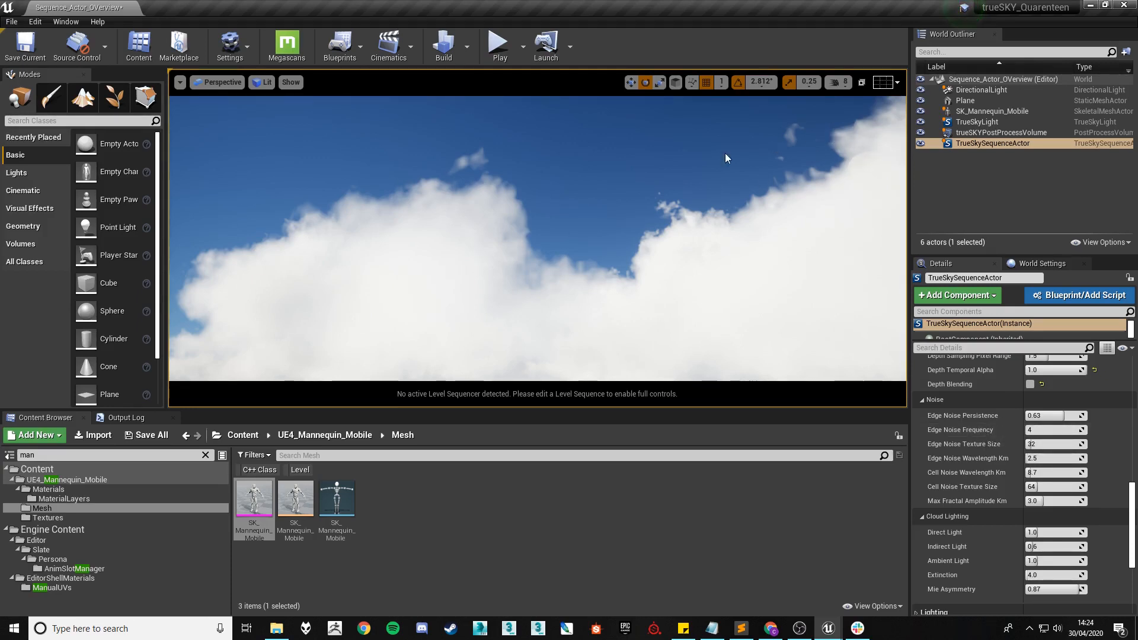
mouse_move(1057, 430)
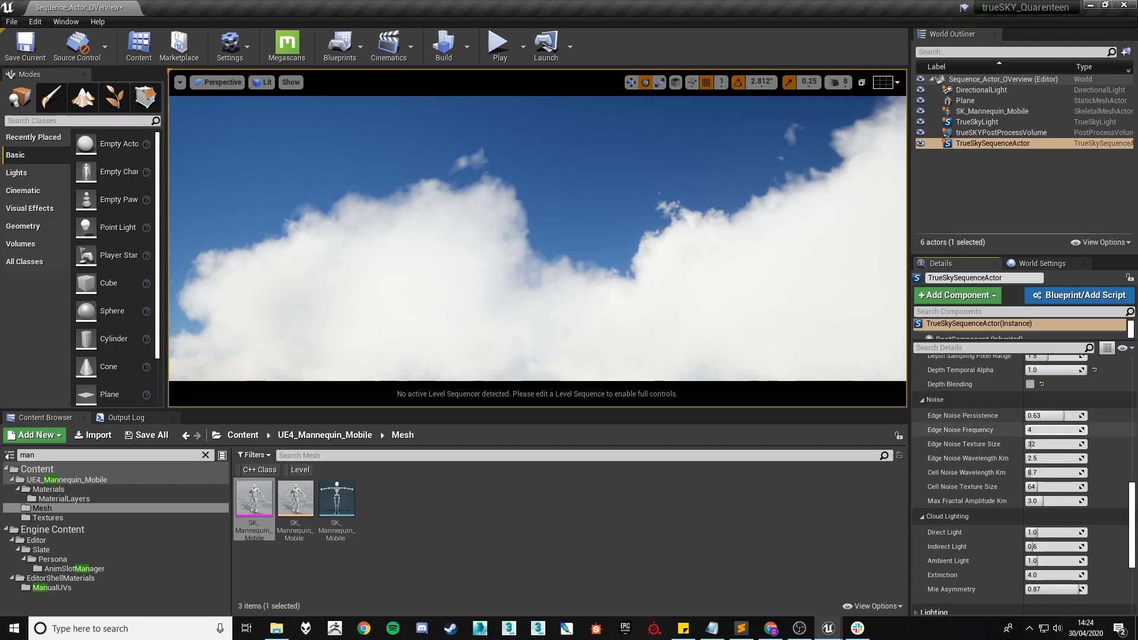
triple_click(1052, 429)
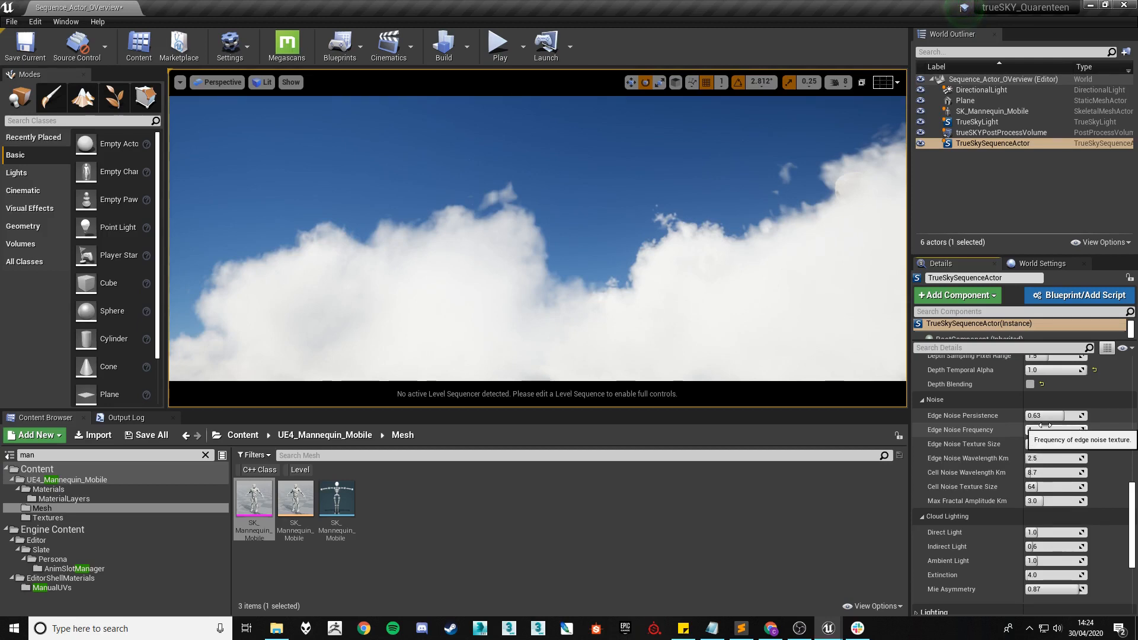
mouse_move(978, 450)
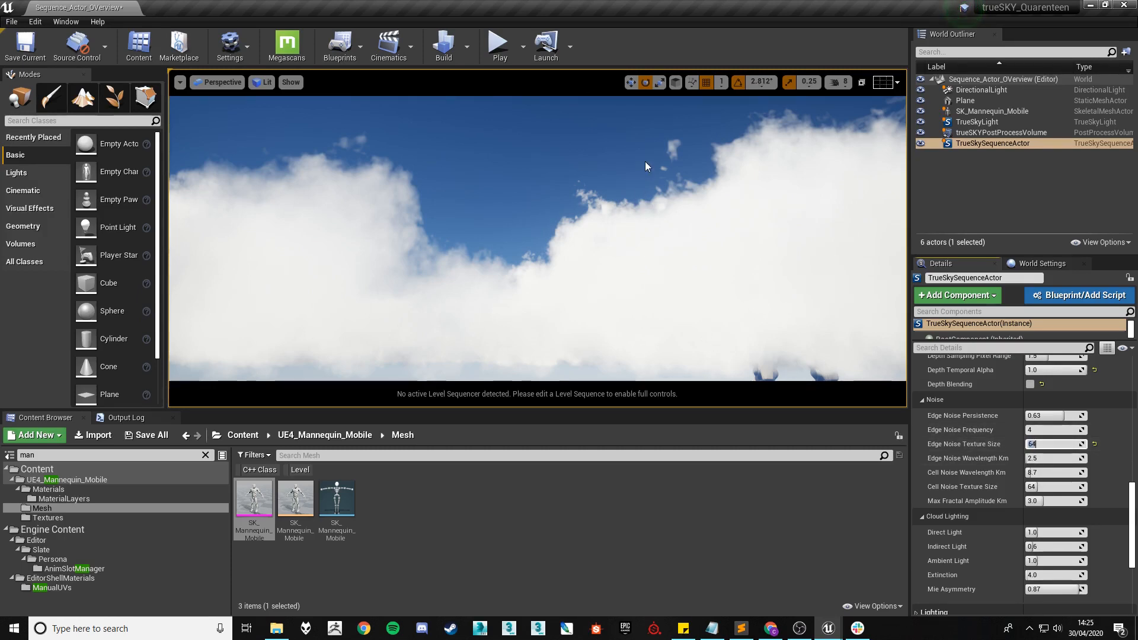
mouse_move(683, 187)
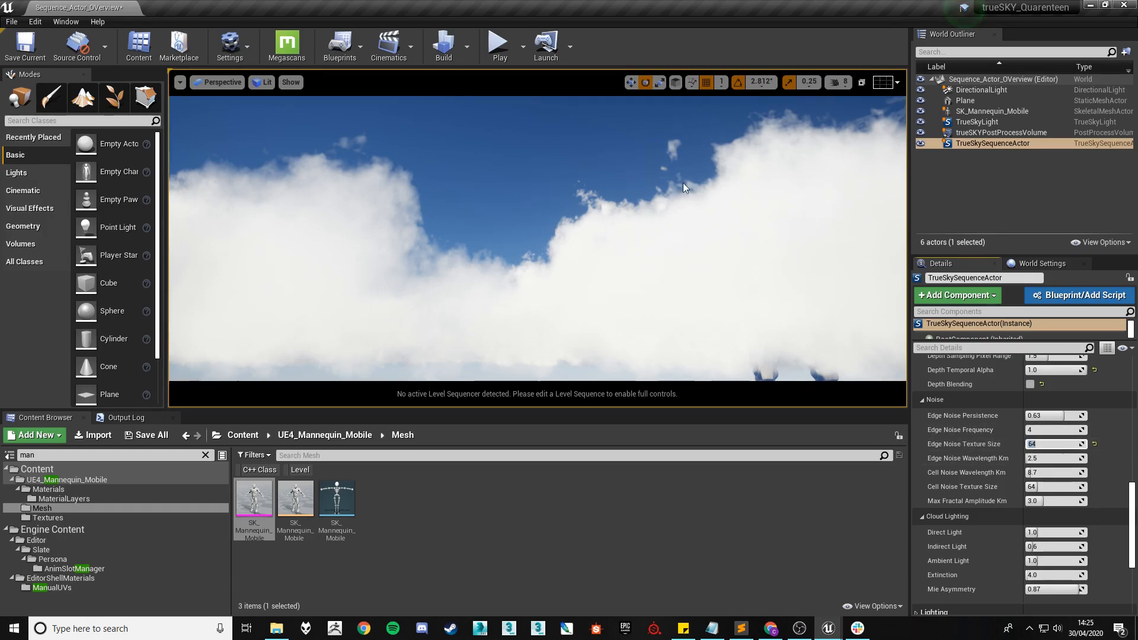
mouse_move(1048, 458)
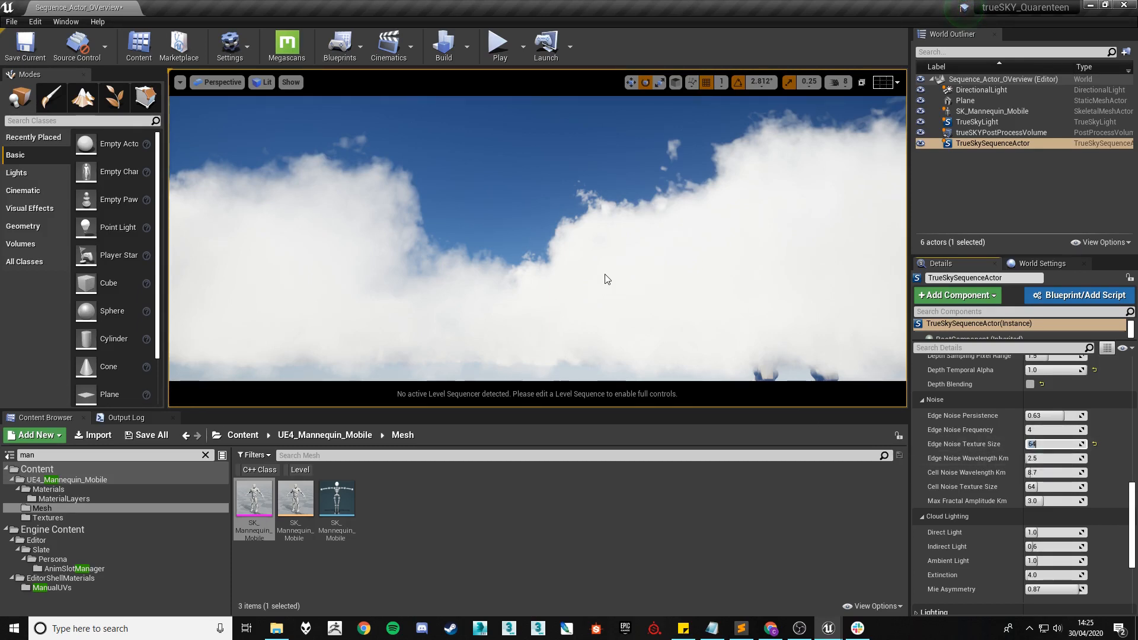
mouse_move(825, 123)
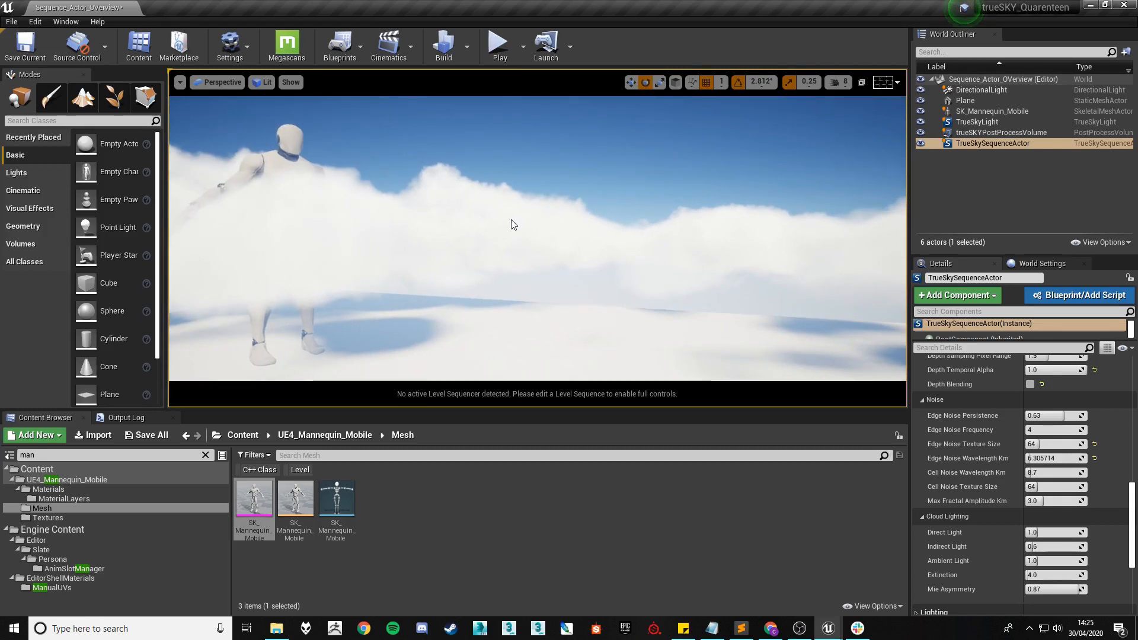
mouse_move(487, 217)
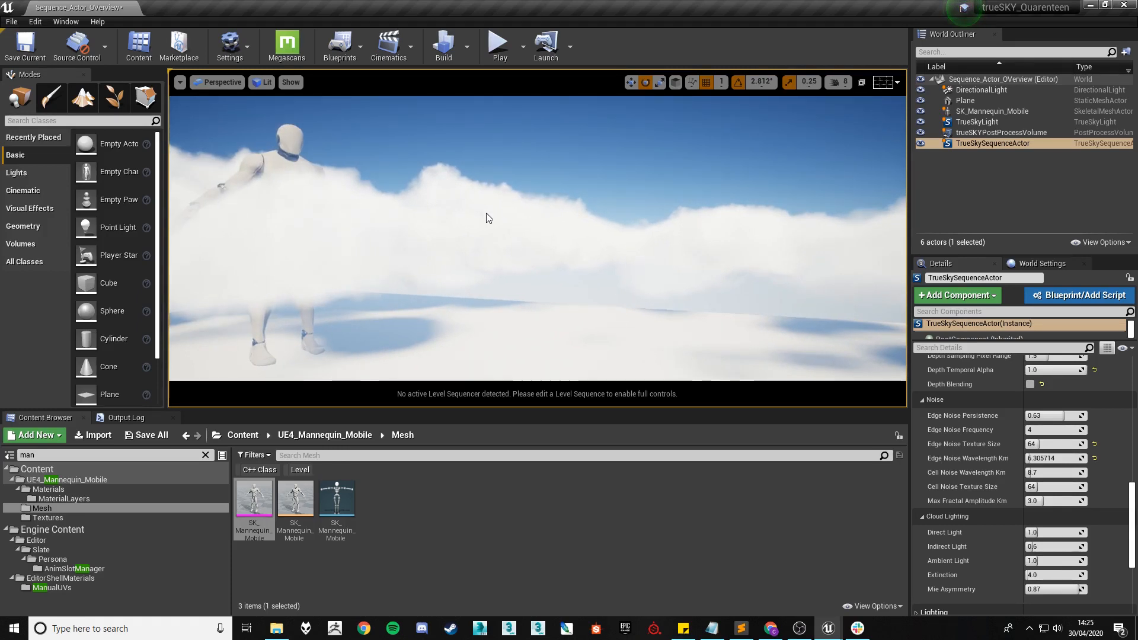
mouse_move(644, 284)
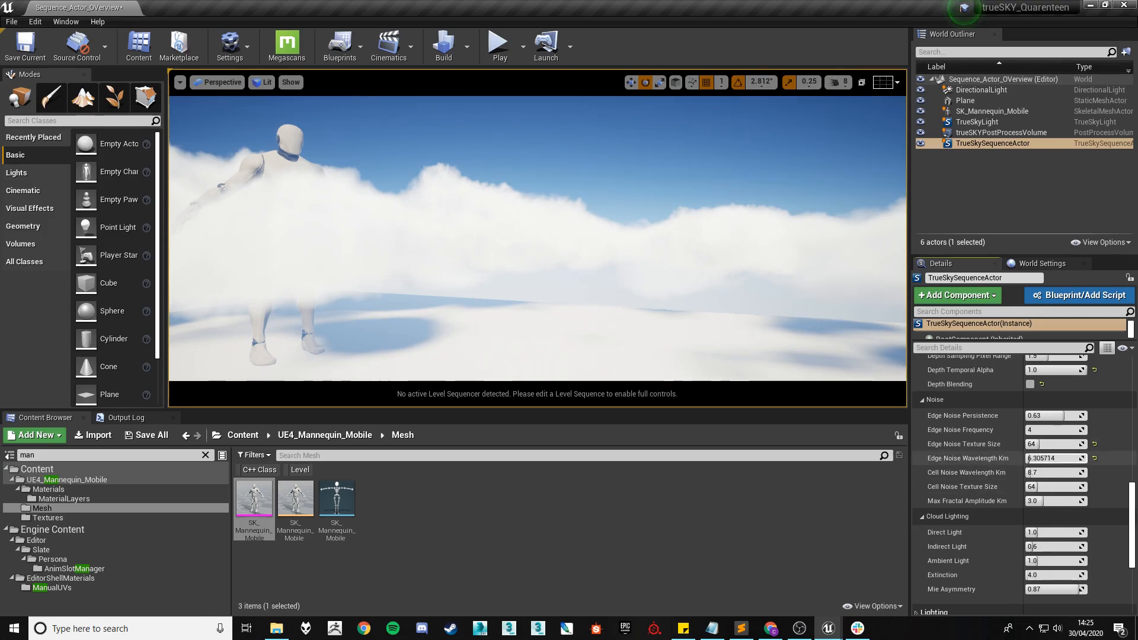
text(84.322853)
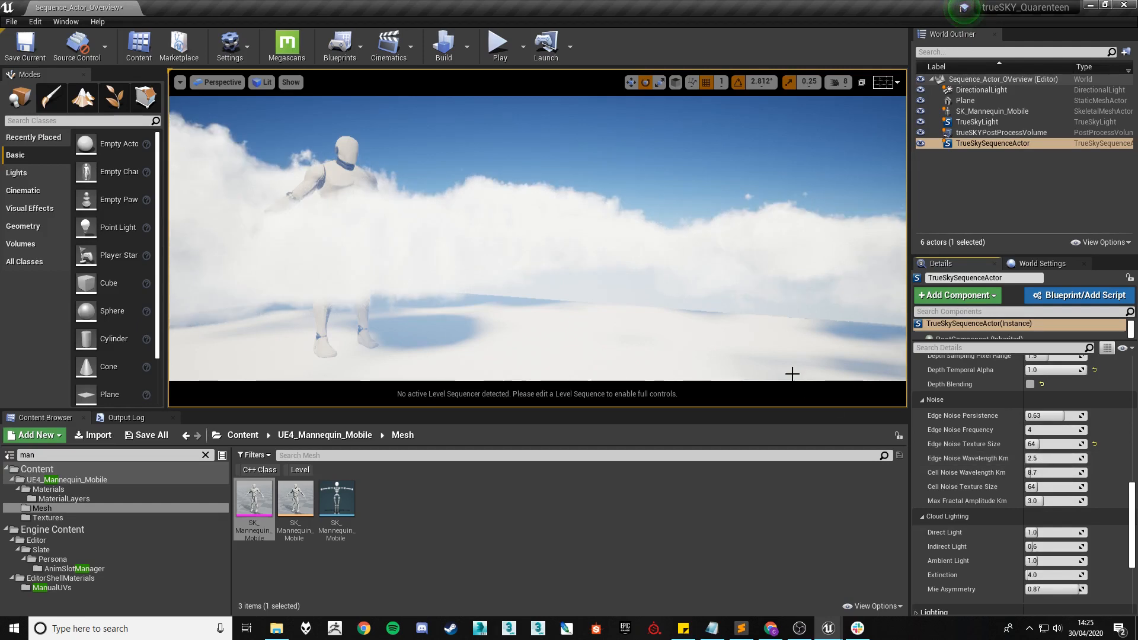
mouse_move(785, 367)
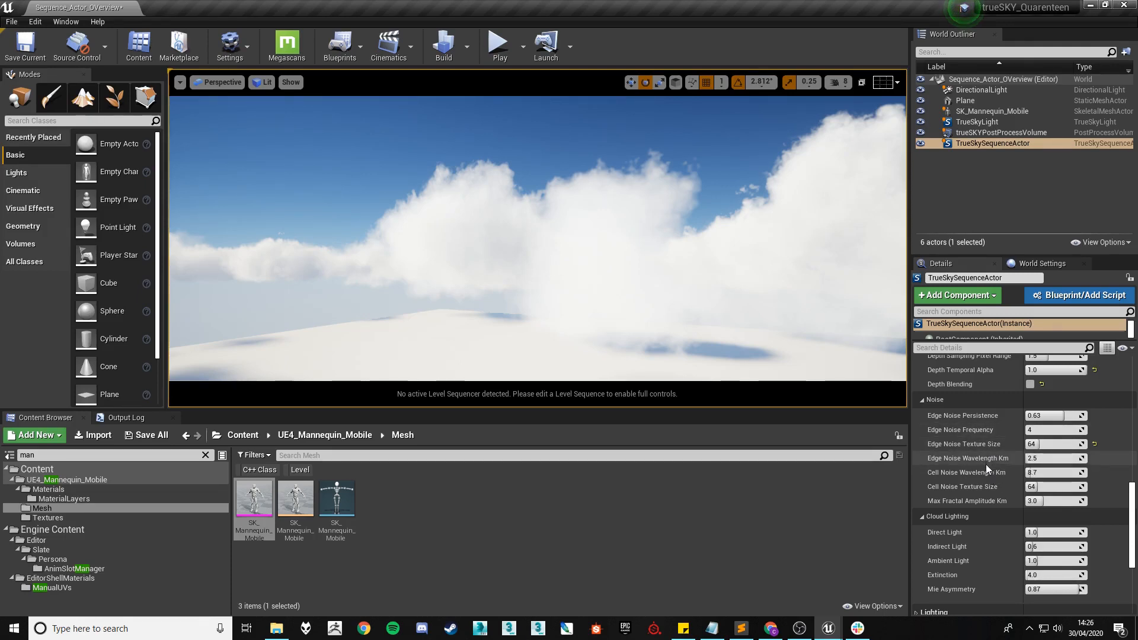
mouse_move(966, 458)
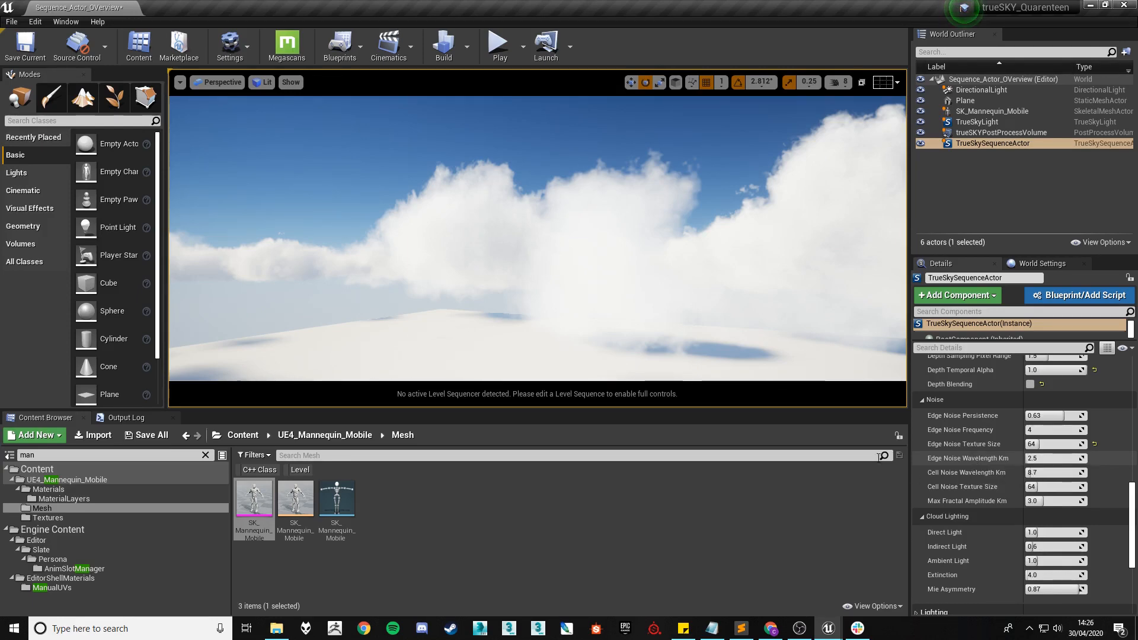
scroll(up, 3)
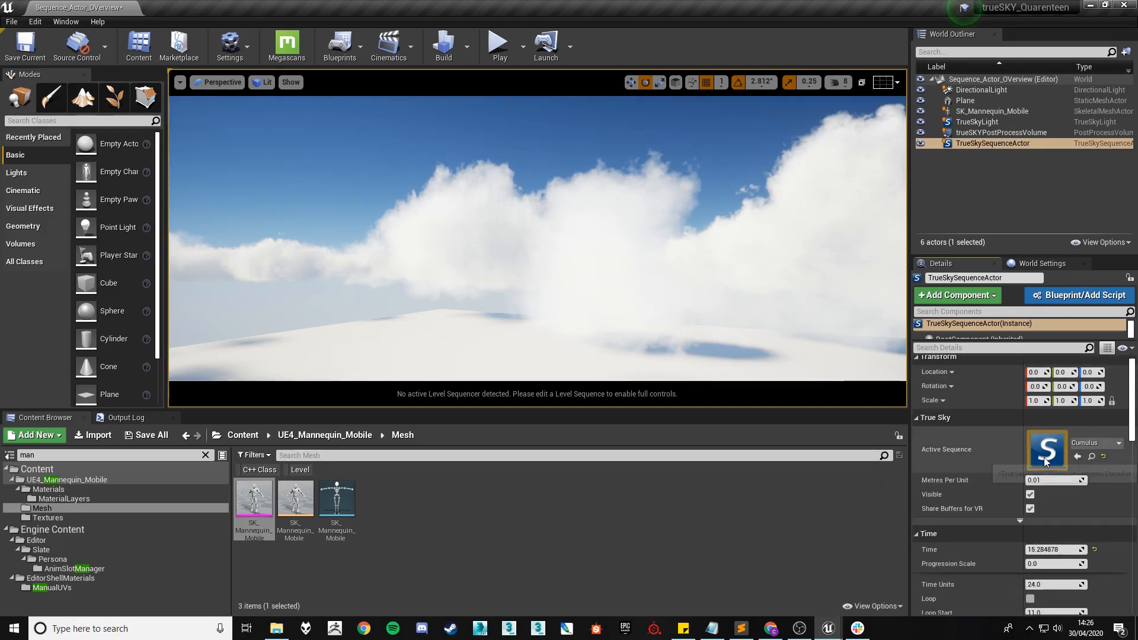
click(1046, 449)
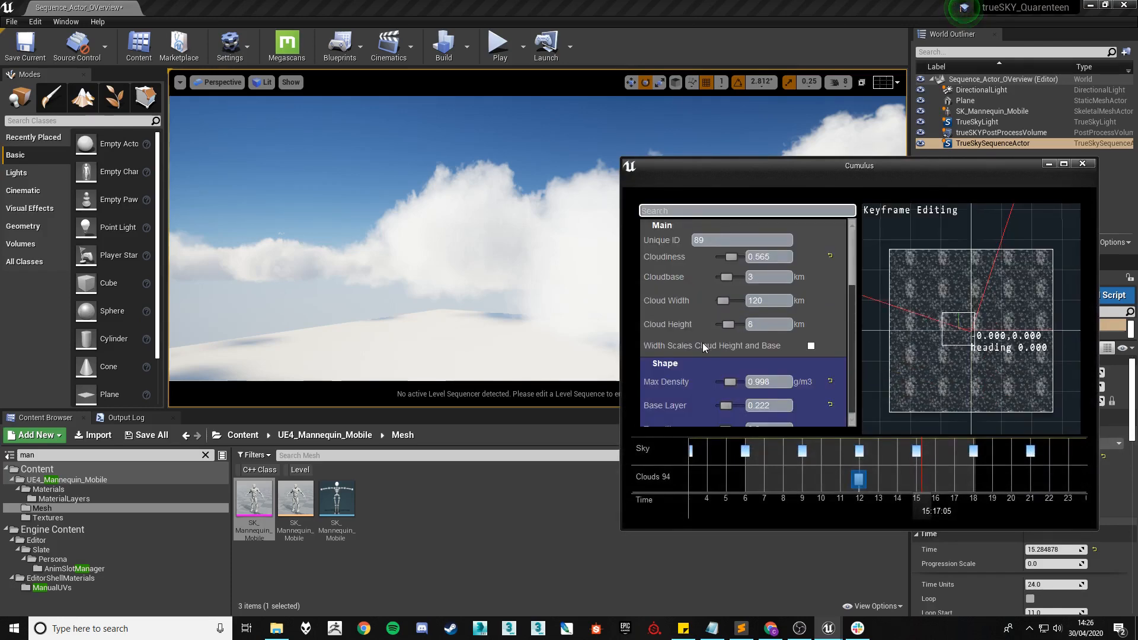
scroll(down, 3)
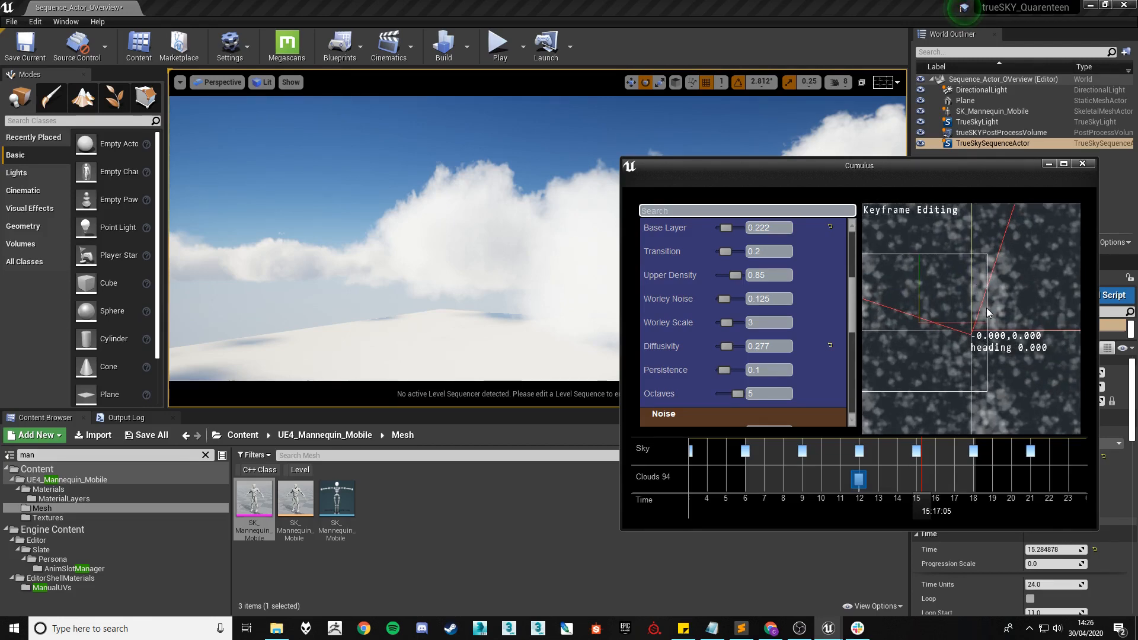
click(1081, 164)
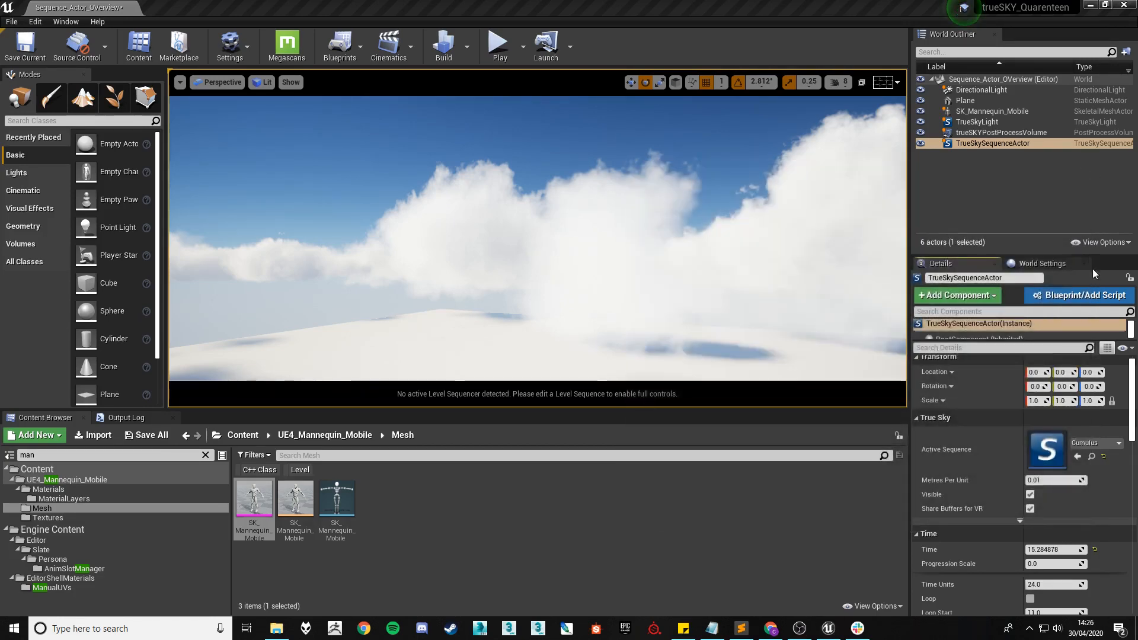
scroll(down, 3)
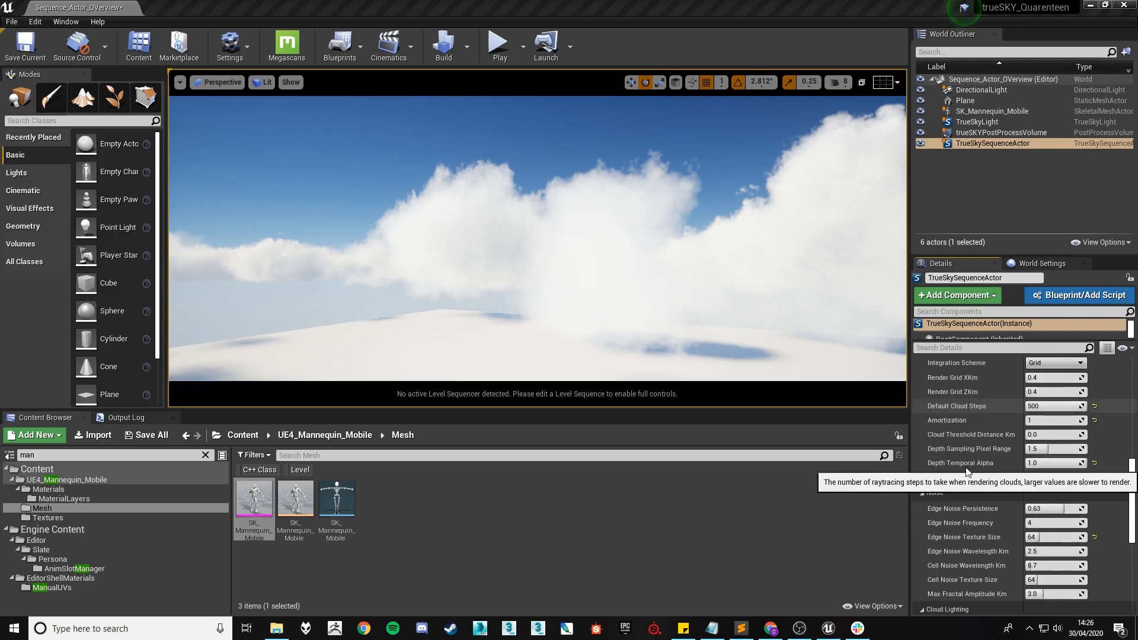
scroll(down, 3)
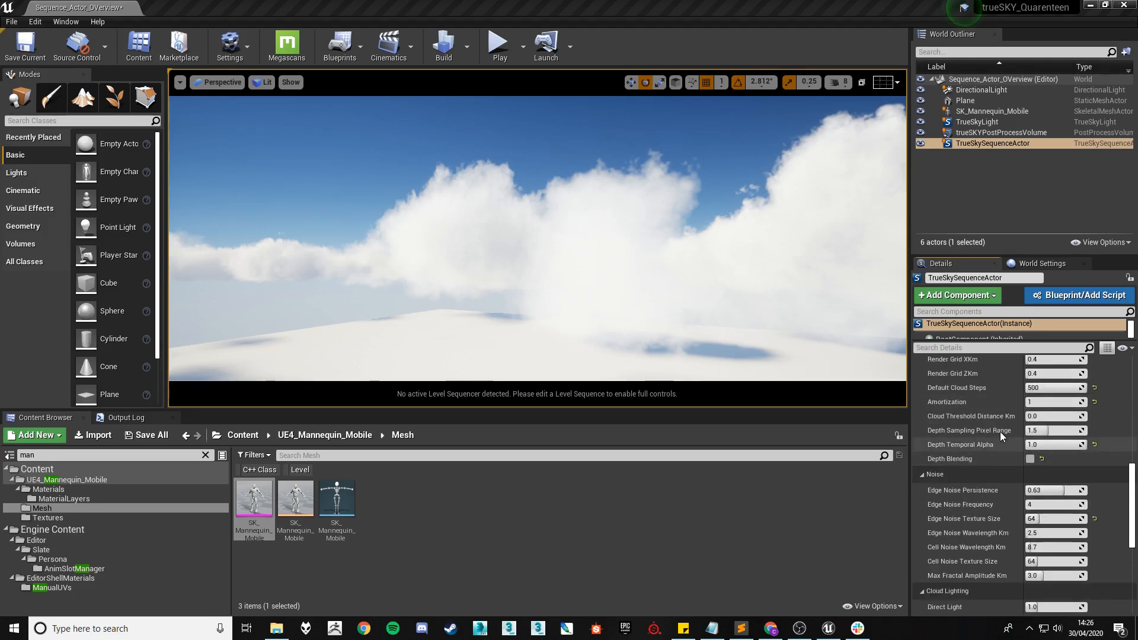
scroll(down, 3)
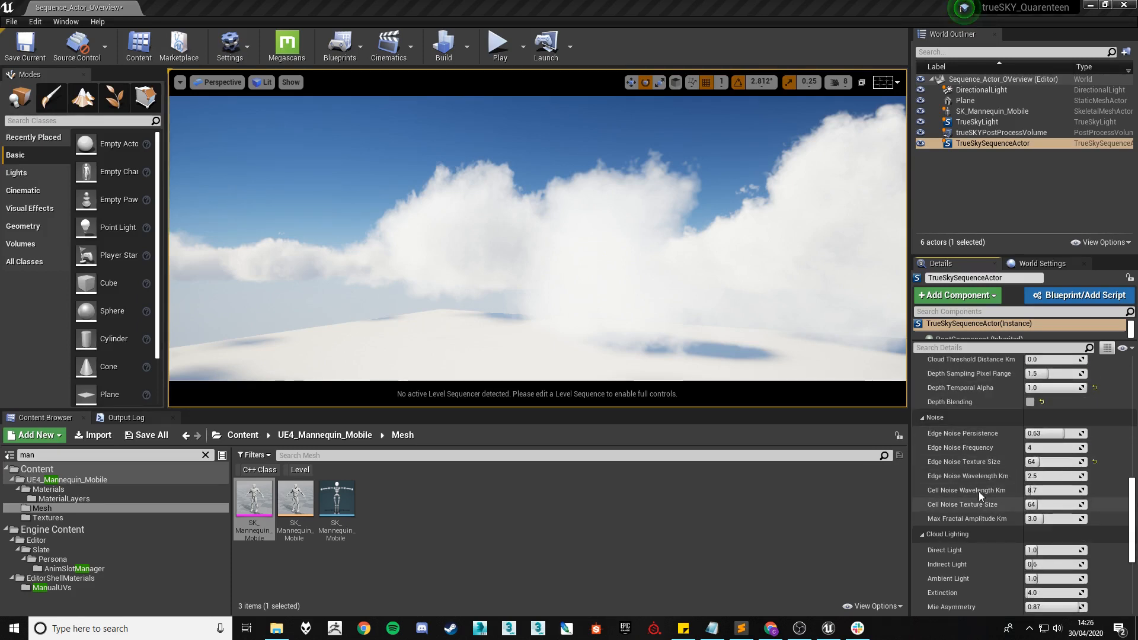
mouse_move(979, 490)
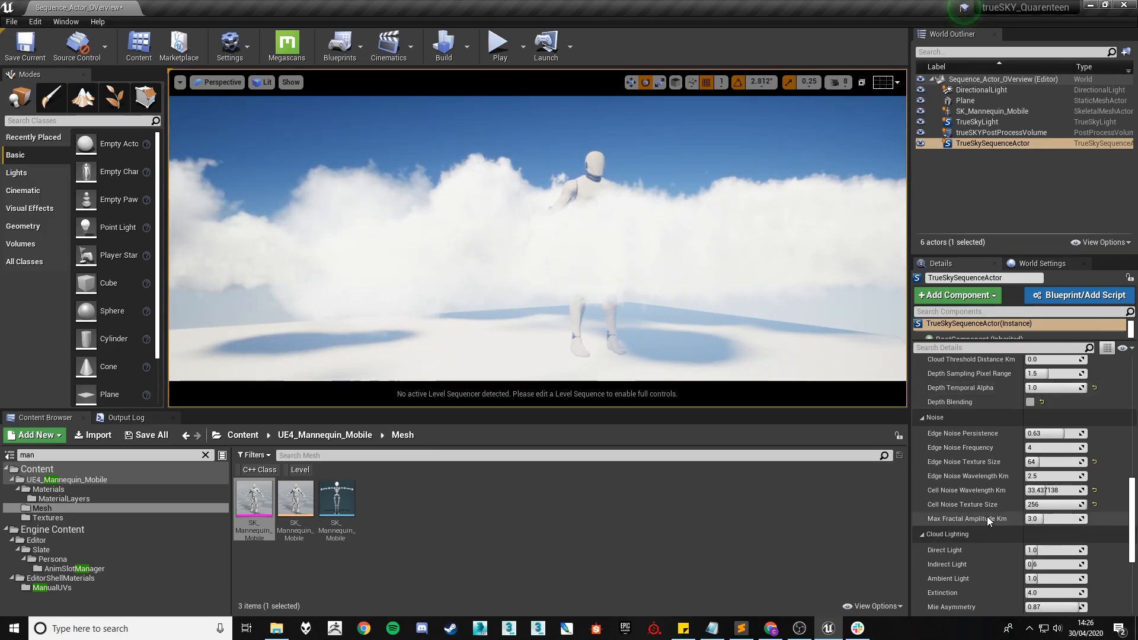
mouse_move(868, 540)
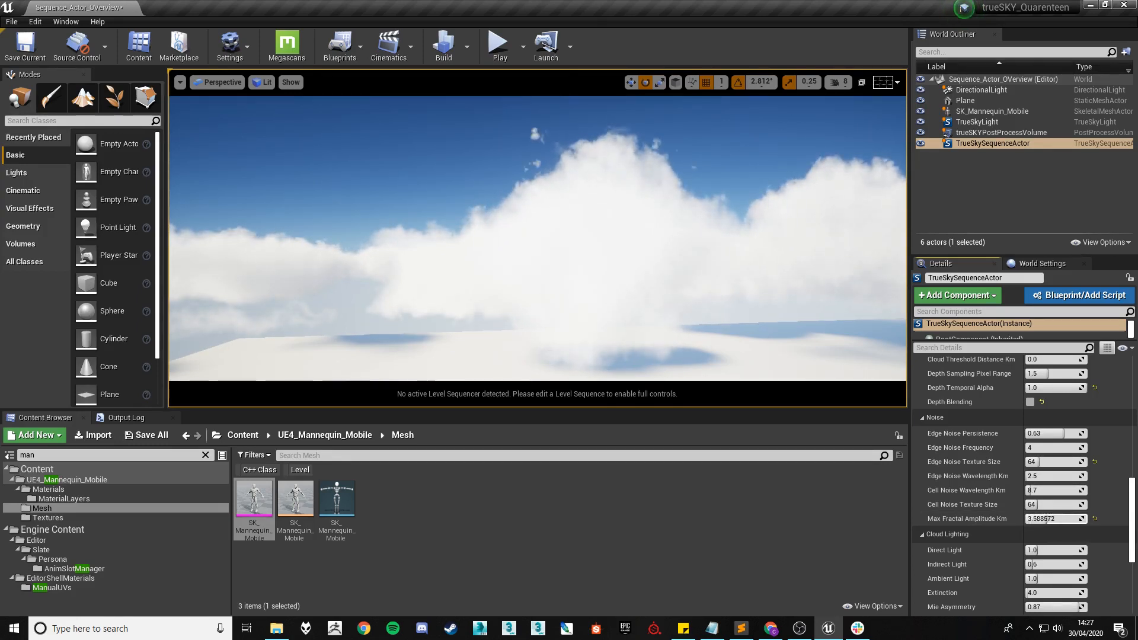
click(1052, 518)
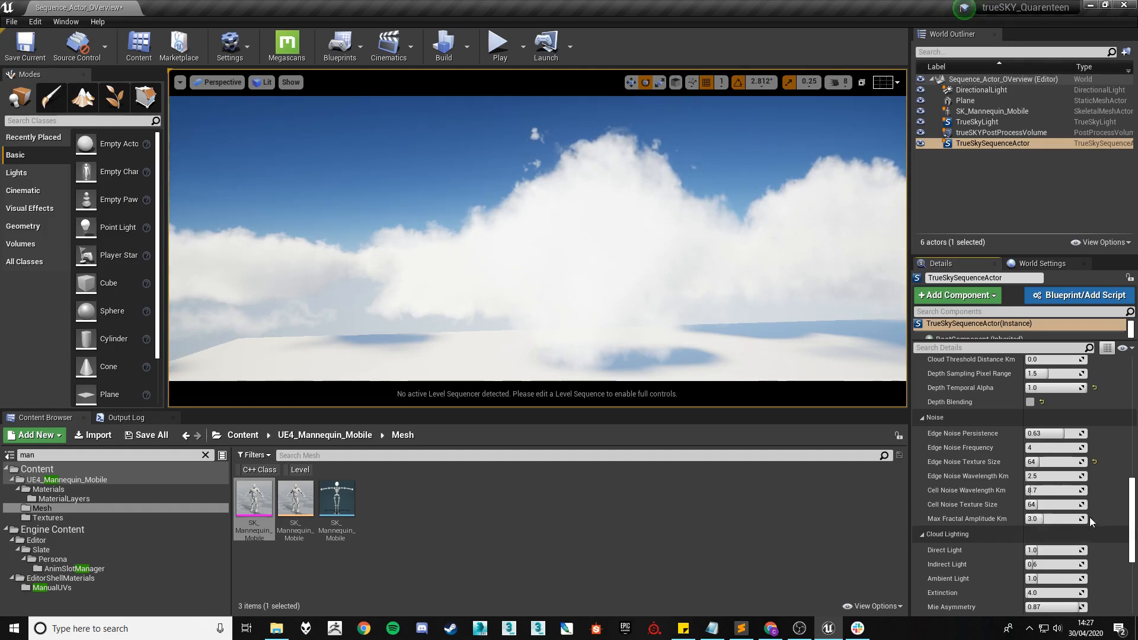
scroll(down, 3)
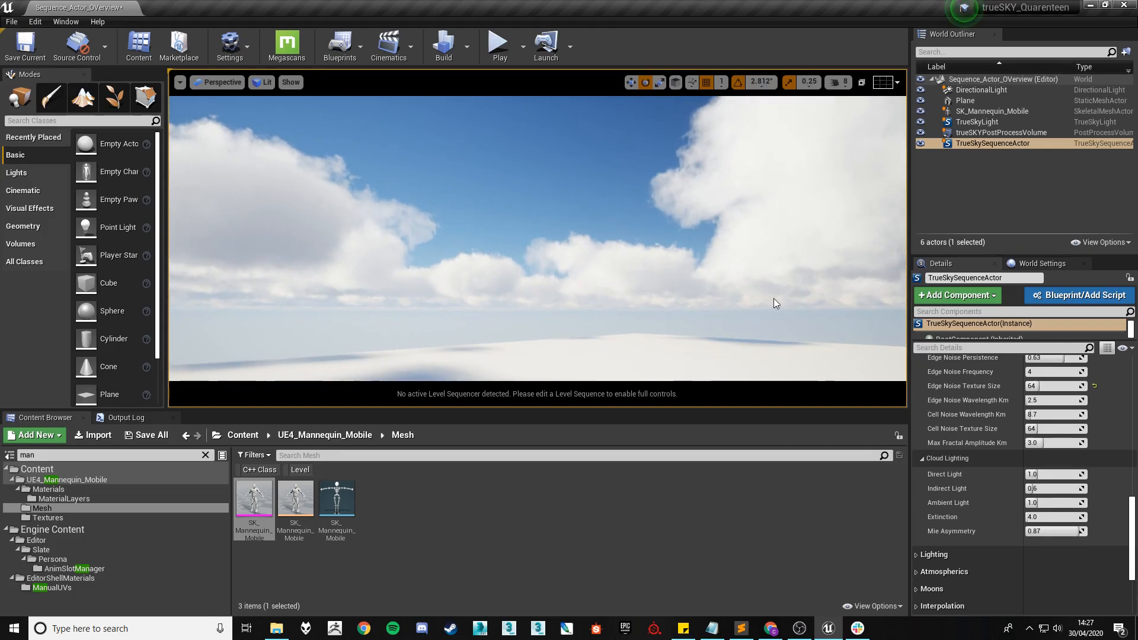
mouse_move(649, 205)
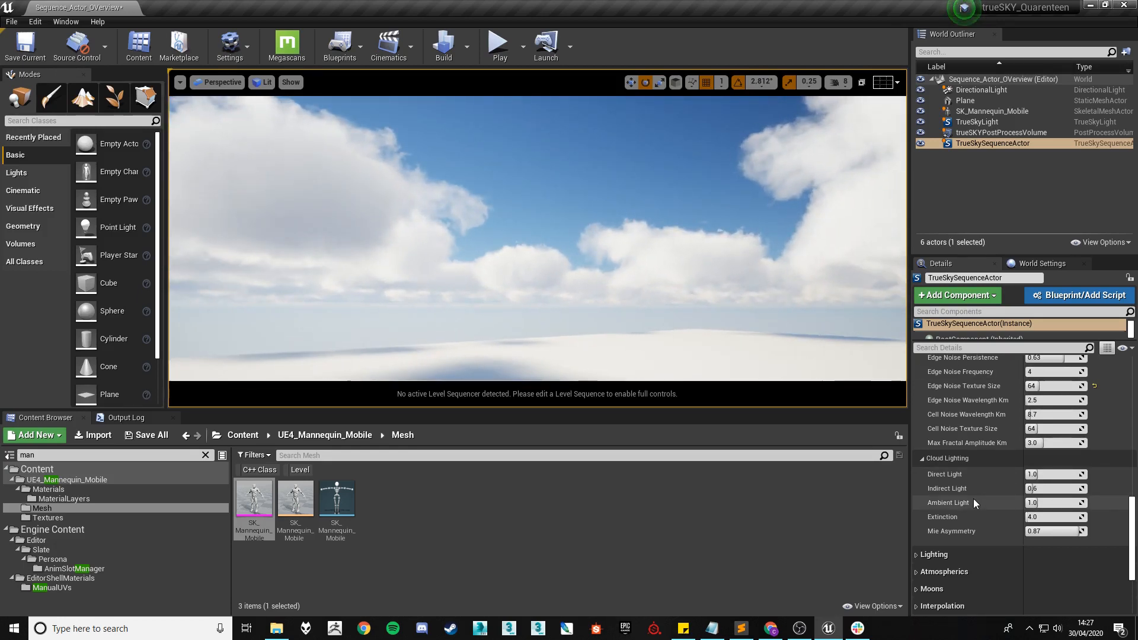
mouse_move(987, 479)
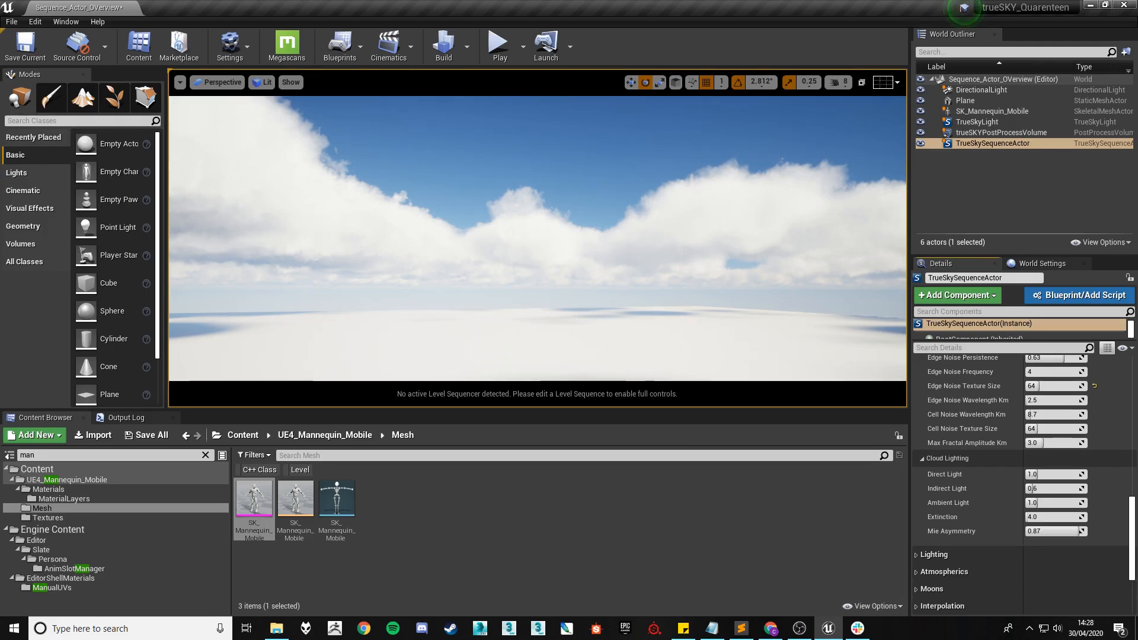
mouse_move(766, 232)
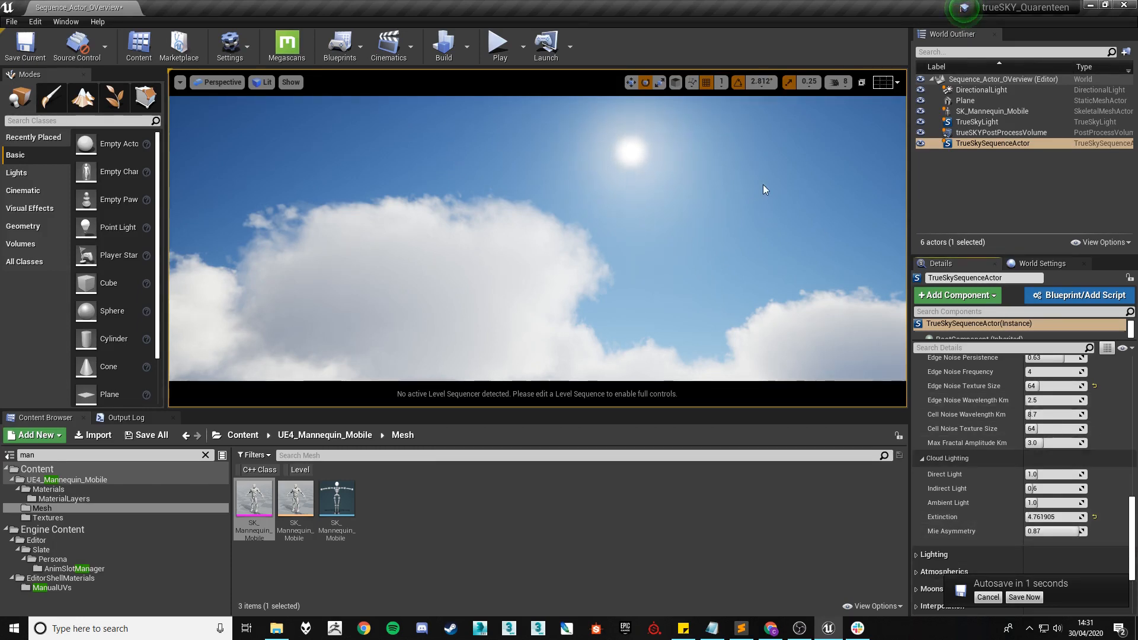
Collapse the trueSKY actor's Clouds category so only the Lighting, Atmospherics and other headings show
click(1025, 597)
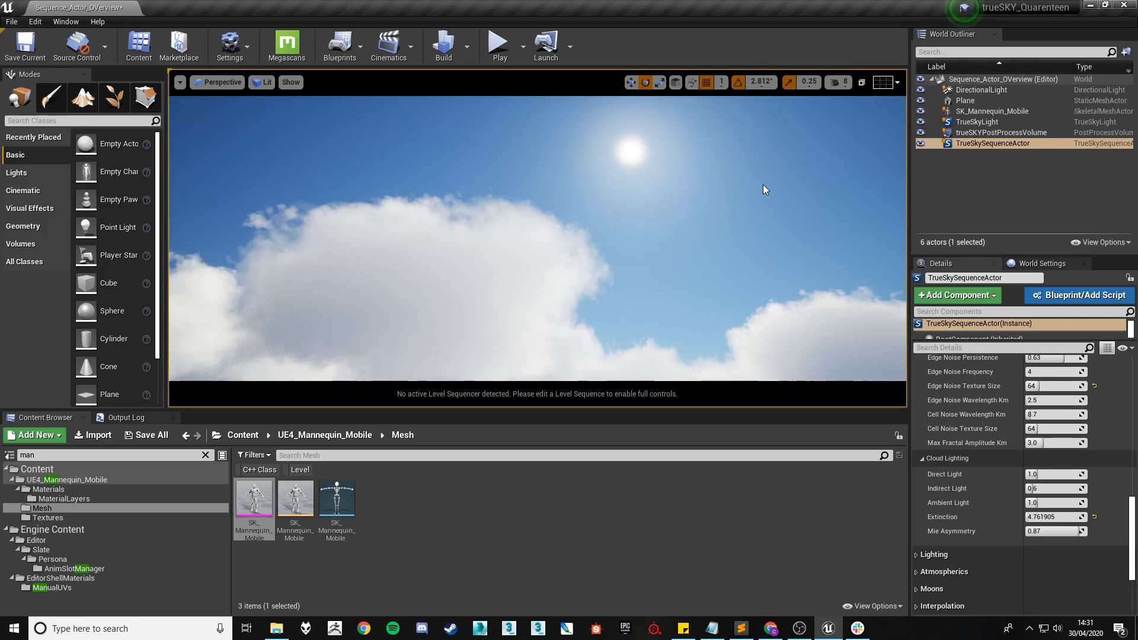
mouse_move(713, 224)
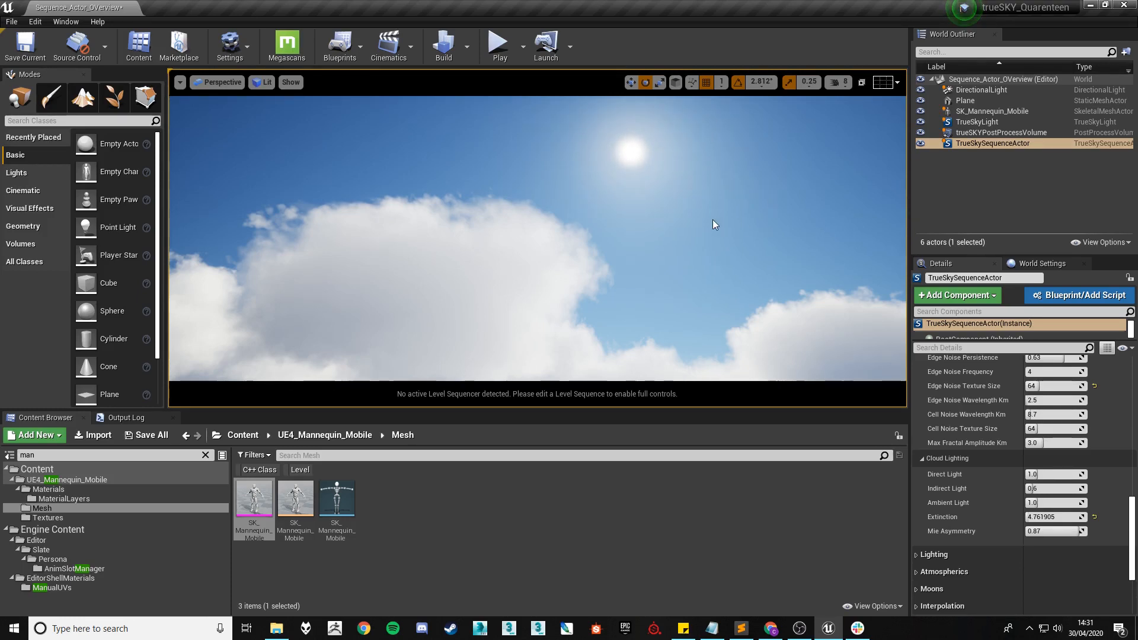
mouse_move(726, 220)
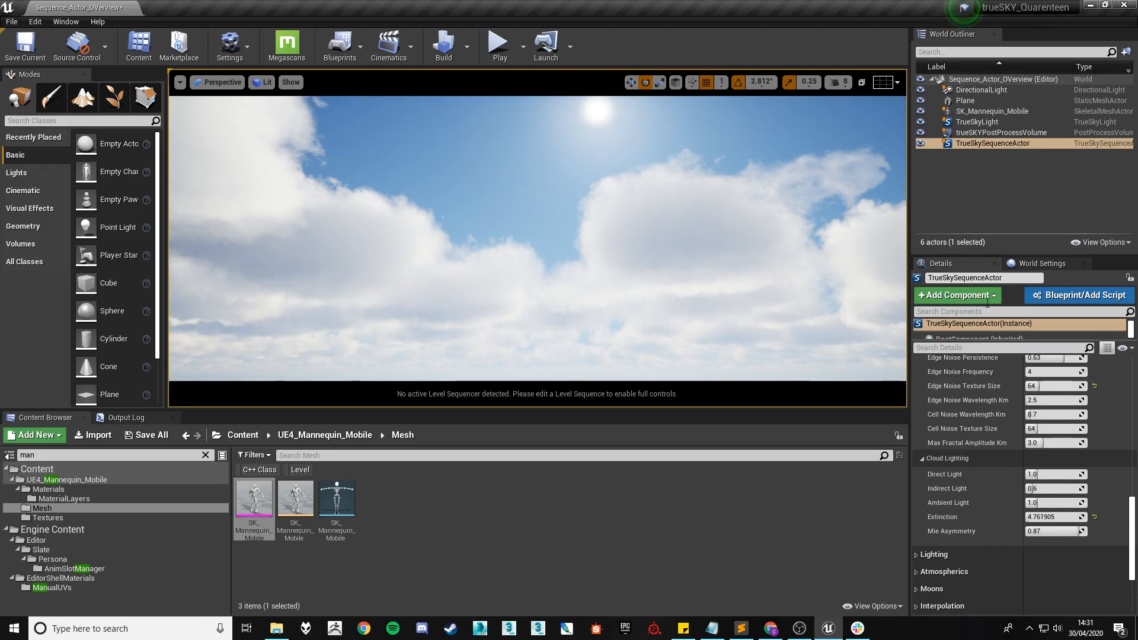
scroll(down, 3)
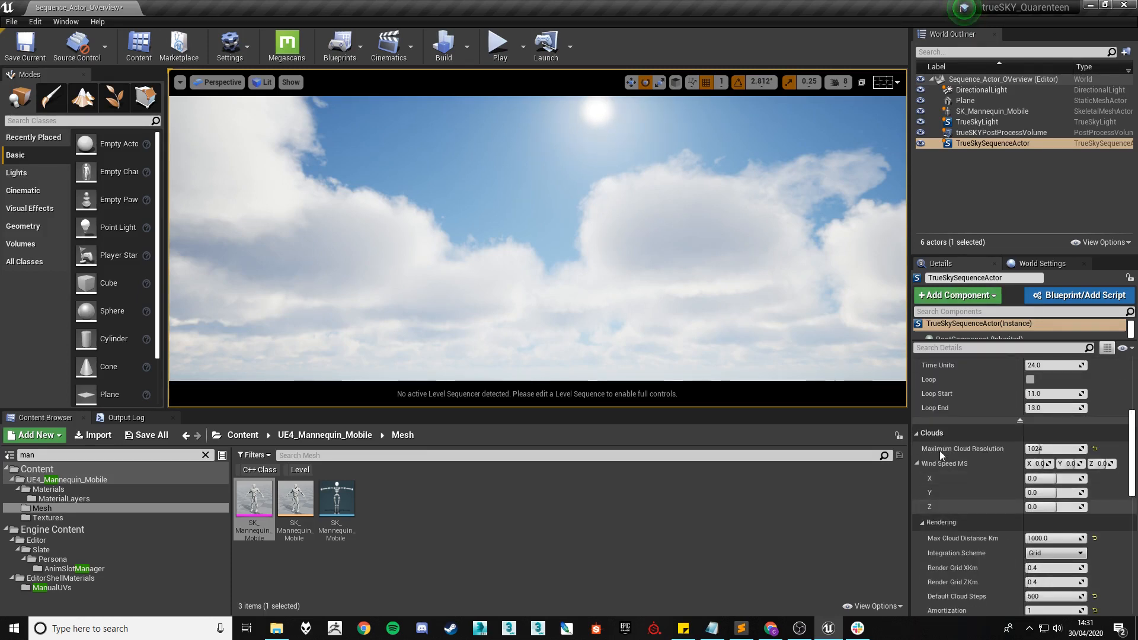
click(918, 433)
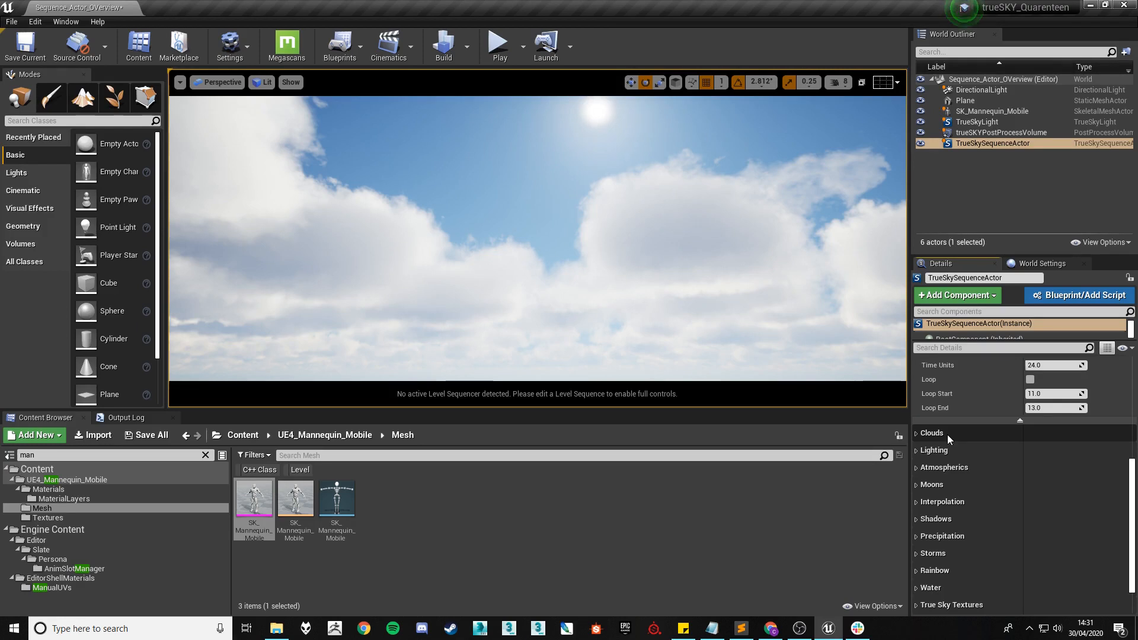
mouse_move(731, 306)
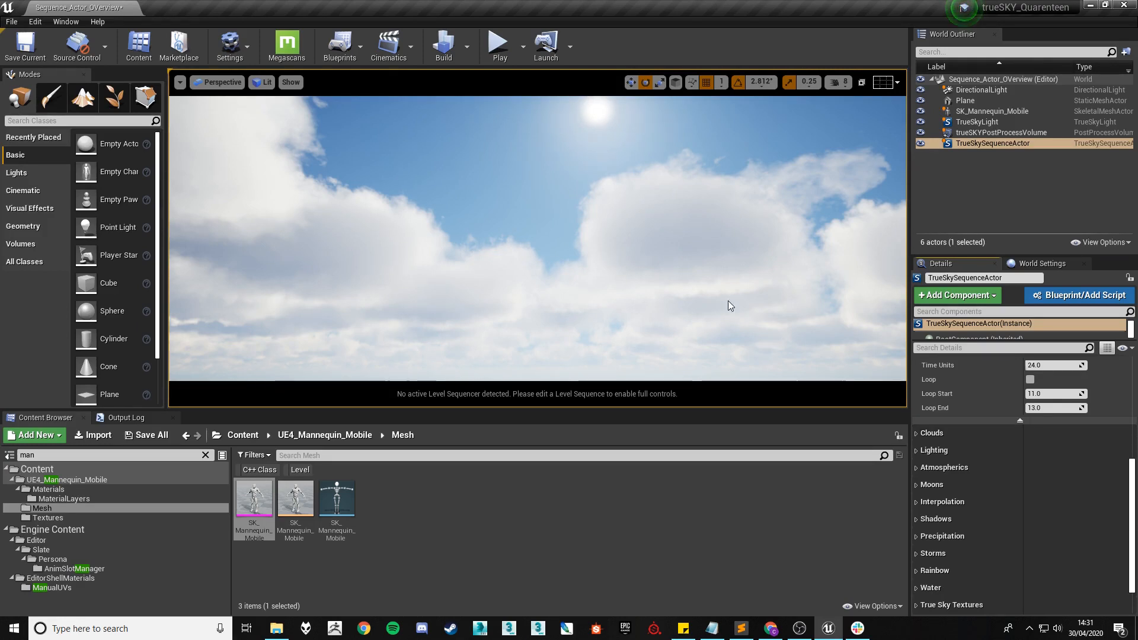